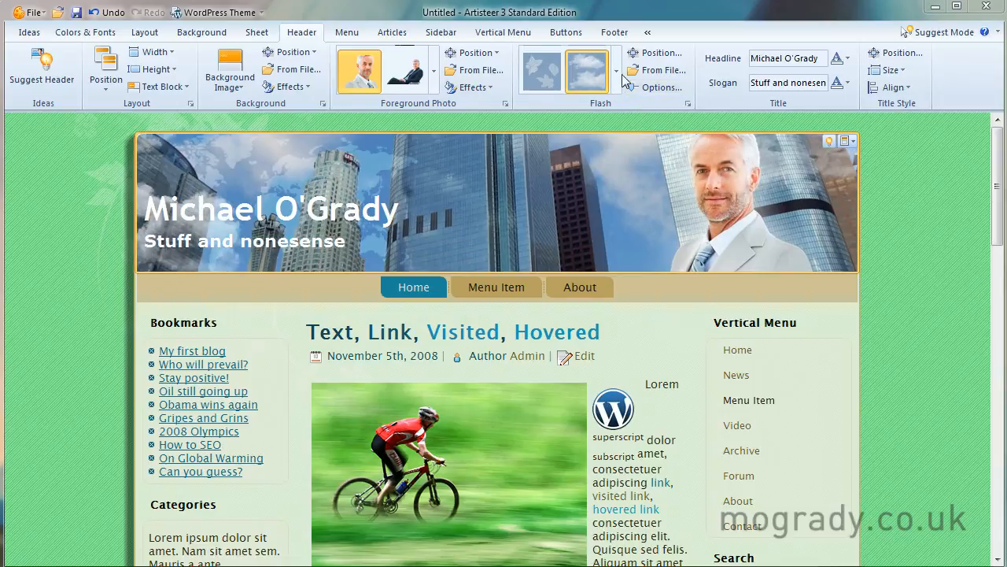
Step: Choose the Without Flash option so the header shows only the static photo and skyline
left_click(618, 71)
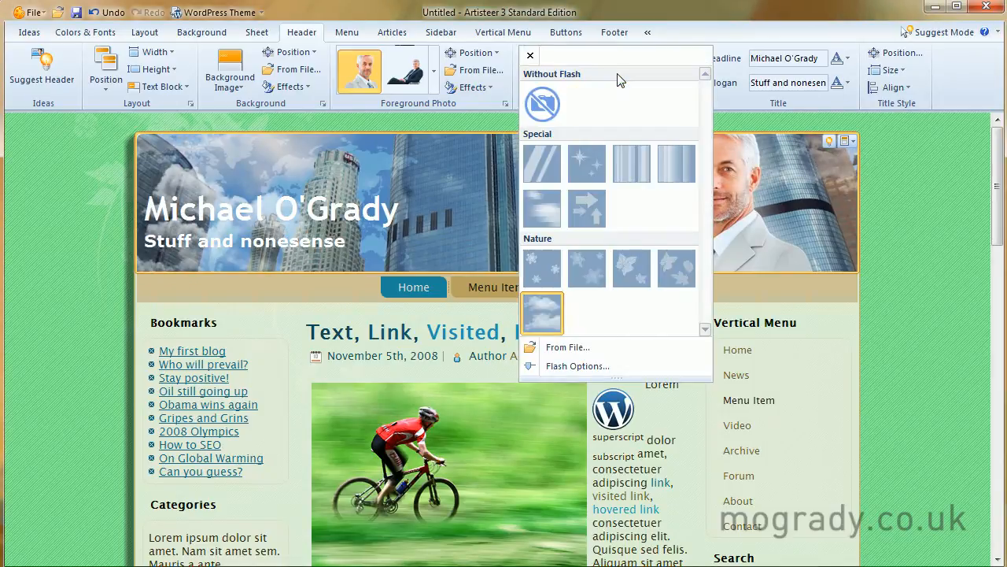
left_click(541, 311)
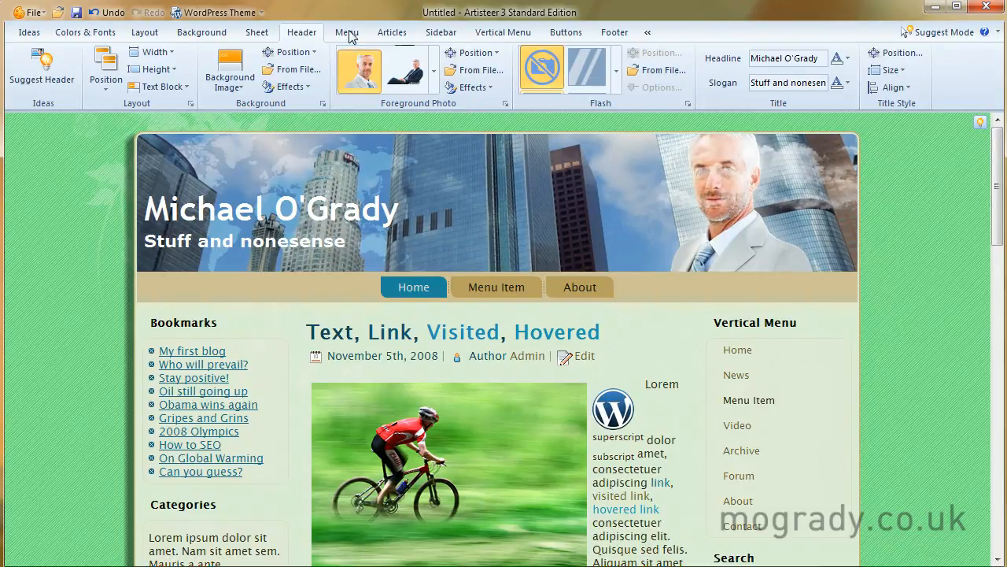
Step: Switch the ribbon to the Menu settings for the horizontal navigation bar
left_click(346, 31)
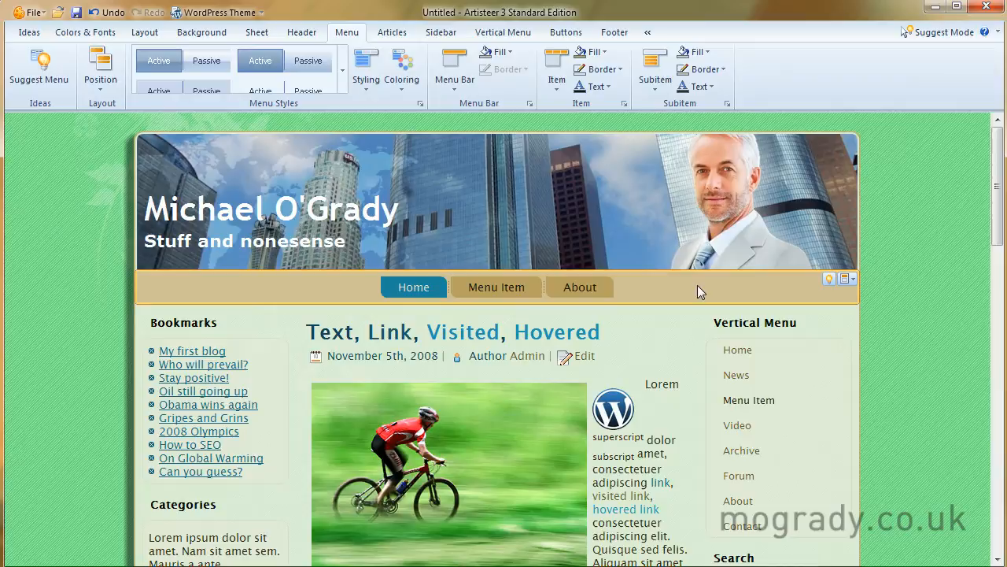
mouse_move(368, 287)
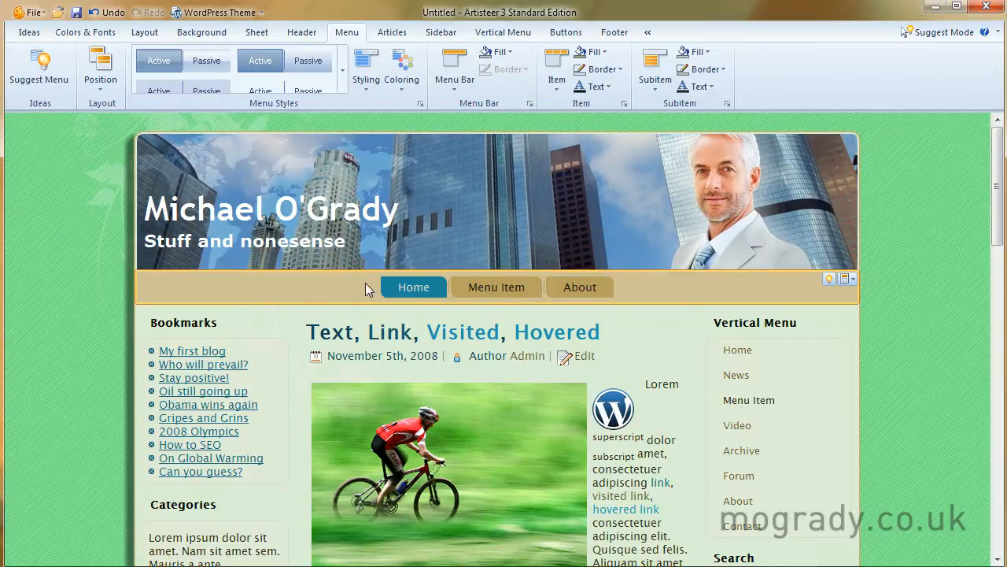
mouse_move(198, 299)
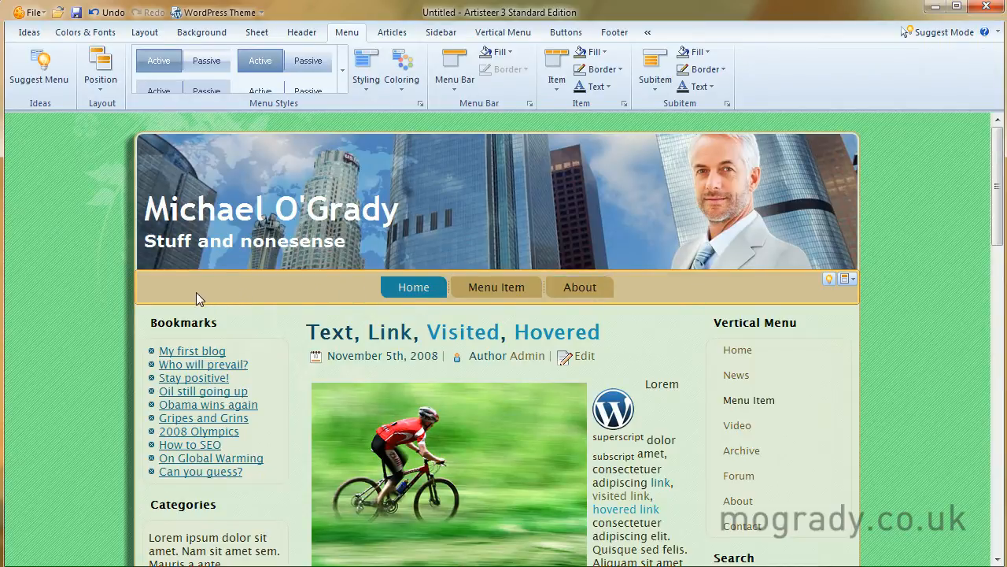
mouse_move(725, 293)
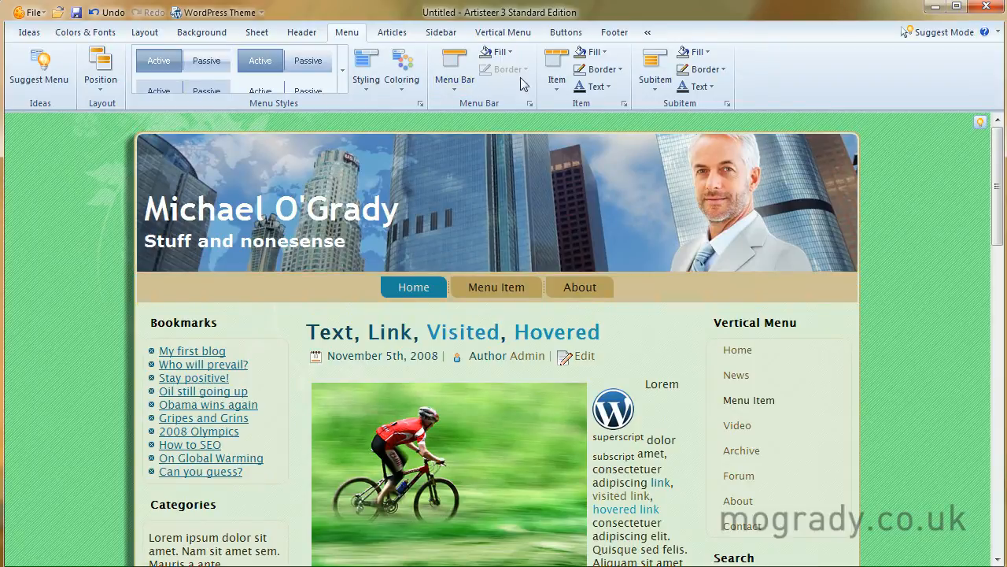
mouse_move(470, 107)
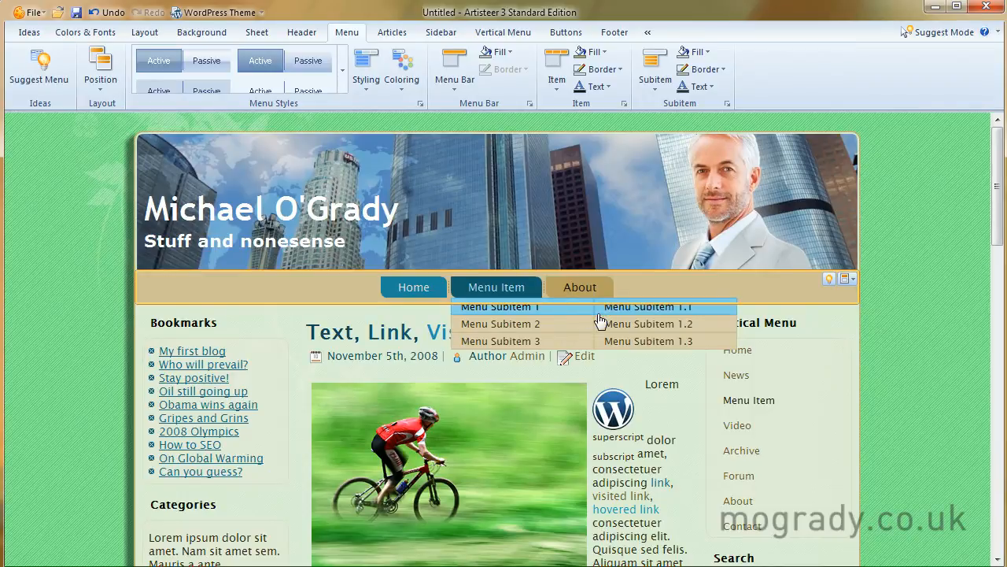
mouse_move(636, 220)
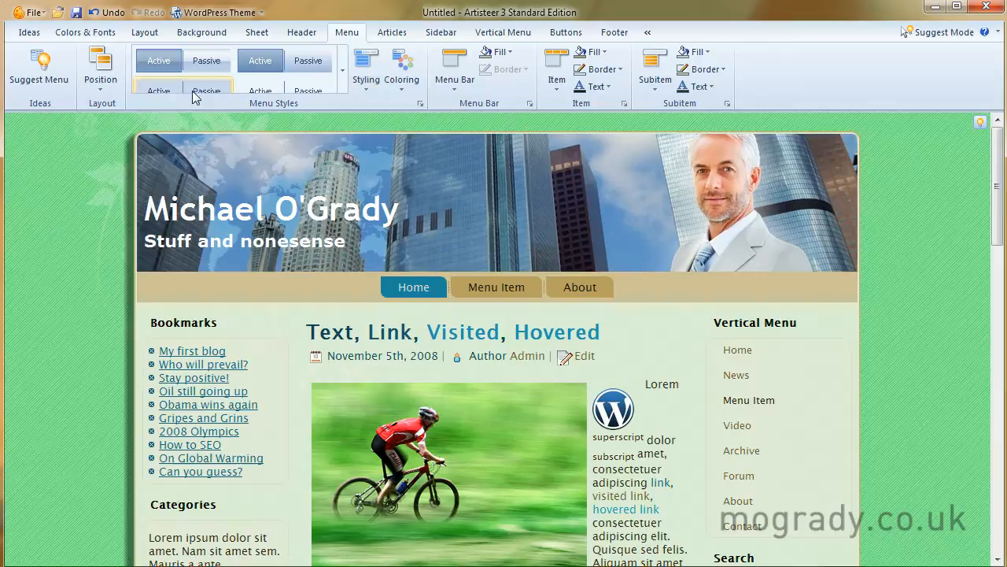
Step: Confirm menu position After header and preview the restyled menu's dark blue active item and subitems
left_click(101, 66)
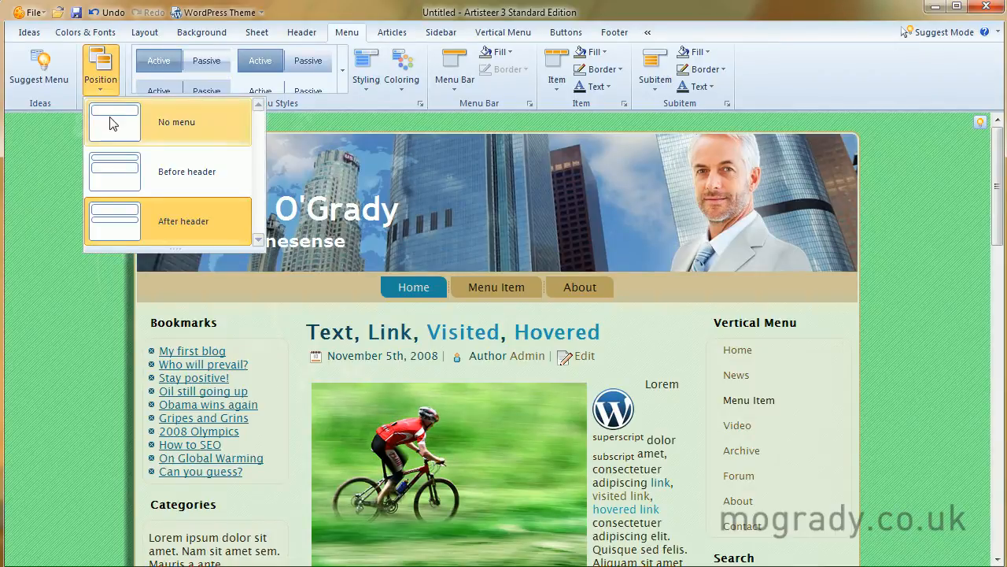
mouse_move(129, 207)
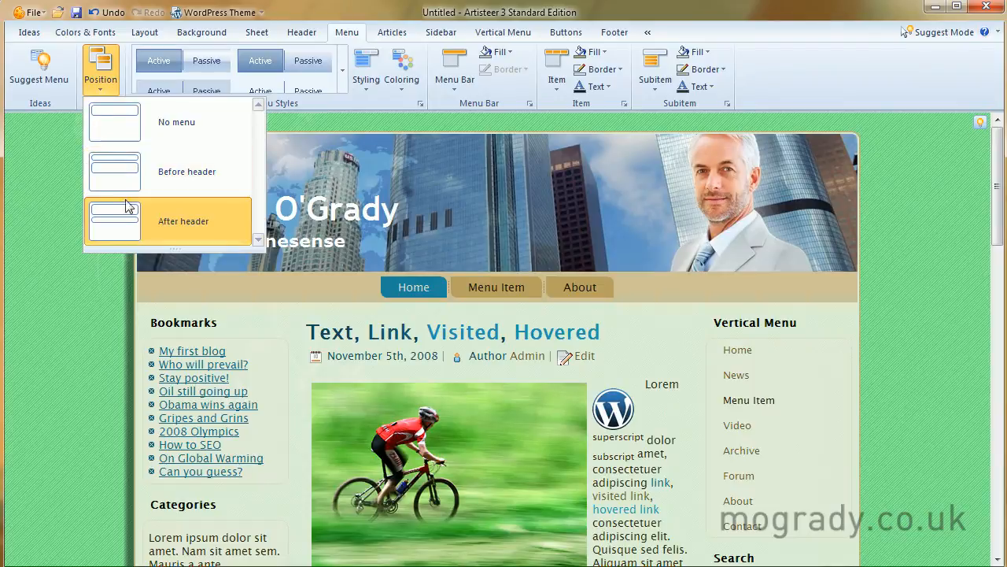
mouse_move(135, 203)
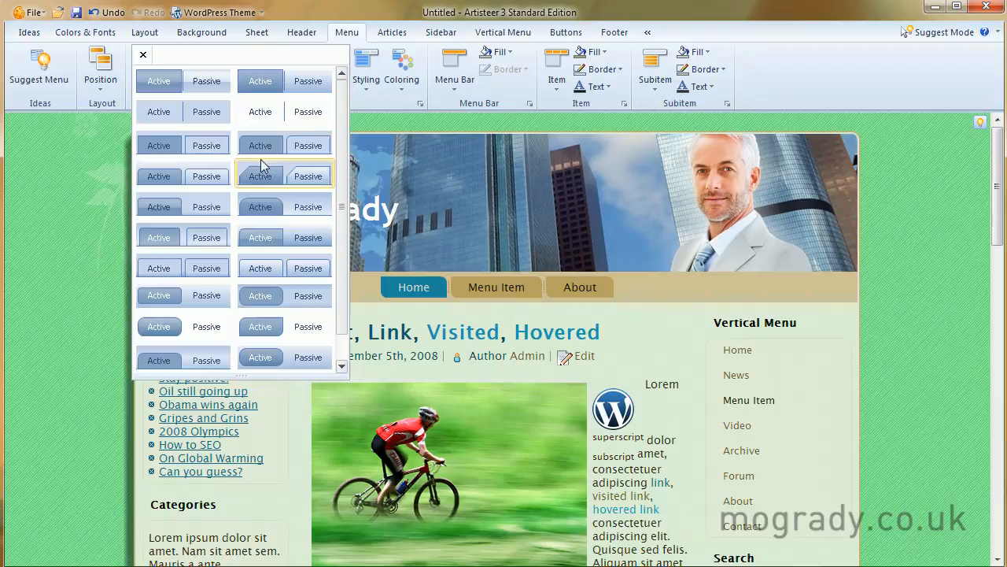
mouse_move(182, 110)
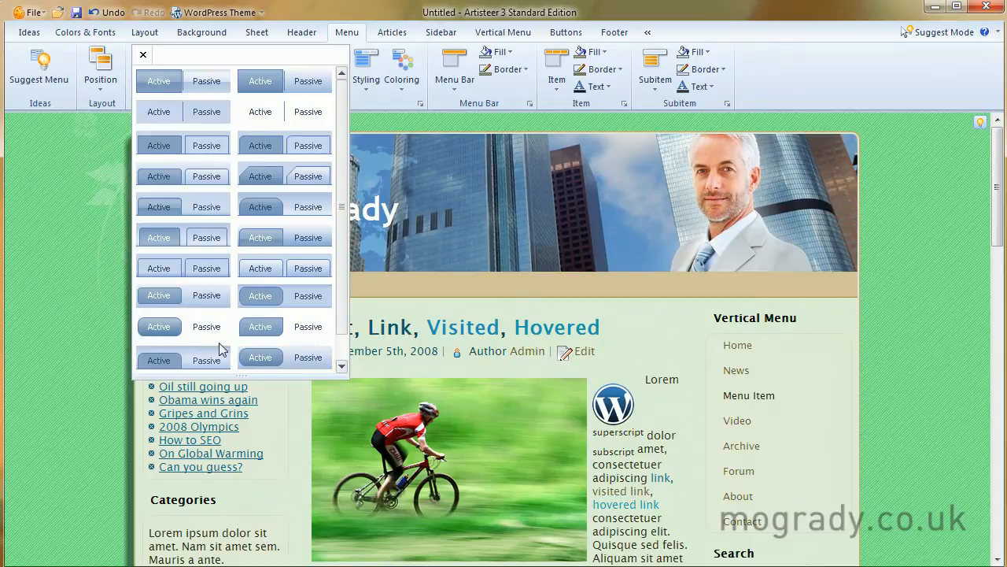
mouse_move(208, 331)
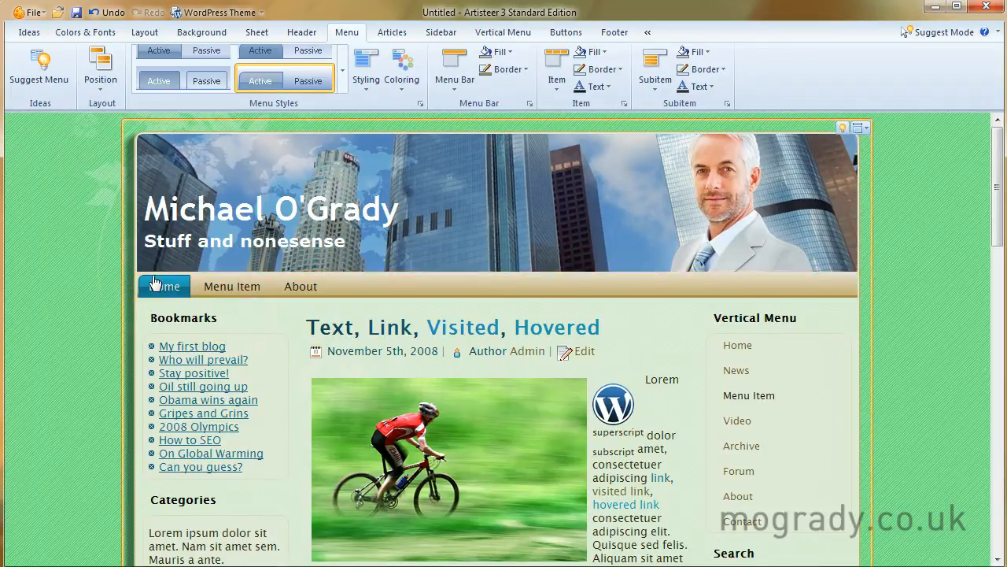
left_click(232, 287)
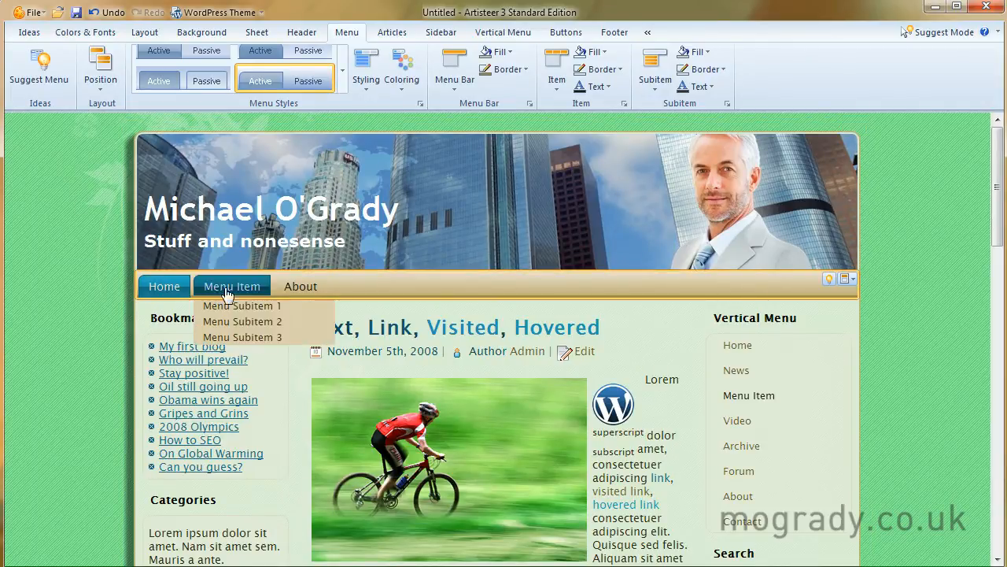
mouse_move(346, 198)
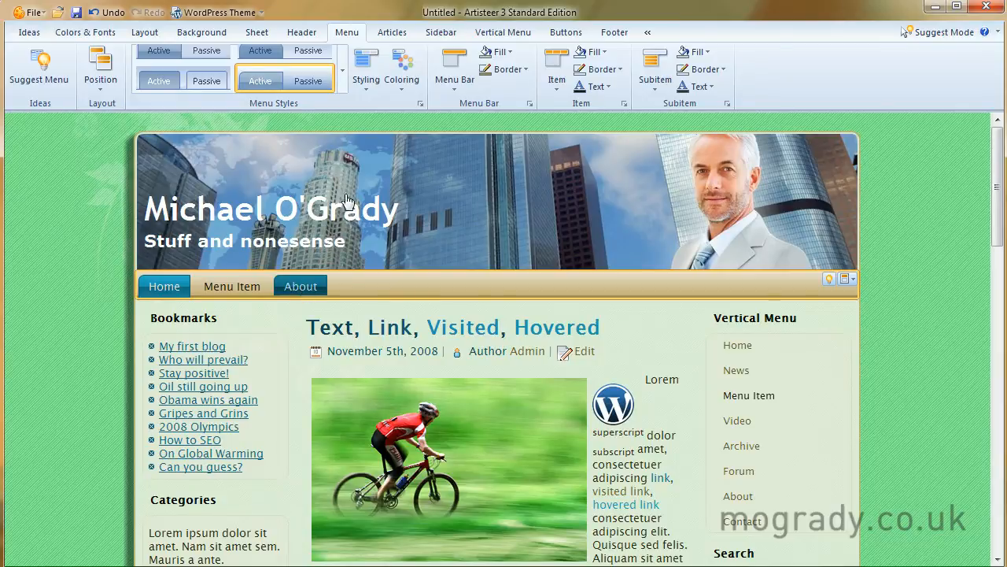
Step: Choose a Tabbed shape for the menu items, then review the Menu Bar dropdown choices
left_click(365, 66)
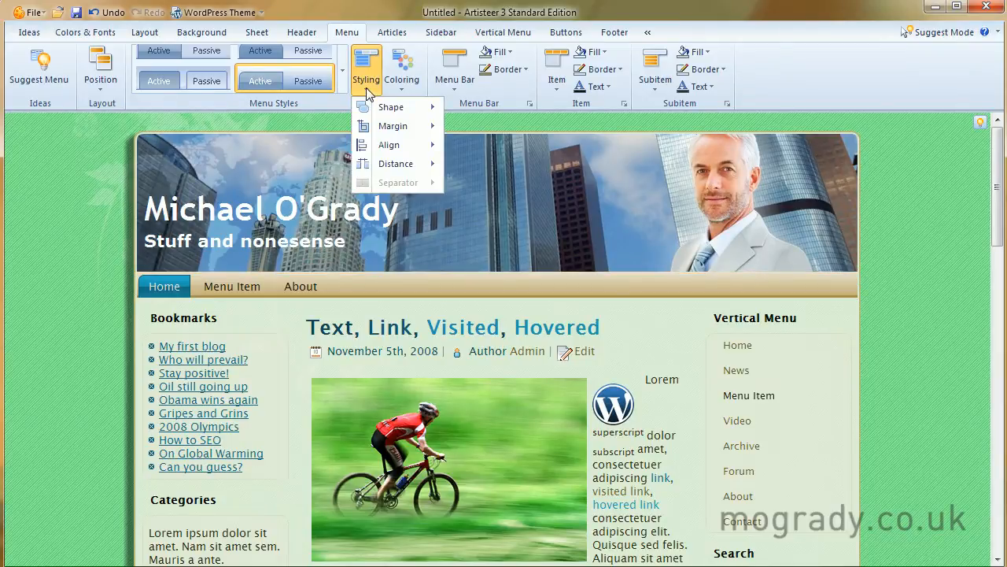
mouse_move(476, 160)
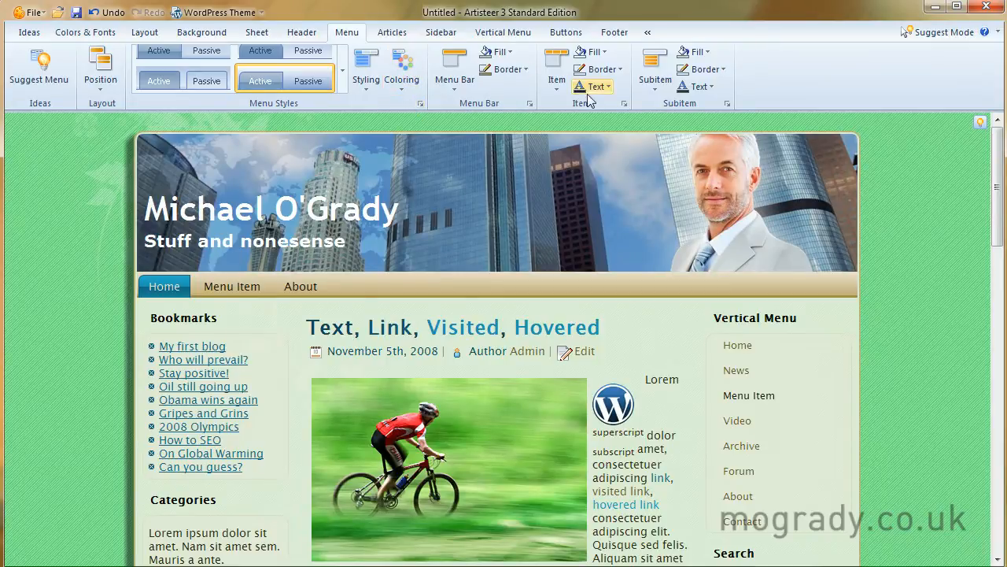
left_click(365, 66)
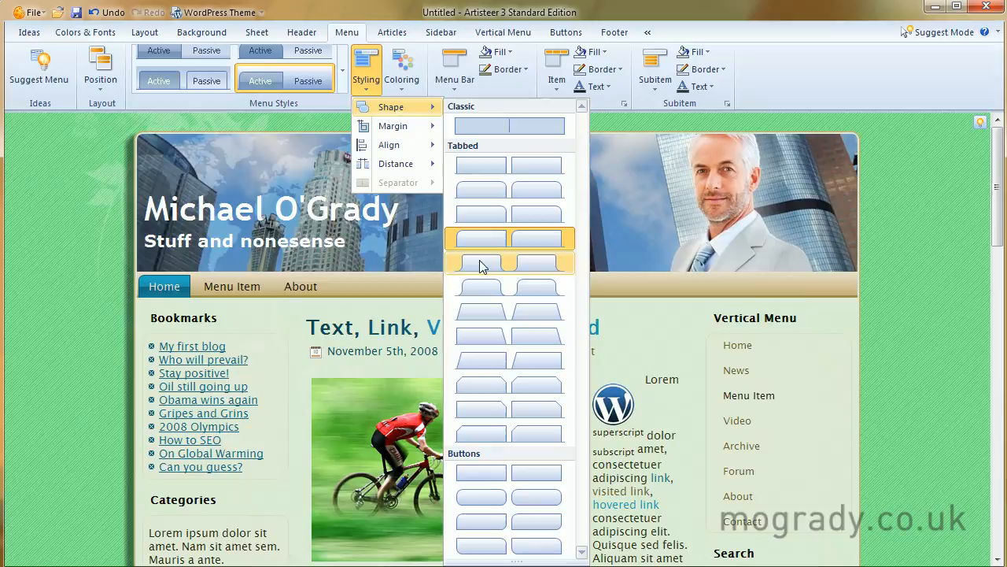
mouse_move(527, 287)
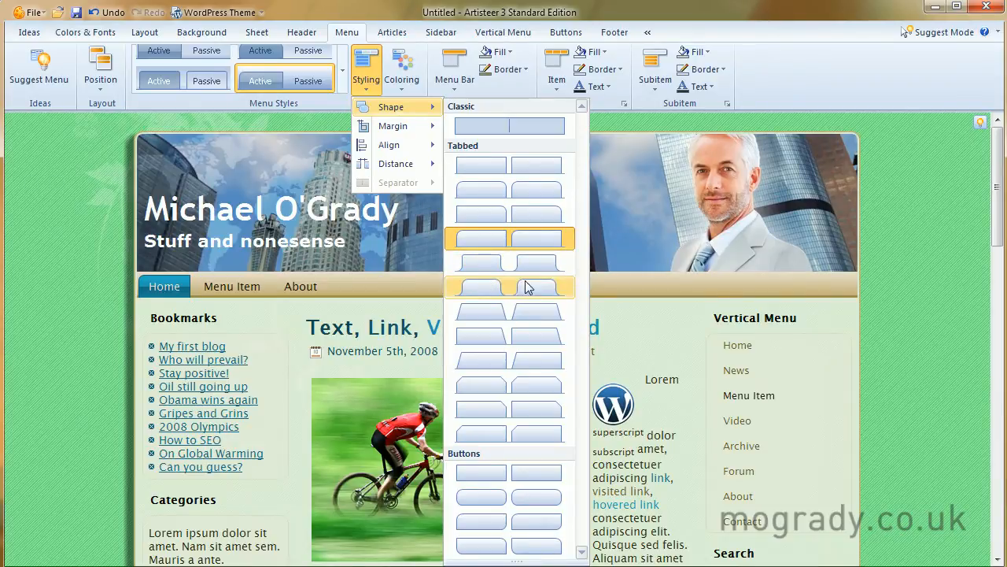
mouse_move(520, 315)
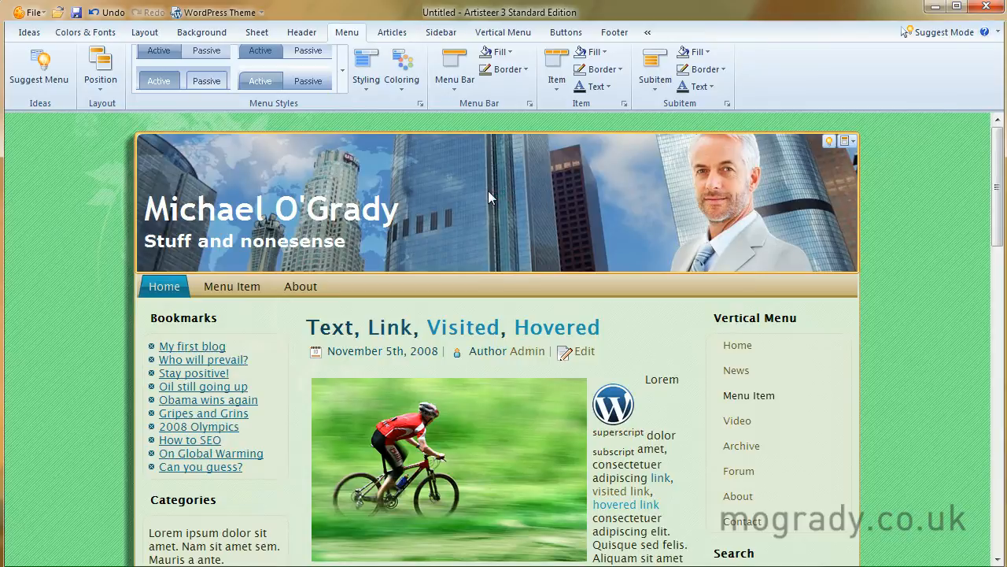
mouse_move(447, 161)
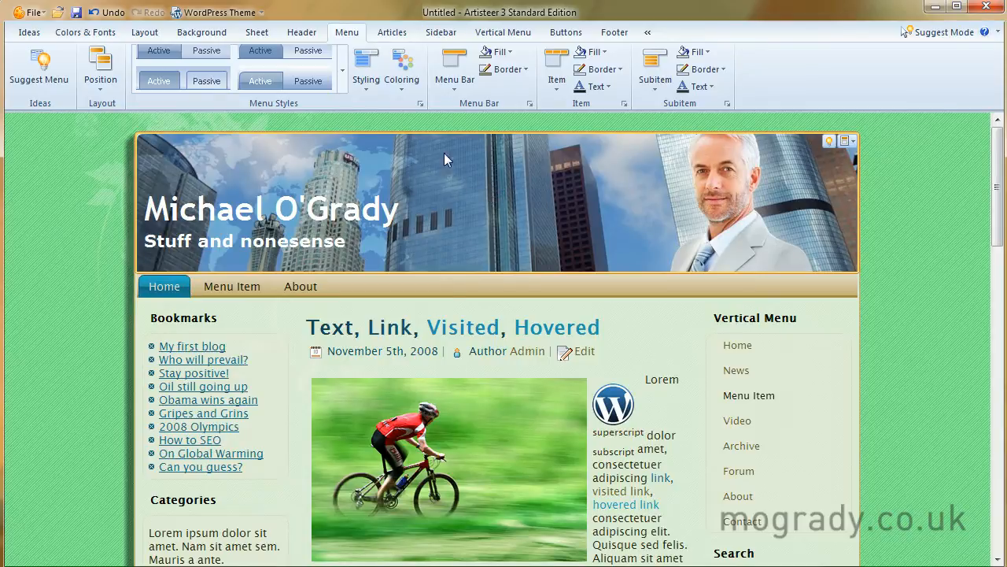
left_click(399, 66)
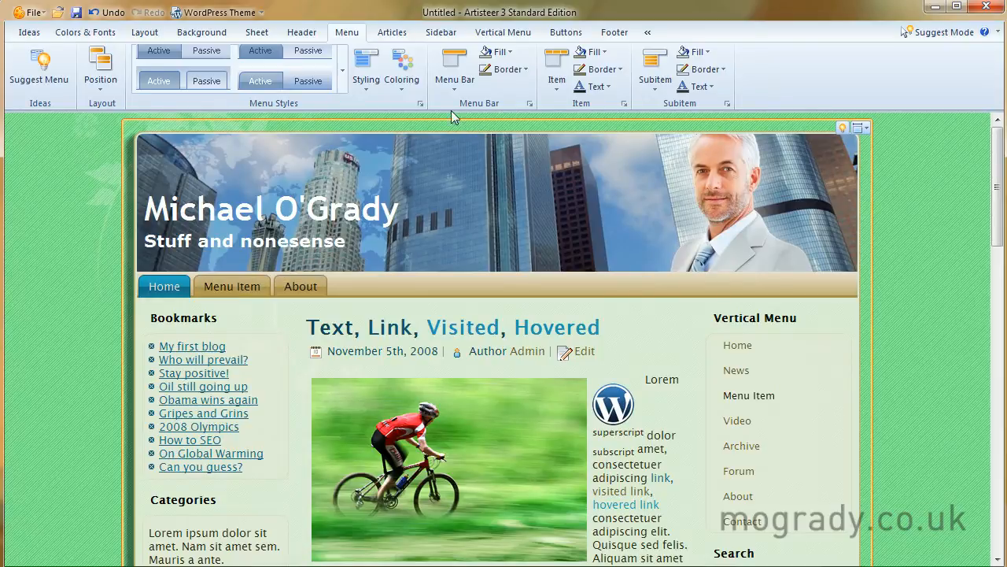
left_click(400, 66)
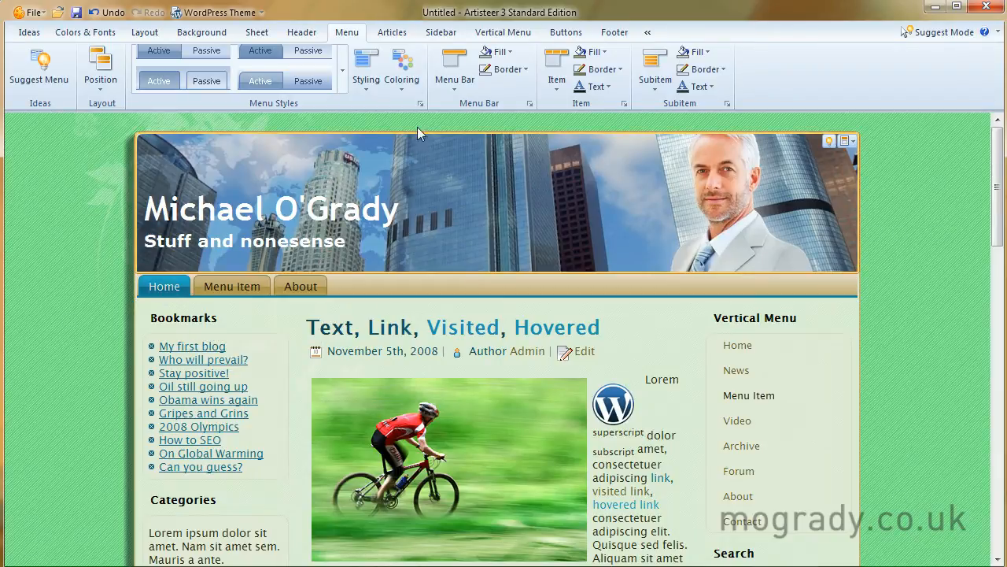
left_click(401, 69)
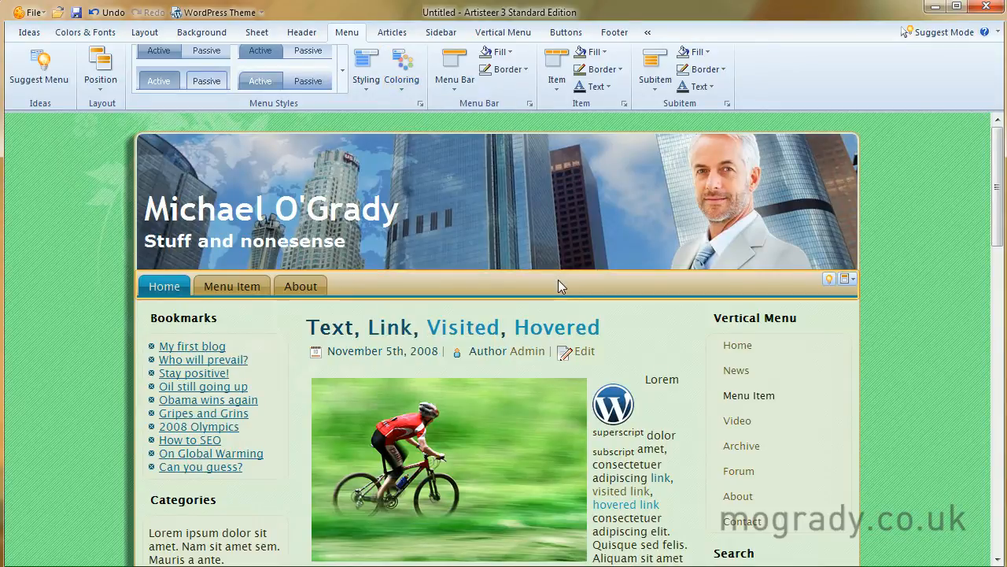
mouse_move(392, 282)
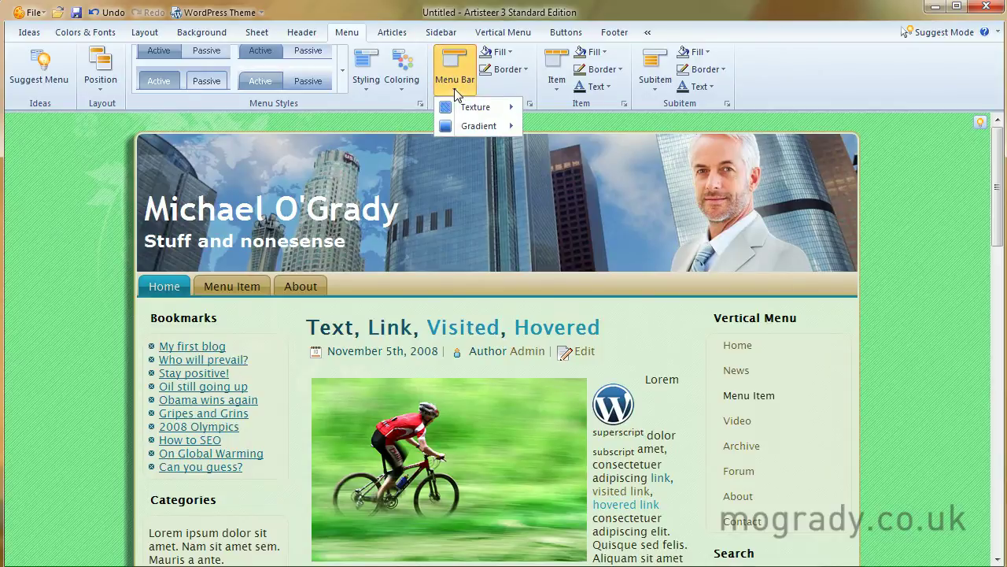
left_click(475, 107)
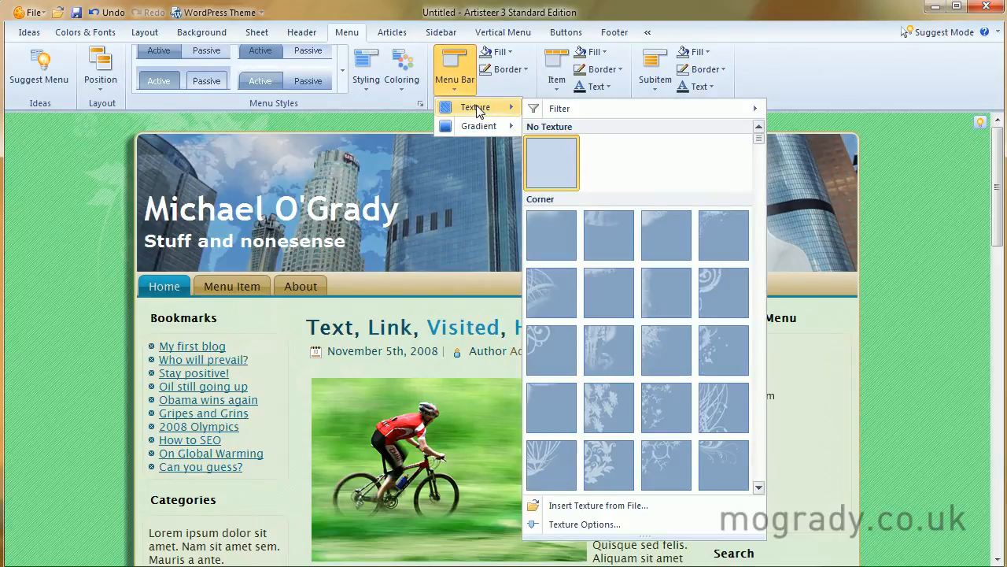
mouse_move(664, 132)
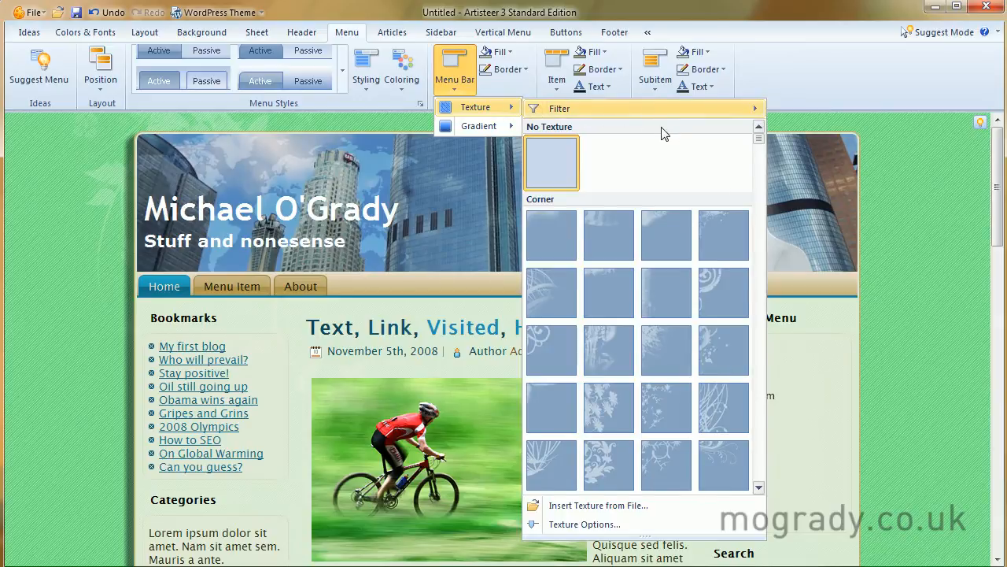
scroll("down", 3)
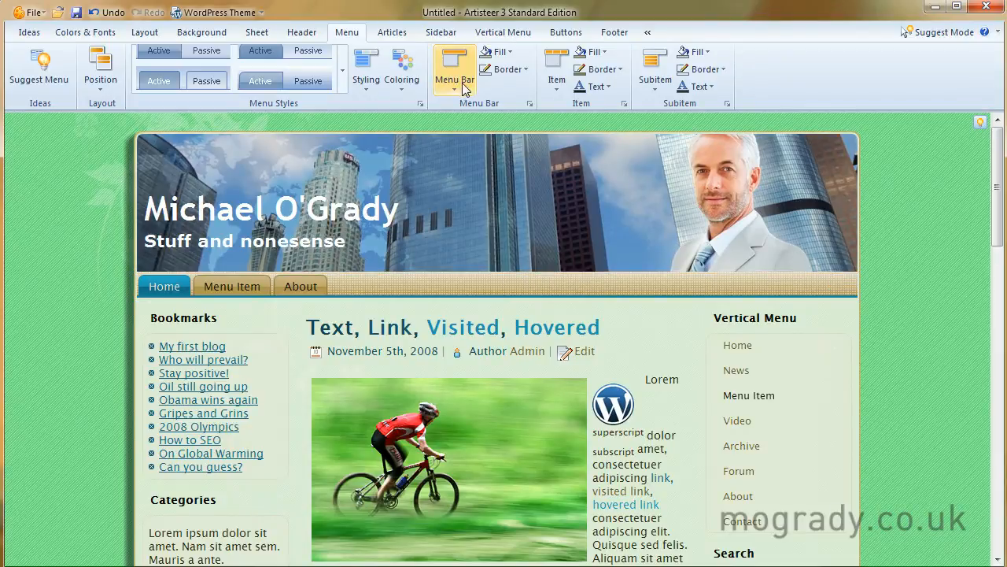
left_click(501, 50)
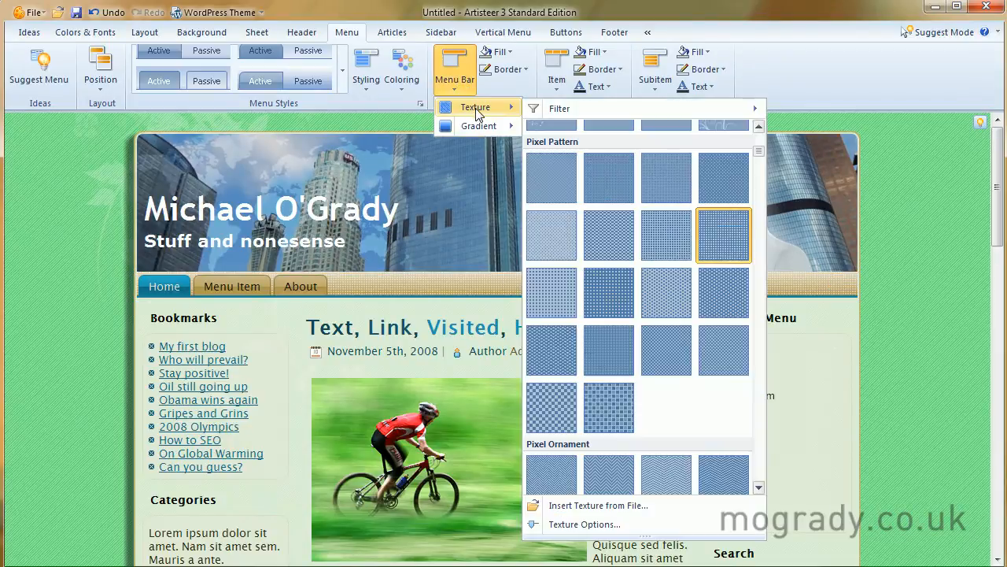
mouse_move(724, 291)
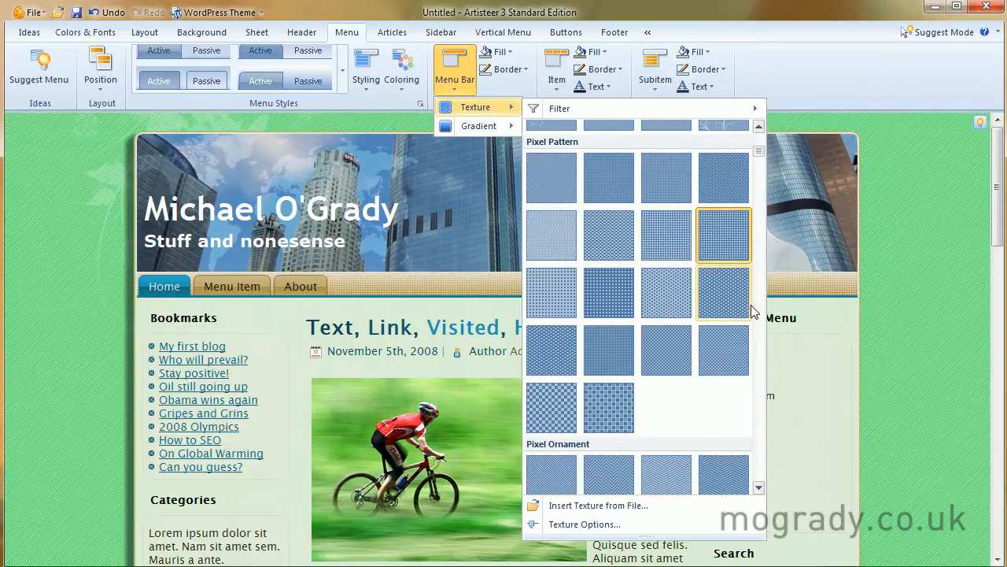
scroll("down", 3)
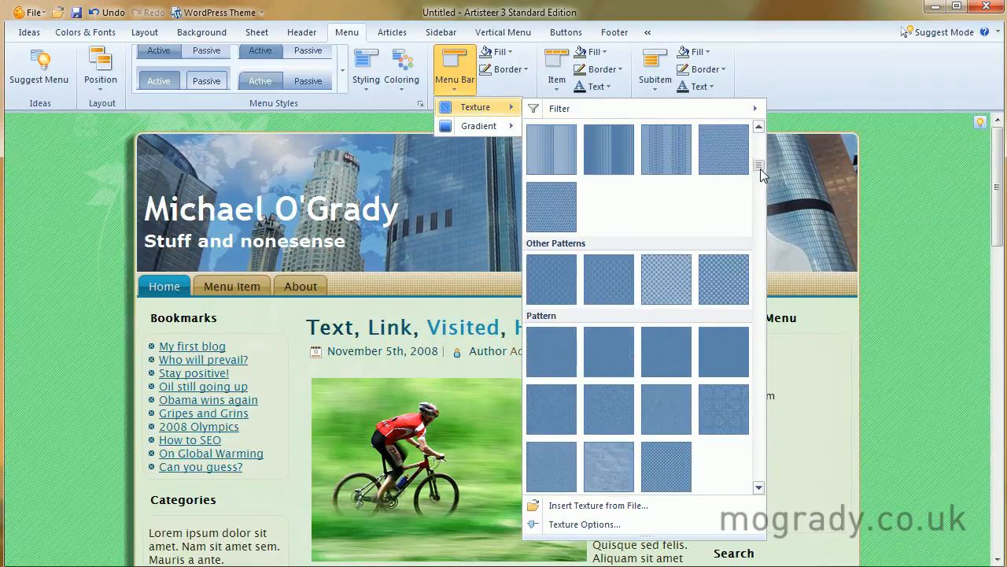
scroll("down", 3)
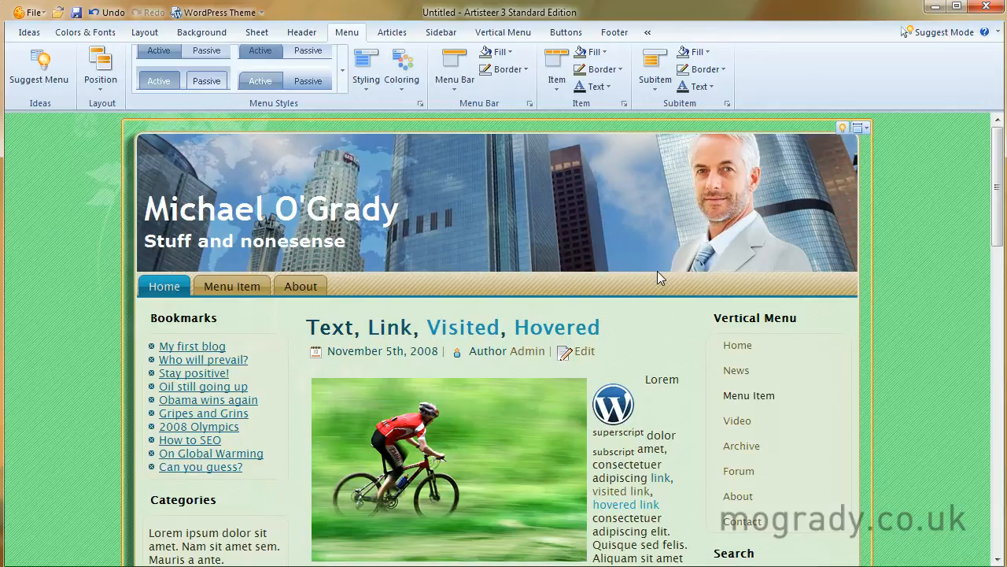
mouse_move(516, 126)
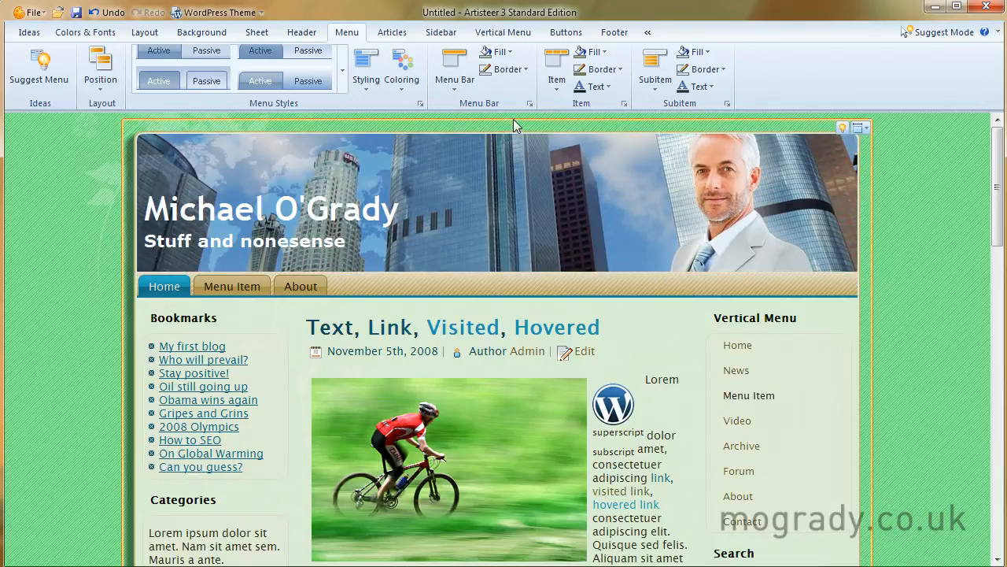
left_click(452, 66)
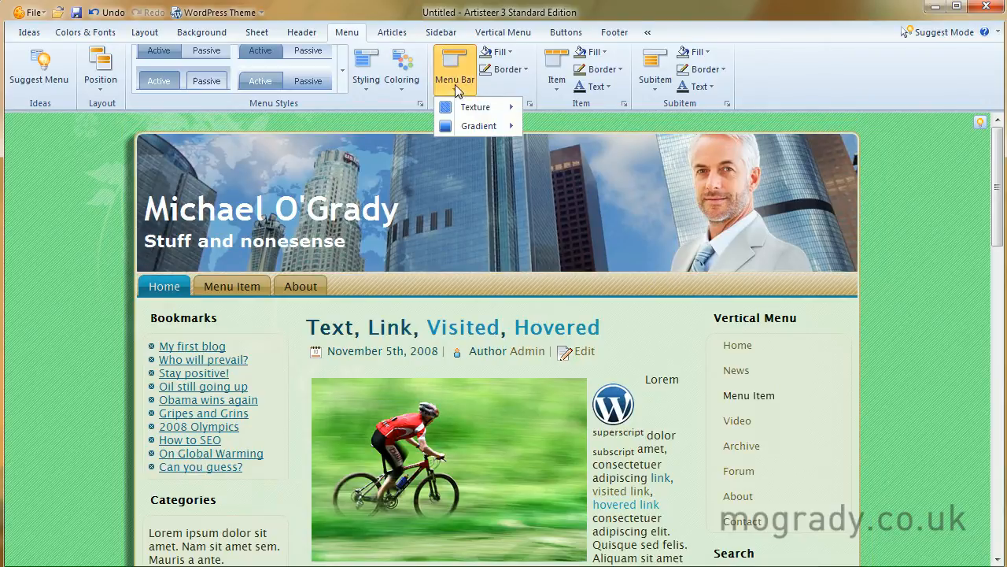
mouse_move(476, 107)
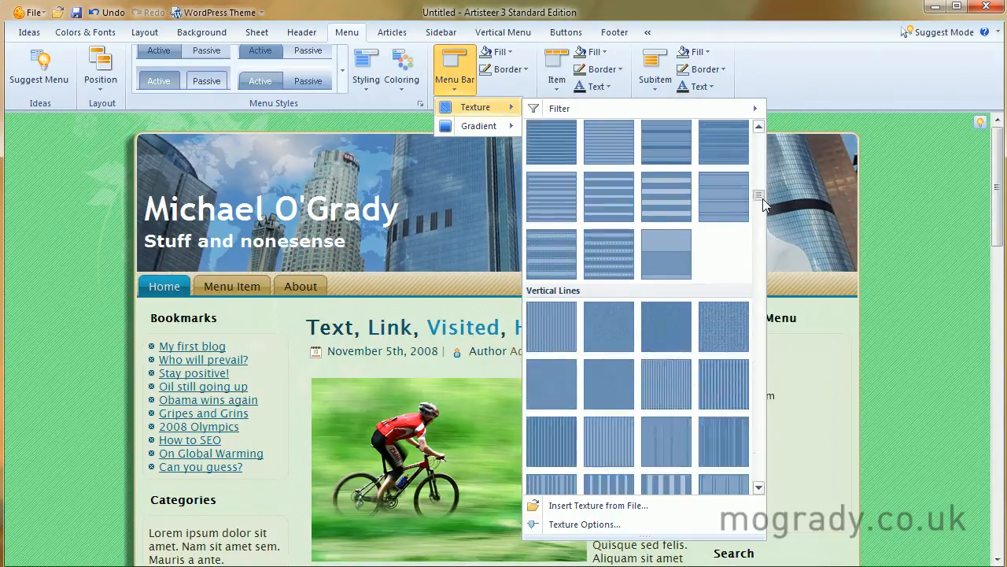
scroll("down", 3)
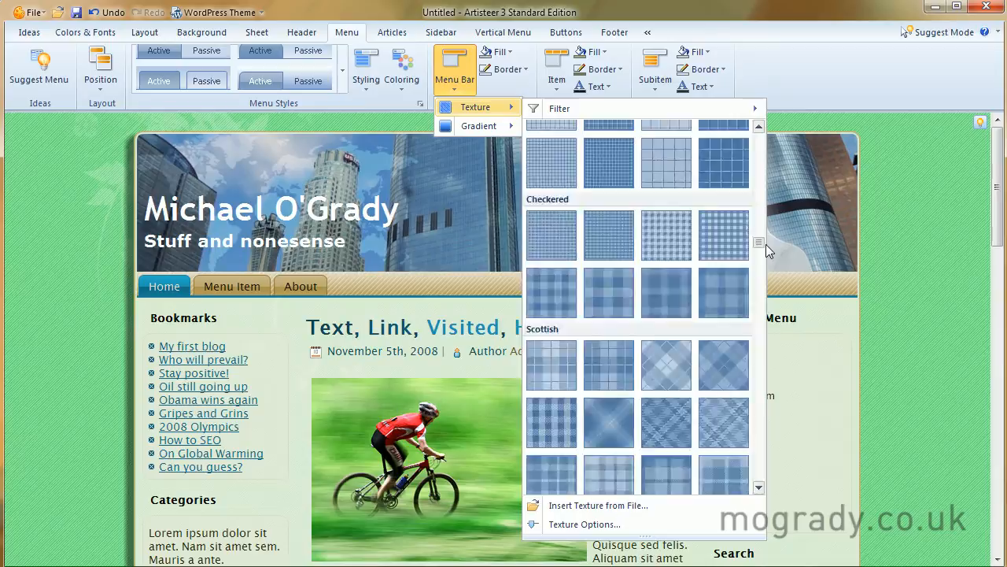
scroll("down", 3)
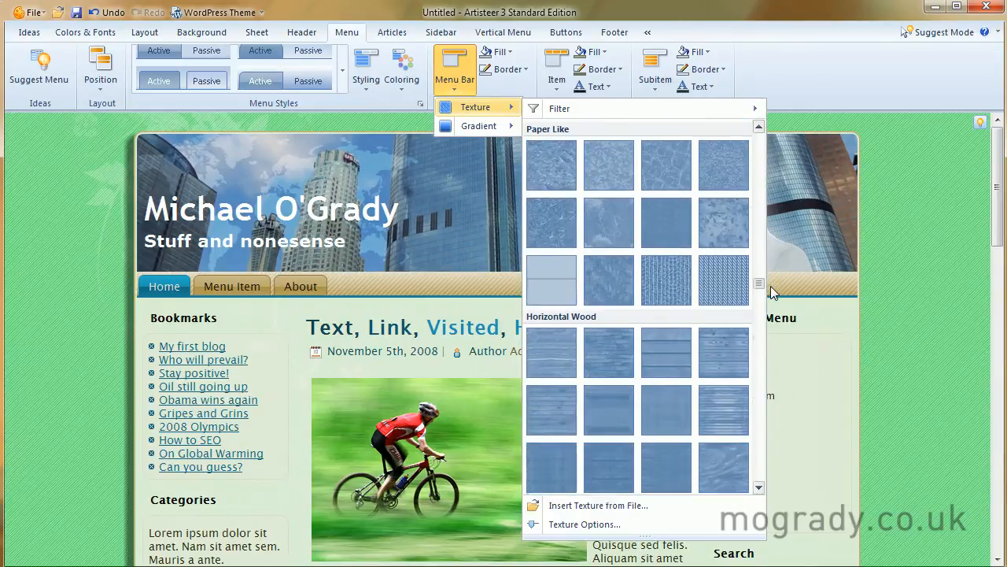
scroll("down", 3)
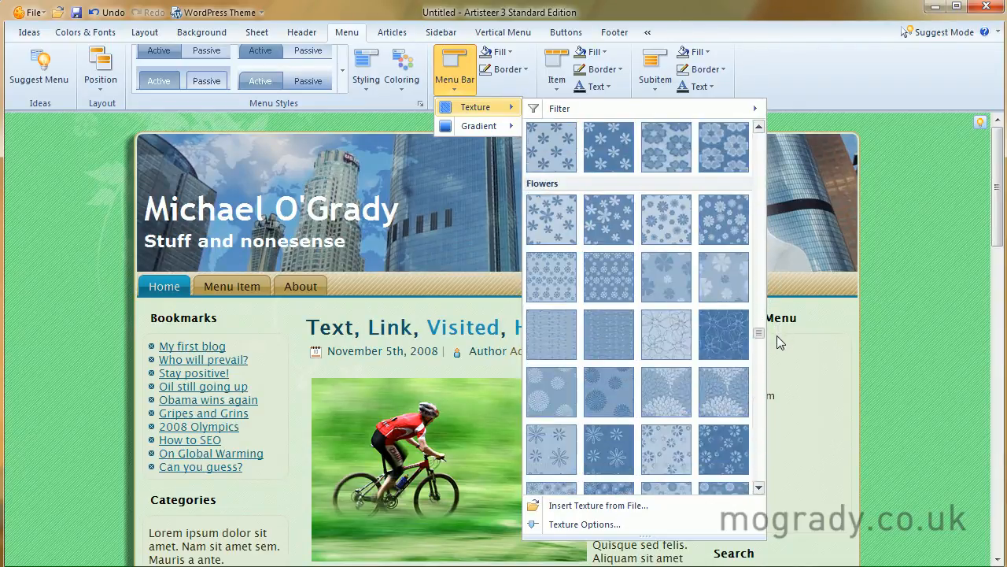
scroll("down", 3)
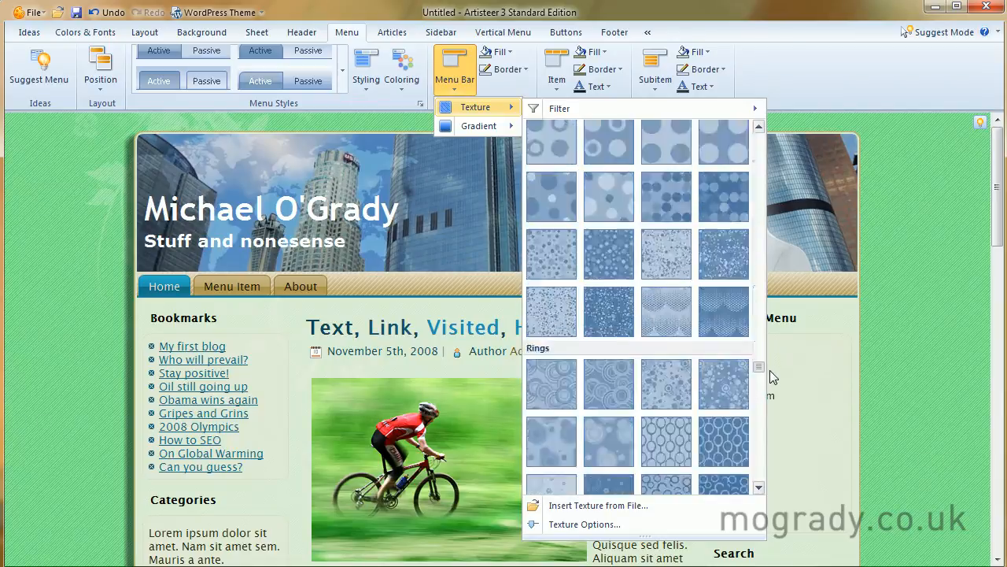
scroll("down", 3)
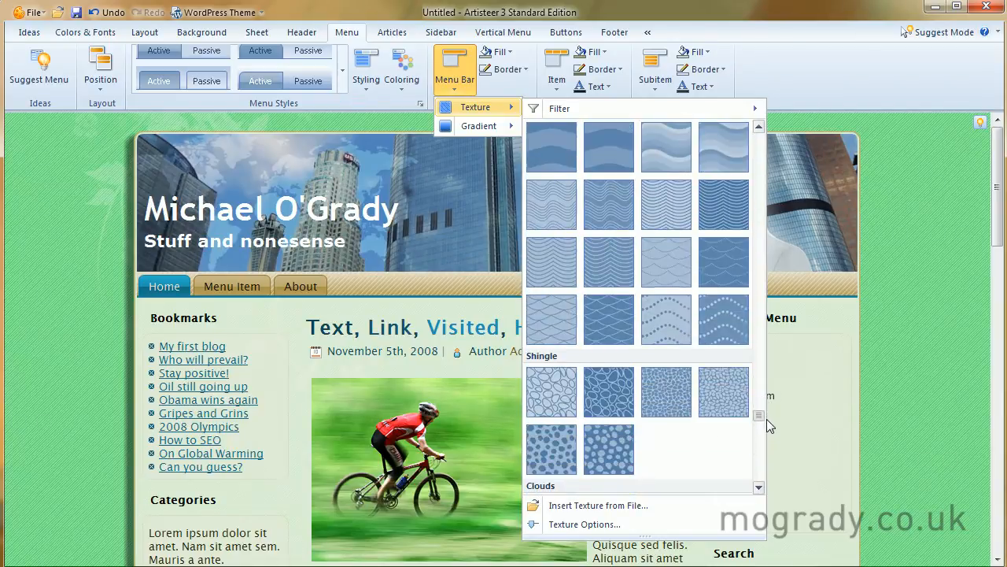
scroll("down", 3)
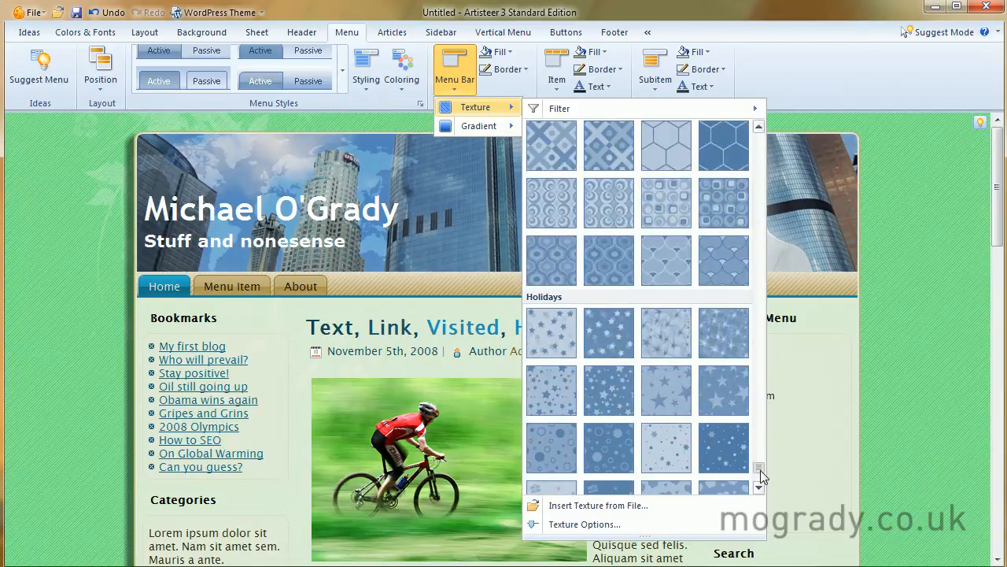
scroll("down", 3)
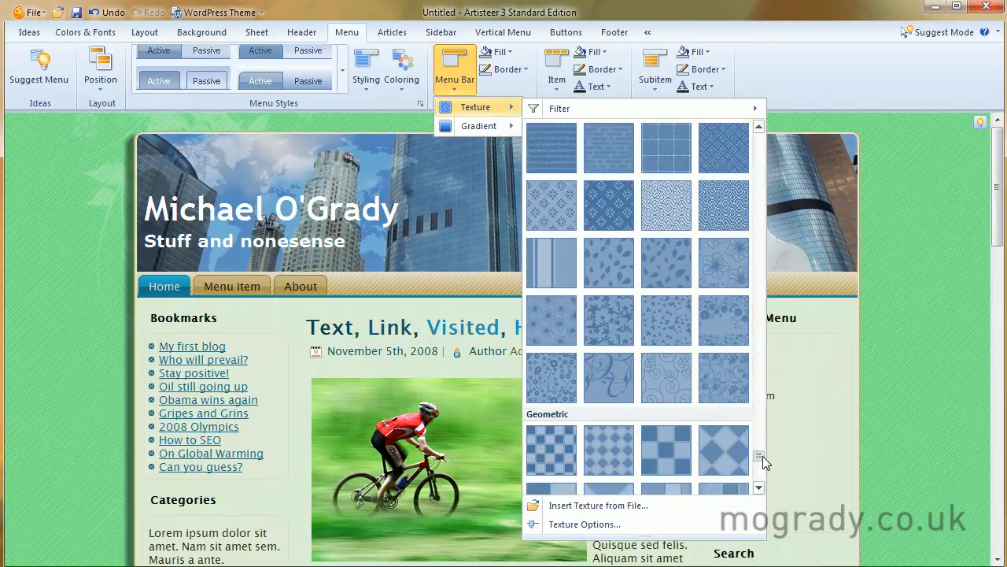
scroll("down", 3)
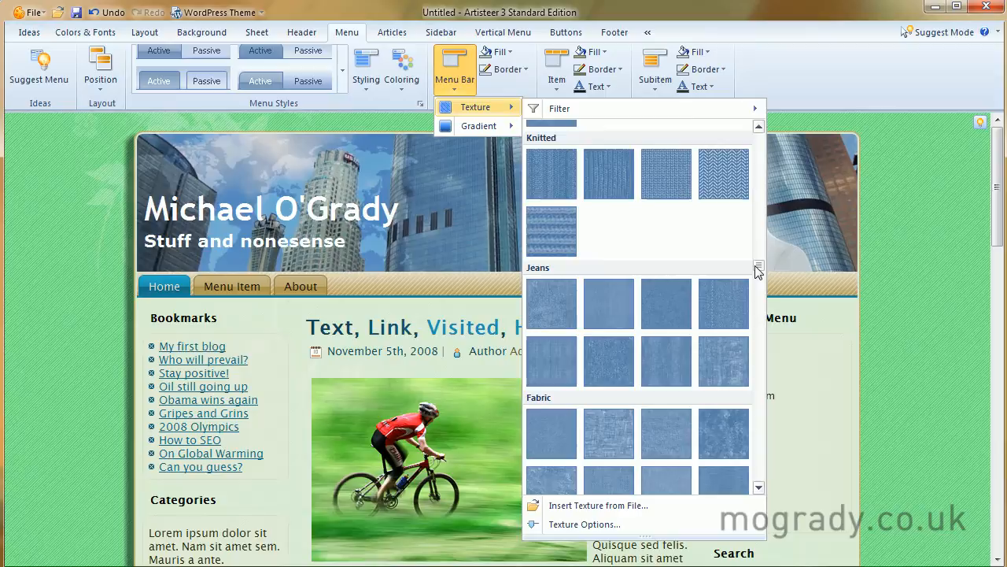
mouse_move(479, 126)
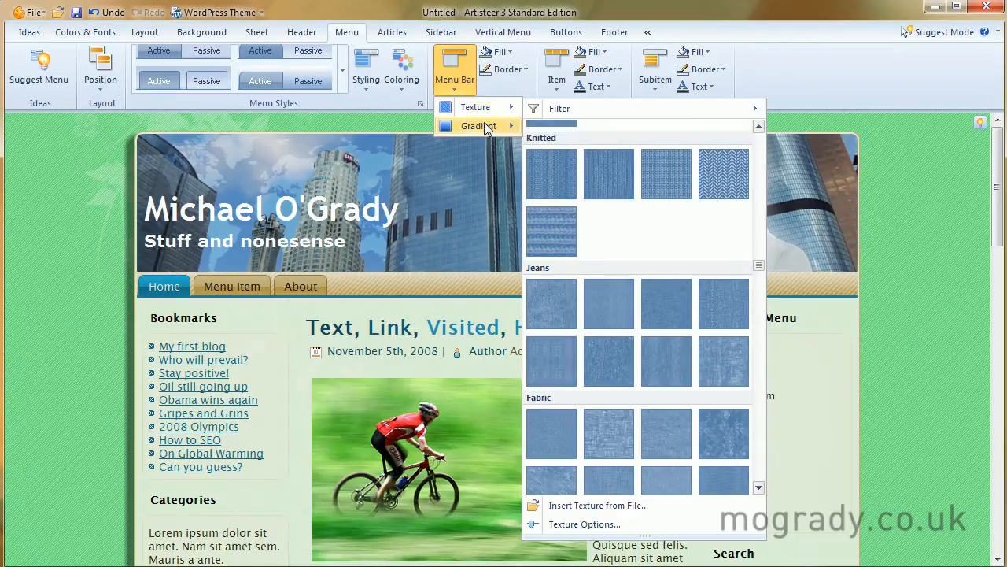
left_click(478, 126)
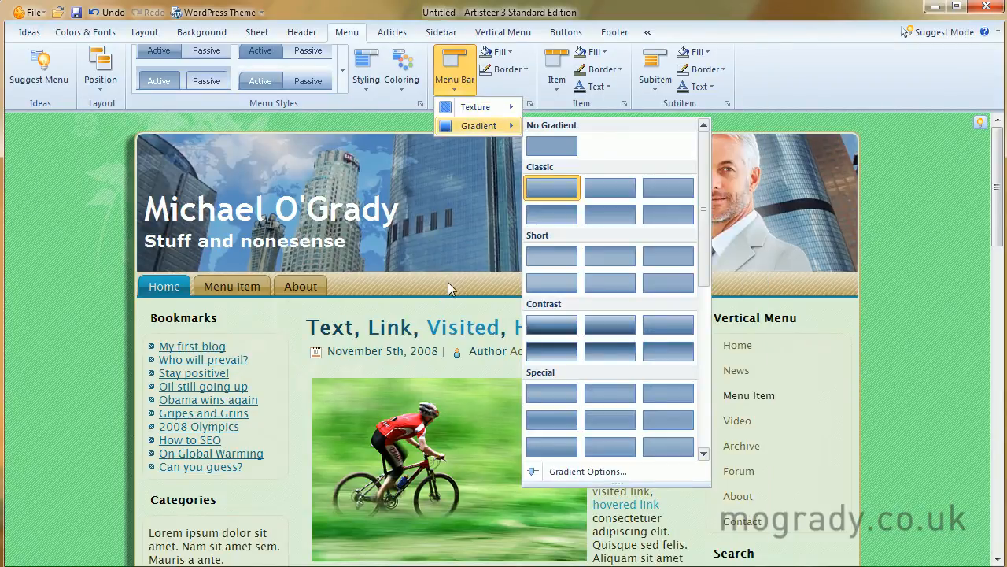
mouse_move(507, 132)
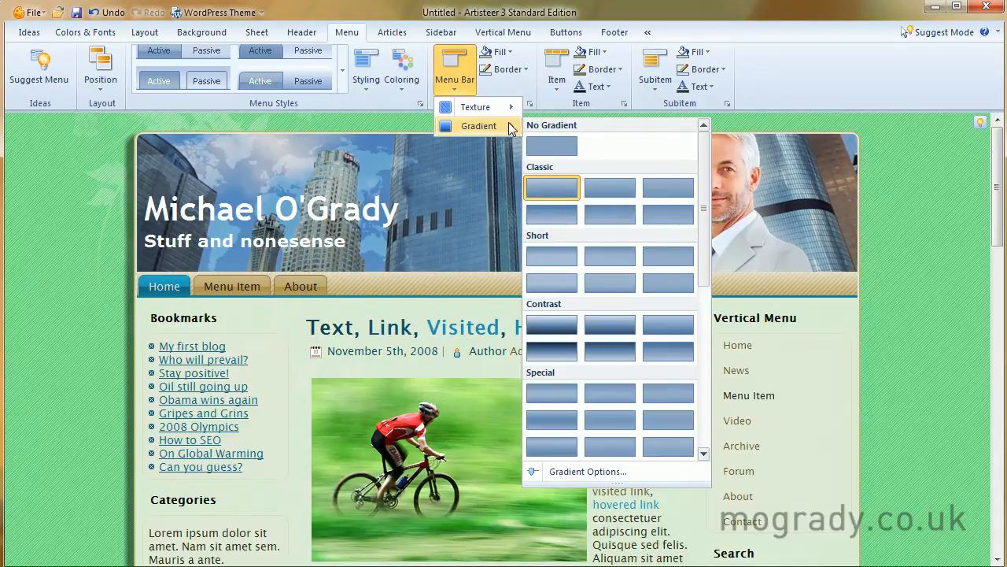
mouse_move(559, 186)
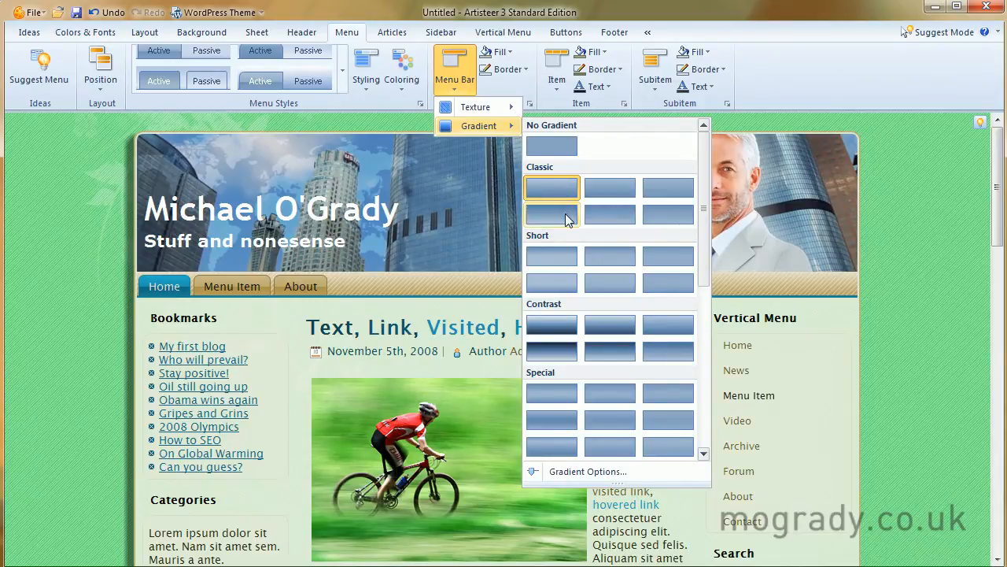
left_click(551, 213)
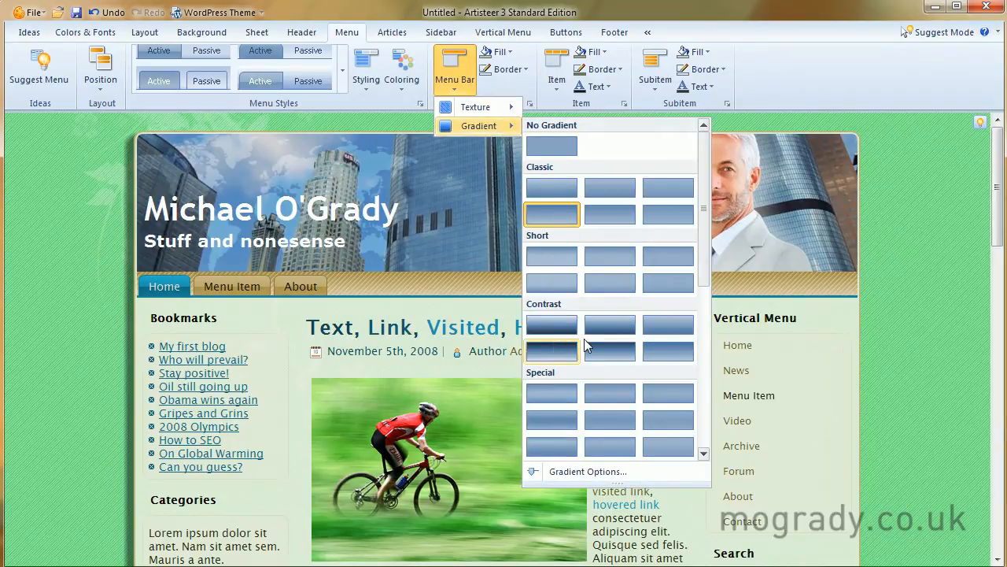
scroll("down", 3)
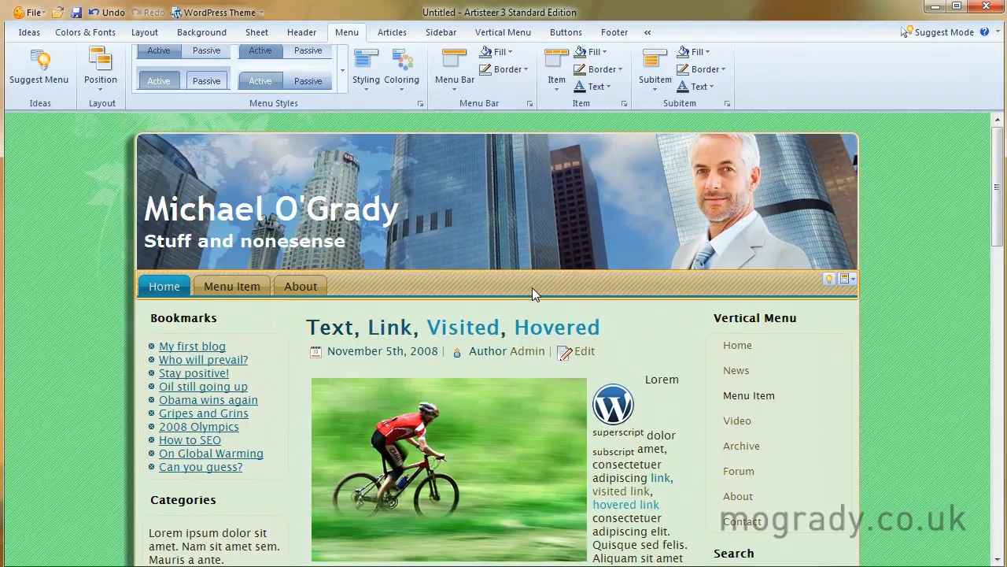
mouse_move(580, 283)
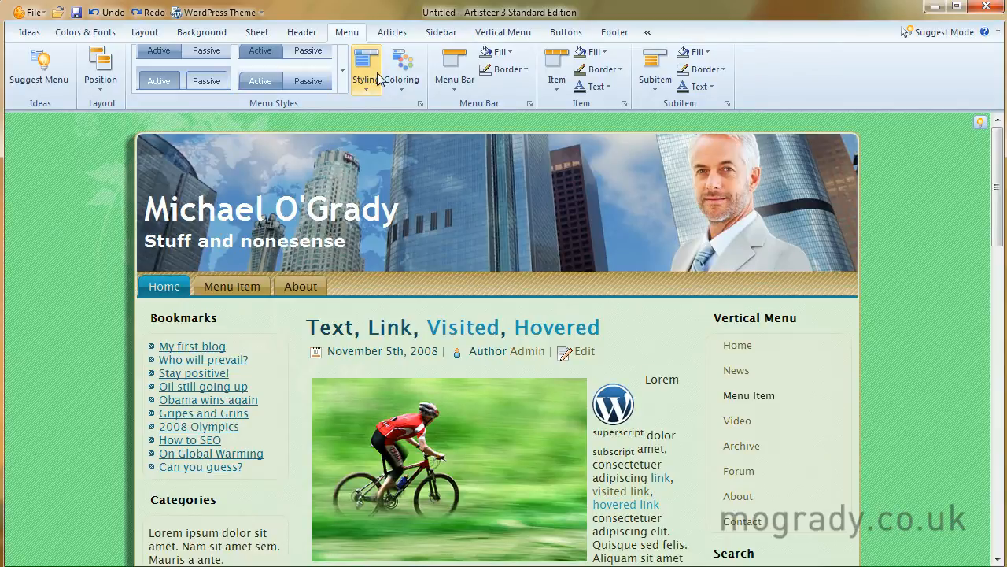
mouse_move(498, 50)
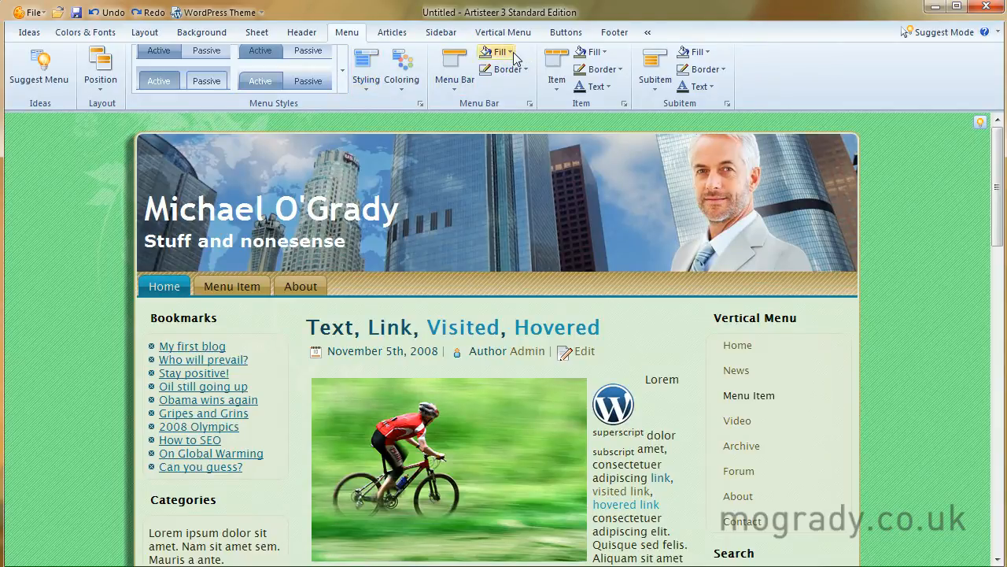
left_click(499, 50)
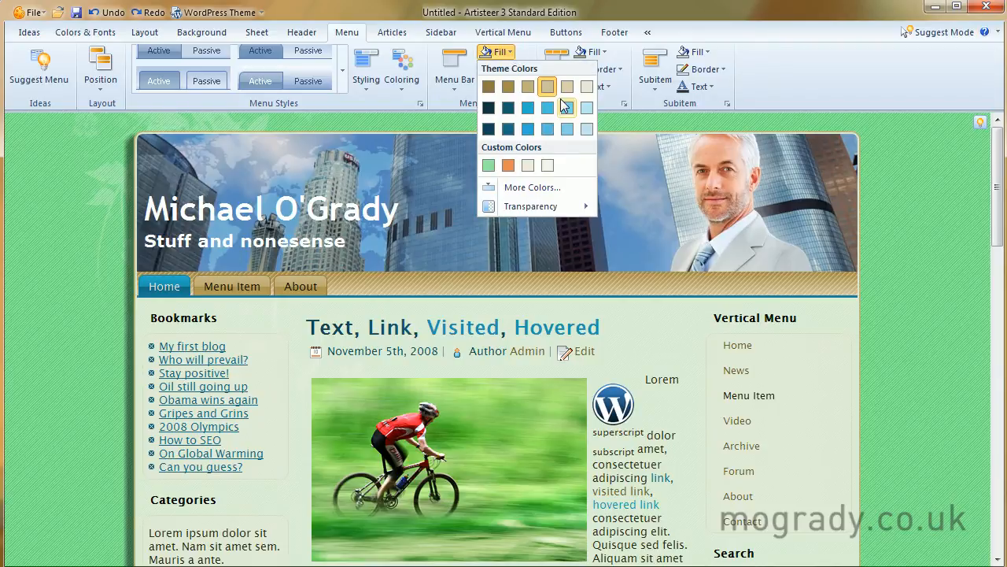
left_click(530, 204)
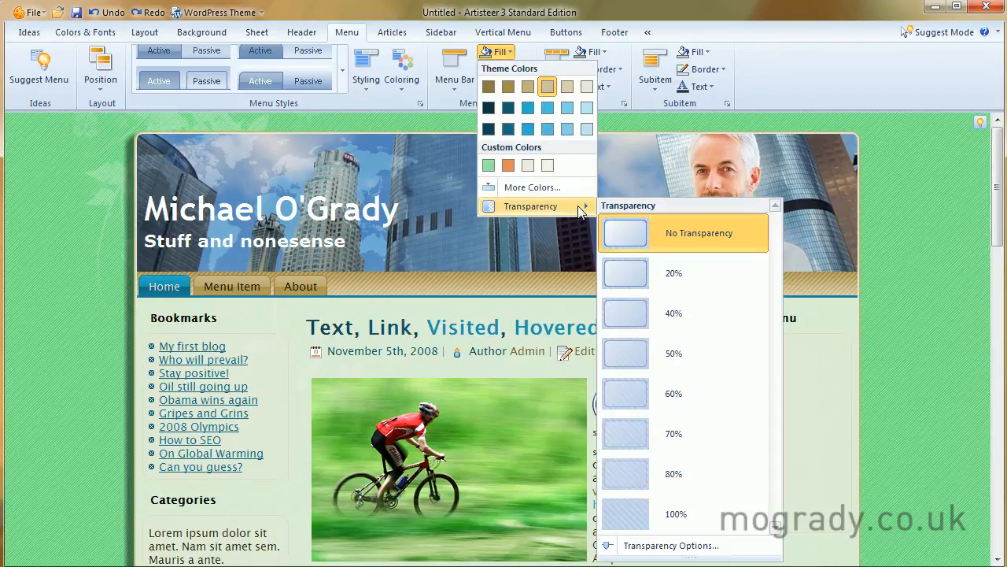
mouse_move(548, 129)
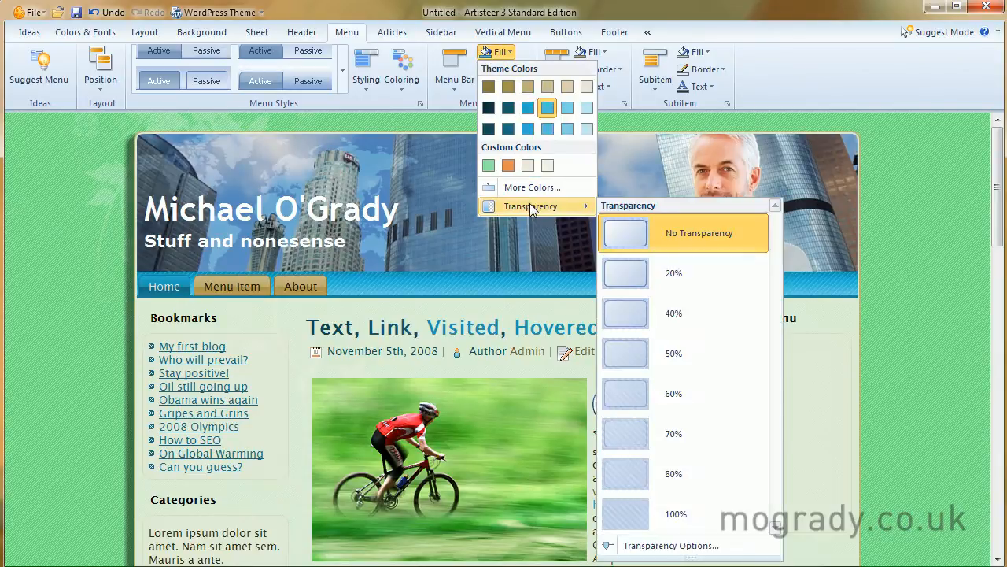
mouse_move(626, 351)
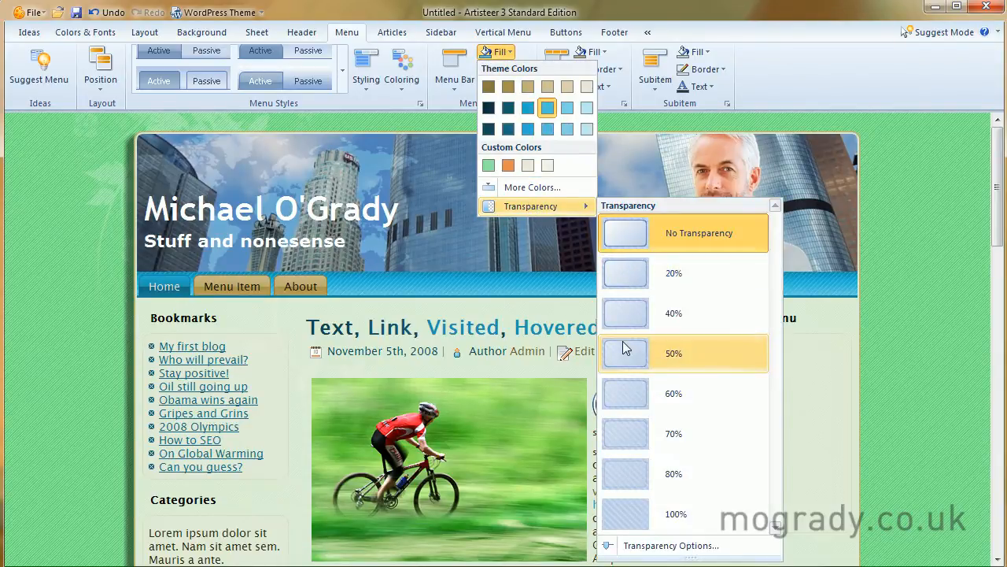
left_click(683, 352)
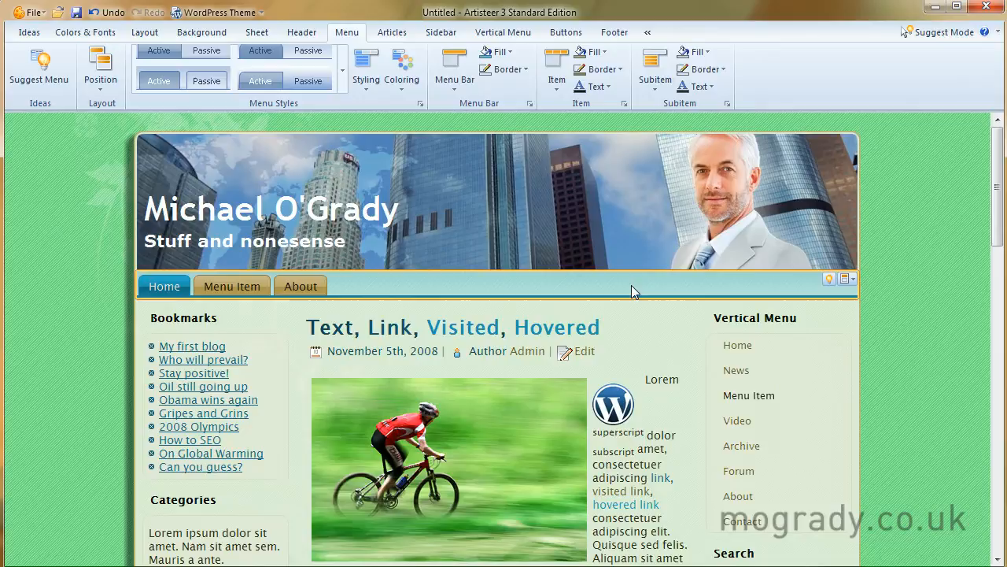
mouse_move(623, 293)
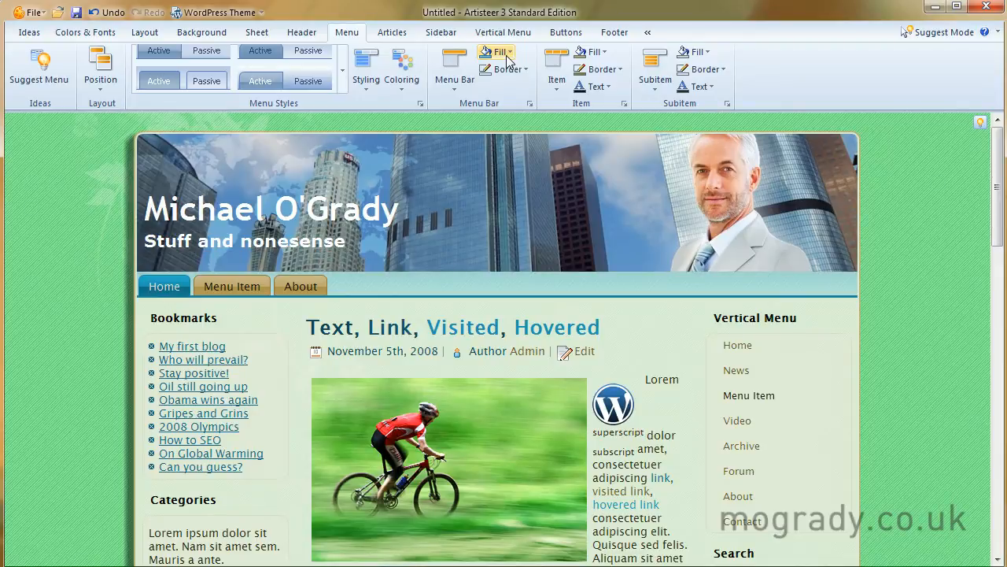
Step: Apply a 5 px border to the menu bar via More Borders
left_click(505, 69)
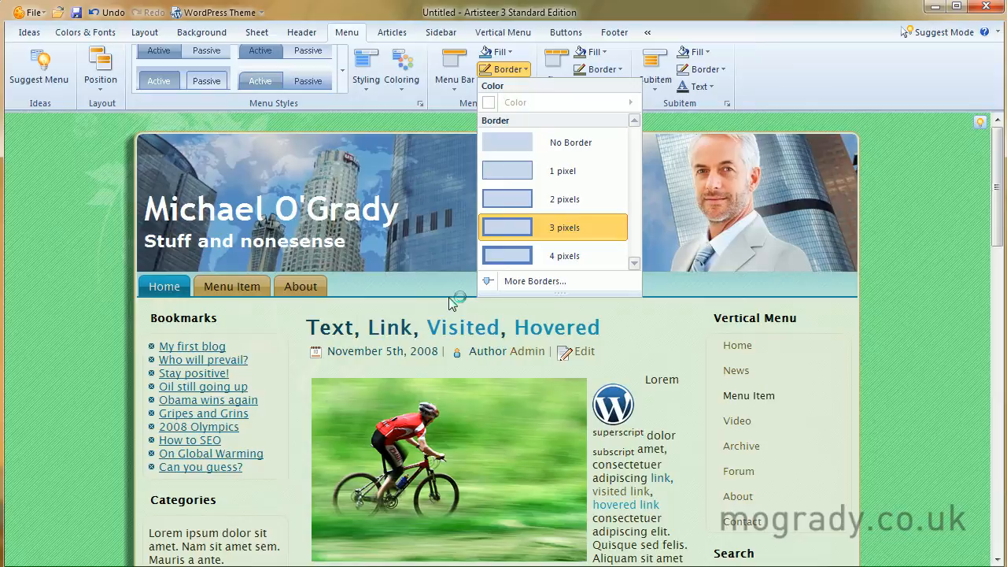
mouse_move(584, 280)
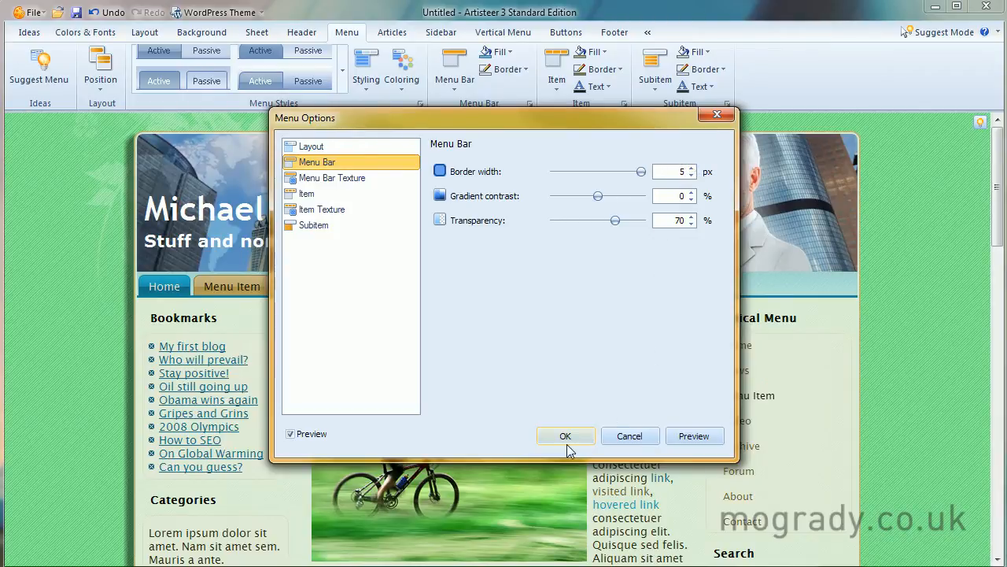
left_click(566, 434)
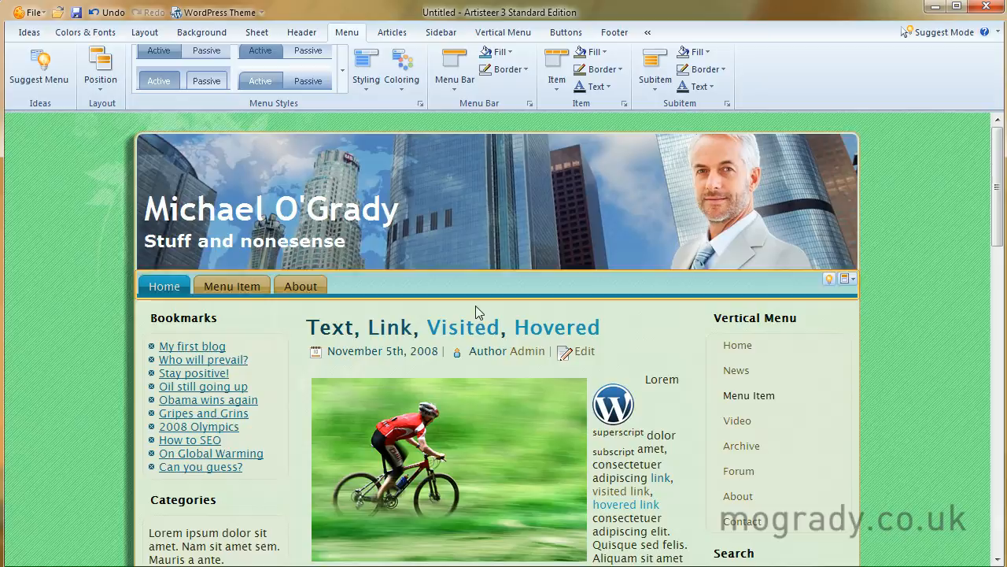
mouse_move(520, 98)
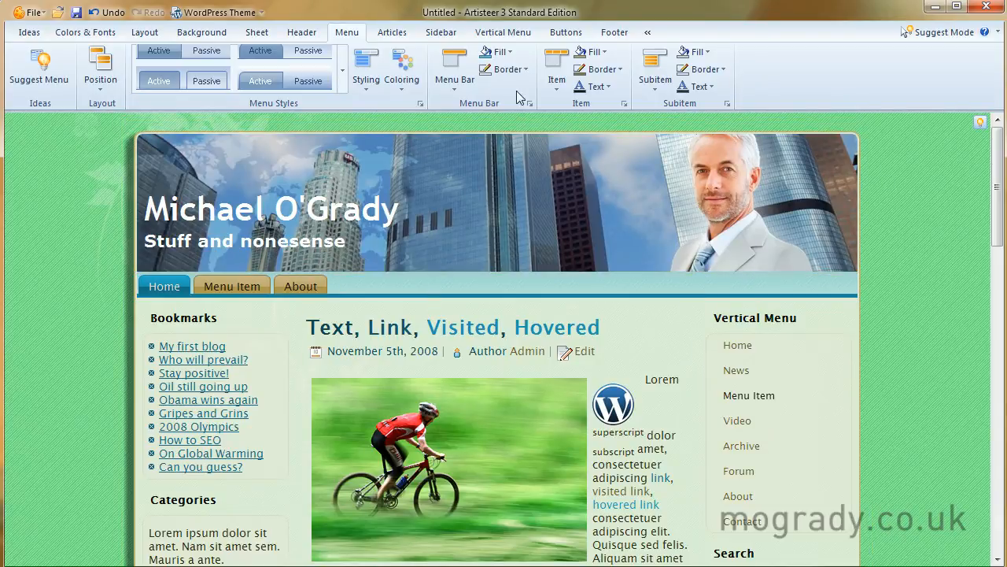
Step: Return to More Borders to reach the detailed menu bar settings
left_click(510, 70)
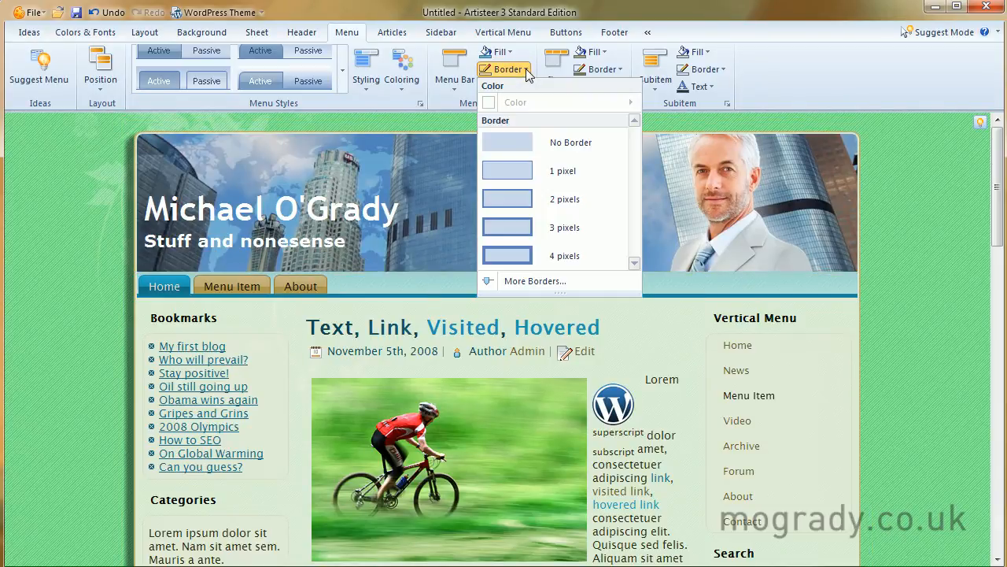
left_click(535, 280)
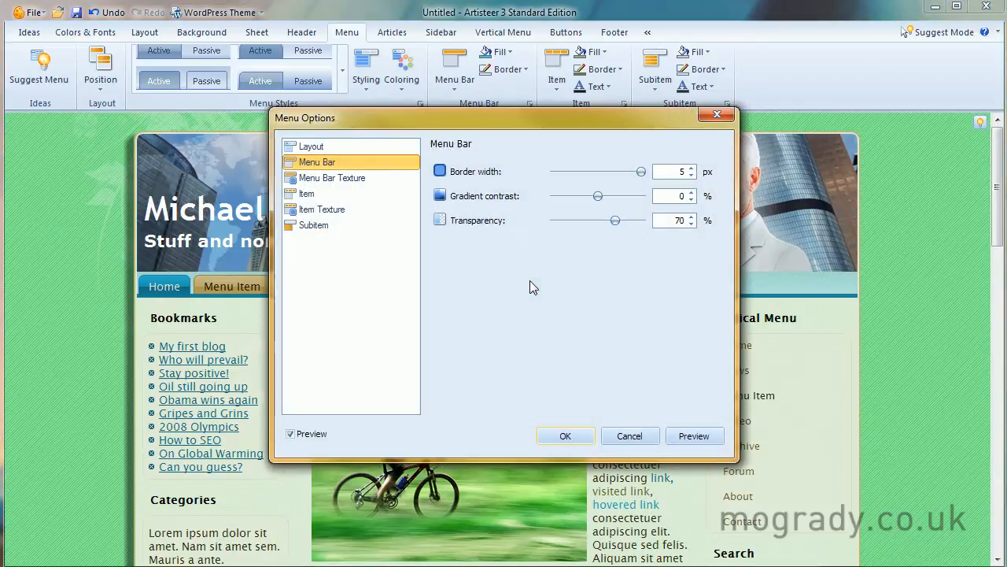
mouse_move(469, 192)
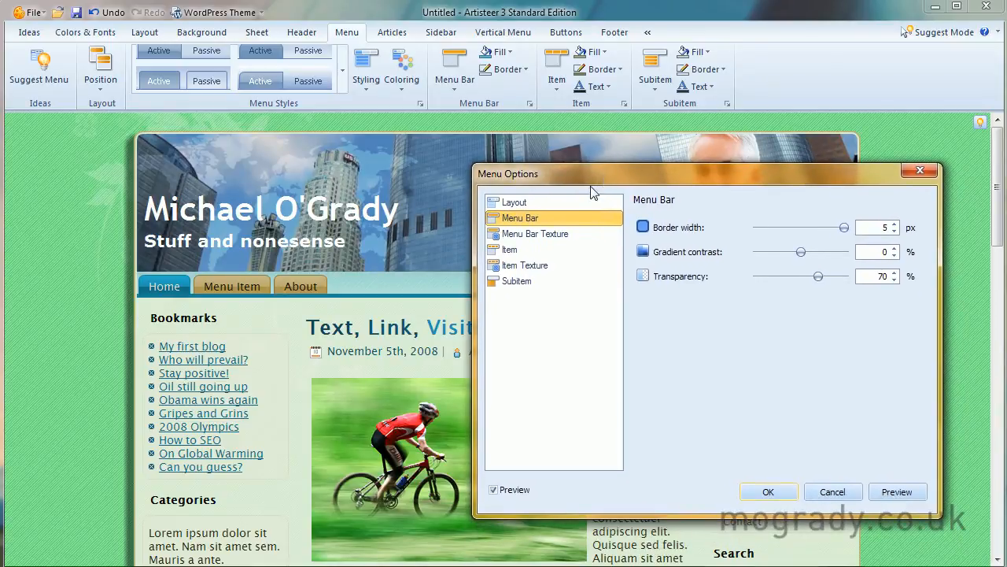
Step: Set the Menu Bar Texture blend mode to Normal at 60% transparency and close Menu Options
left_click(535, 233)
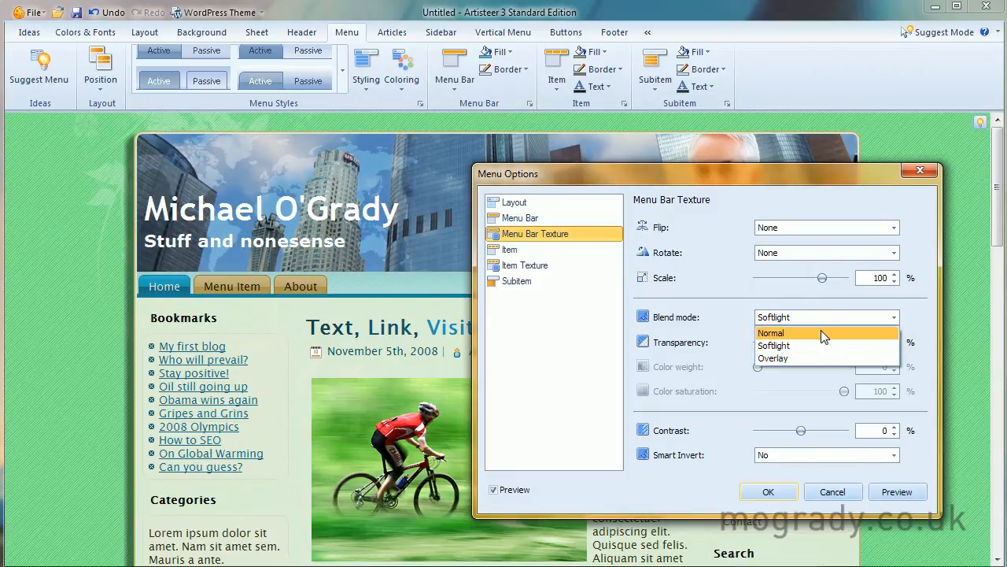
left_click(771, 334)
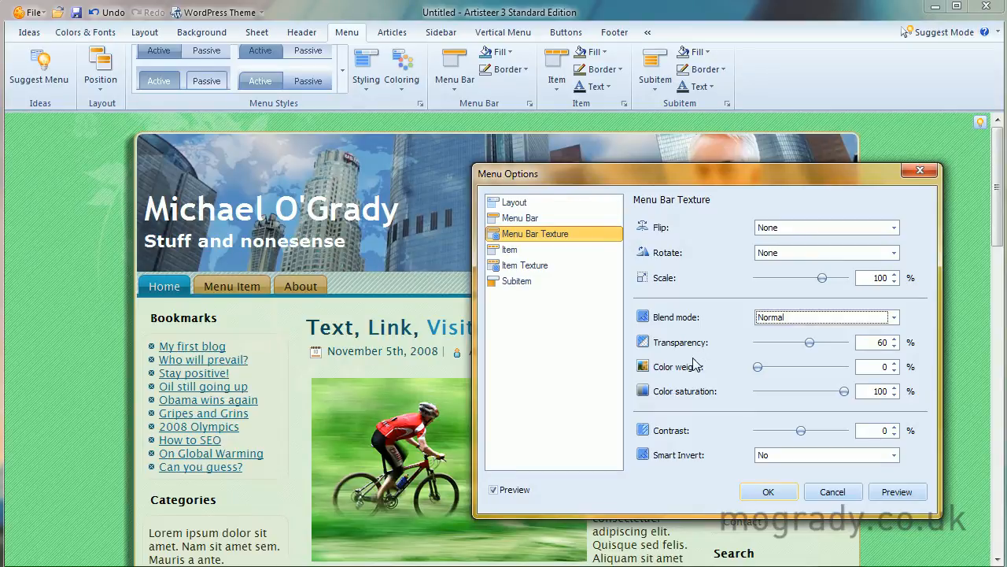
mouse_move(790, 334)
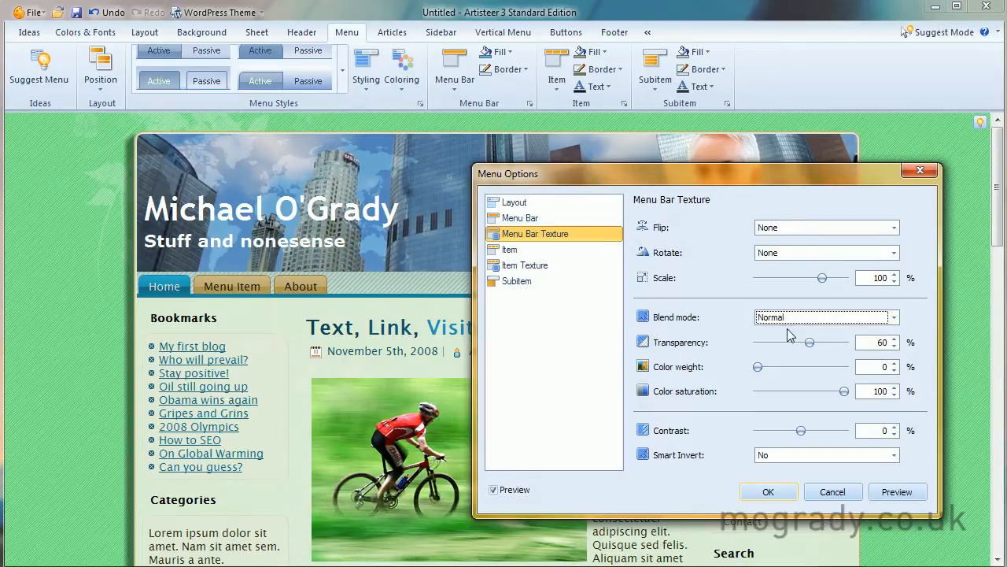
mouse_move(365, 277)
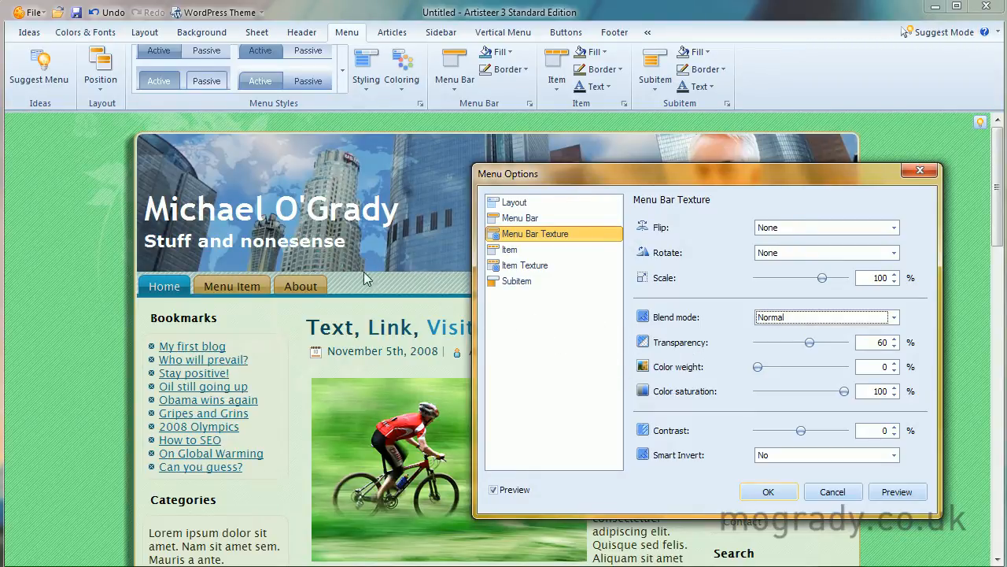
mouse_move(419, 291)
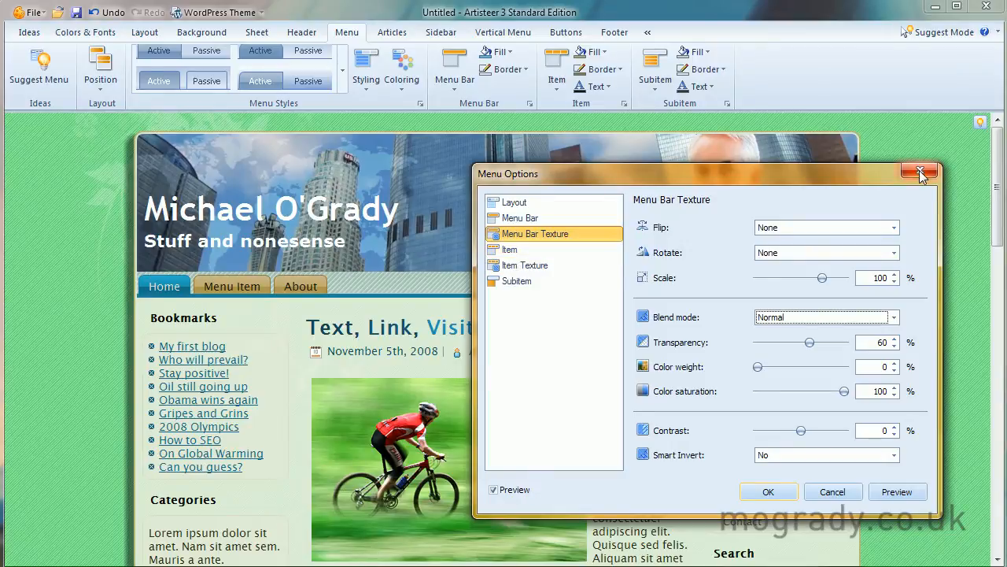
left_click(920, 171)
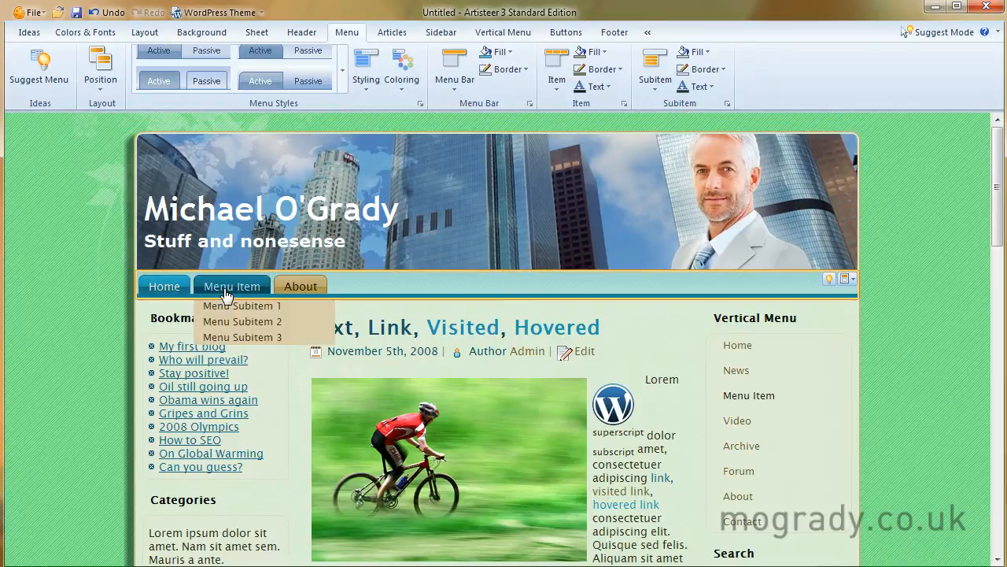
mouse_move(224, 288)
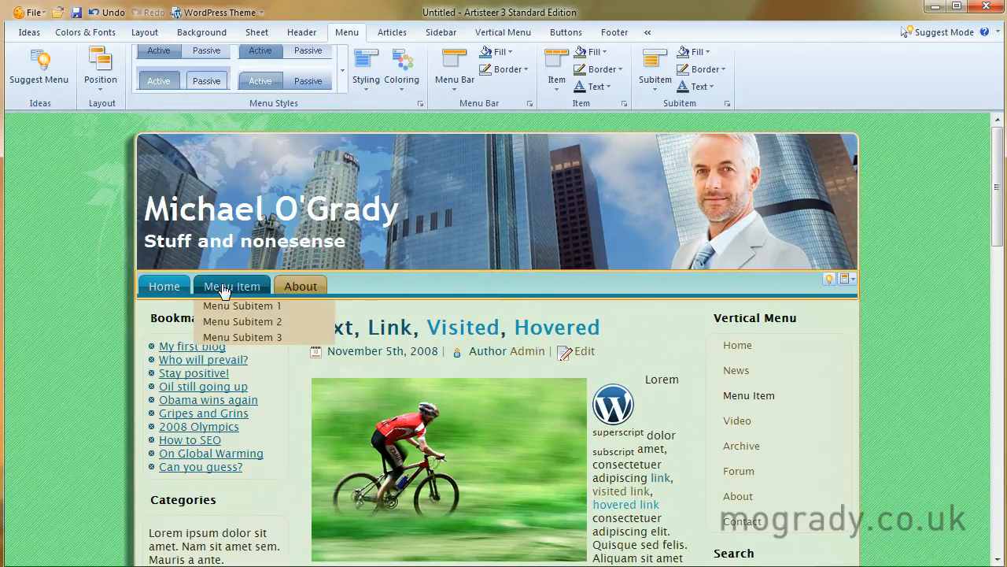
mouse_move(299, 288)
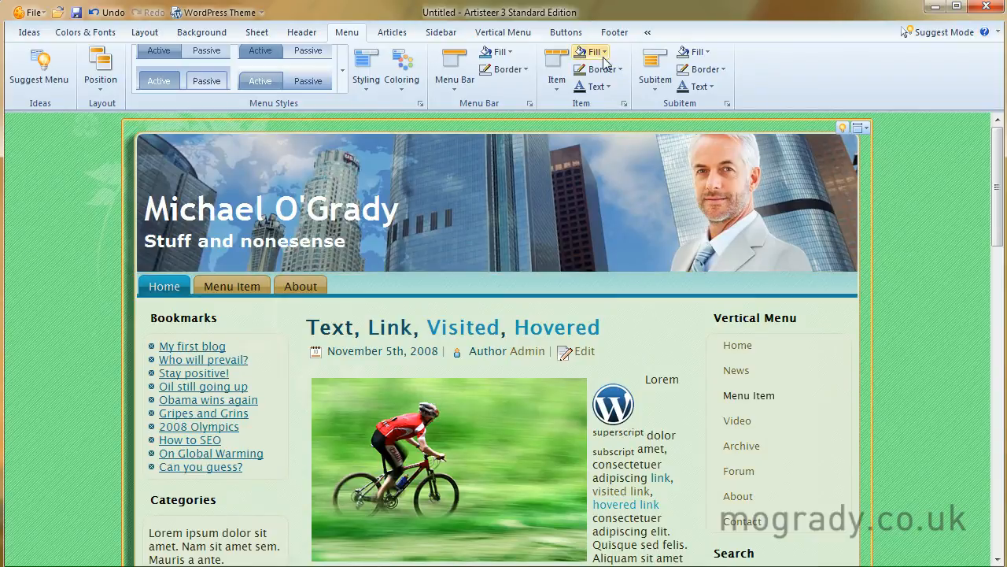
Step: Pick a larger Item size preset so the Home, Menu Item and About tabs become wider
left_click(554, 66)
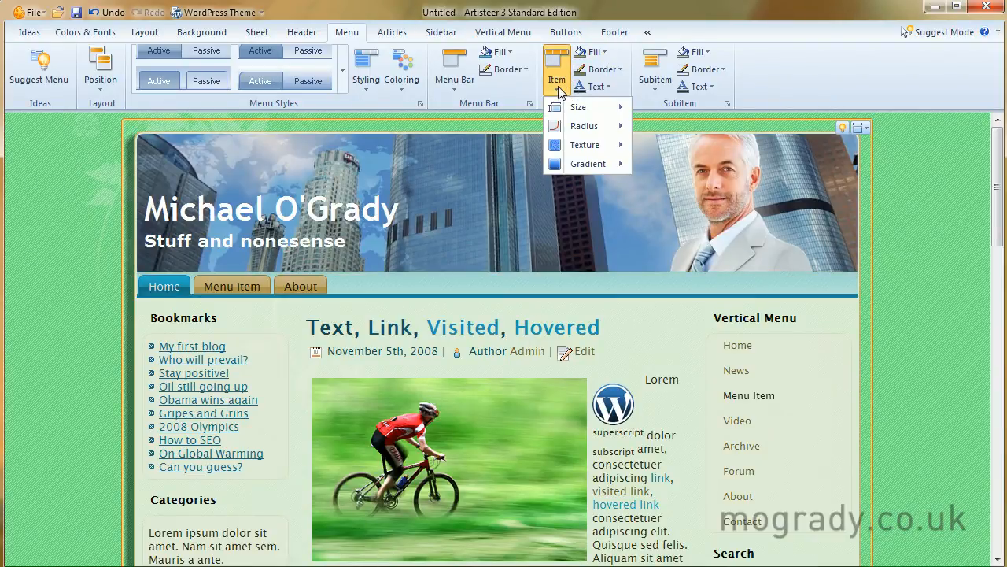
mouse_move(582, 107)
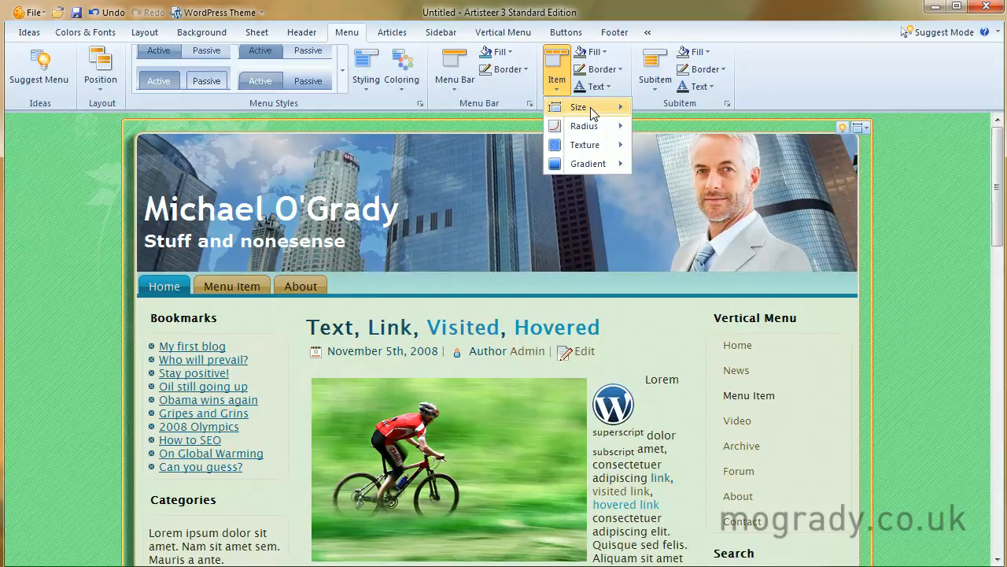
left_click(580, 107)
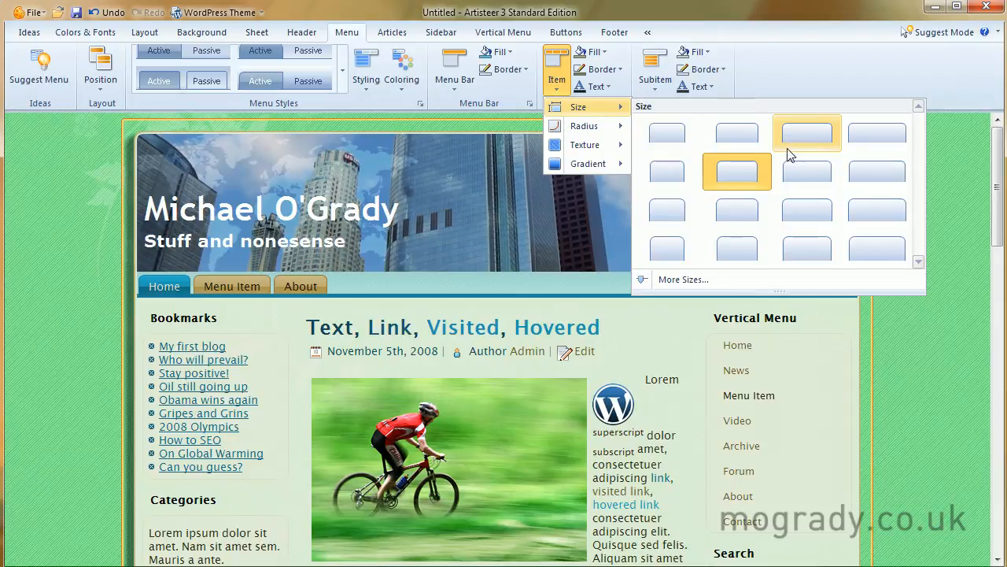
mouse_move(877, 140)
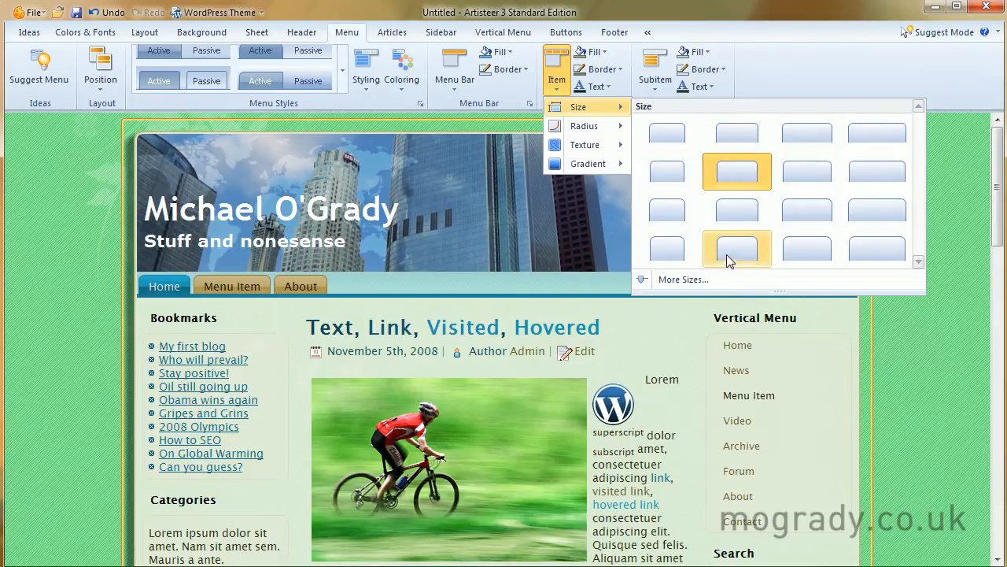
mouse_move(668, 132)
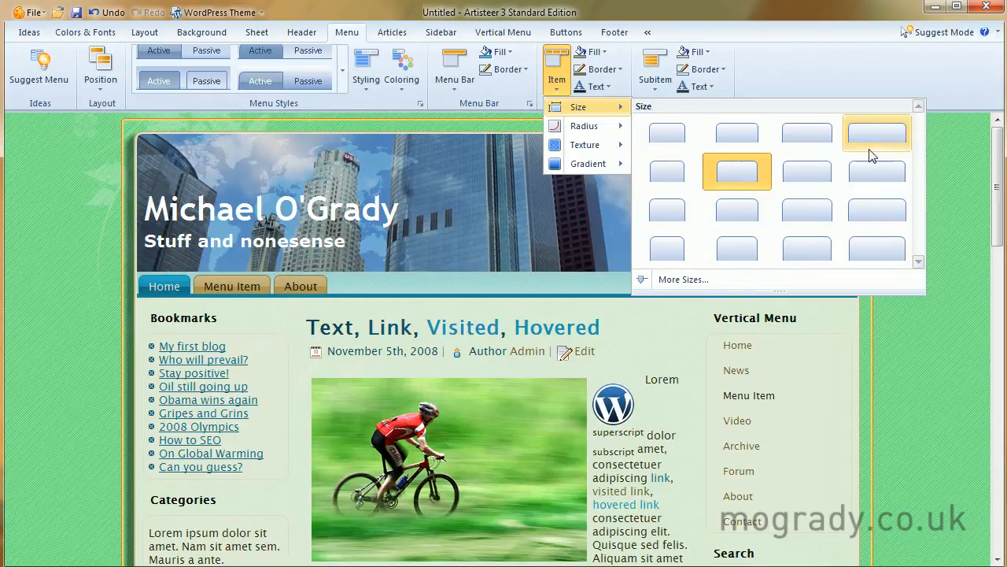
left_click(876, 132)
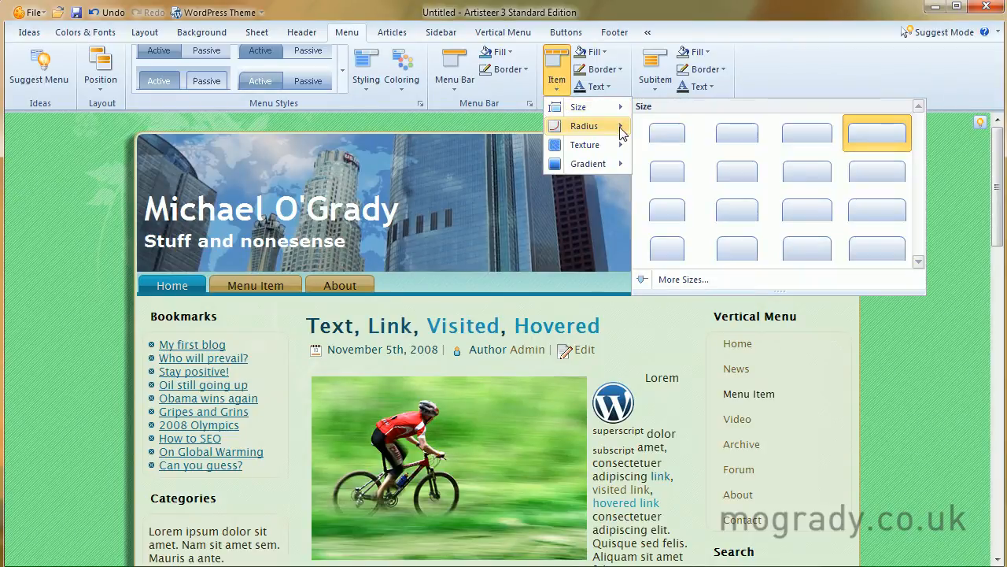
Step: Browse the Item Radius percentage-of-height presets for rounded tab corners
left_click(584, 126)
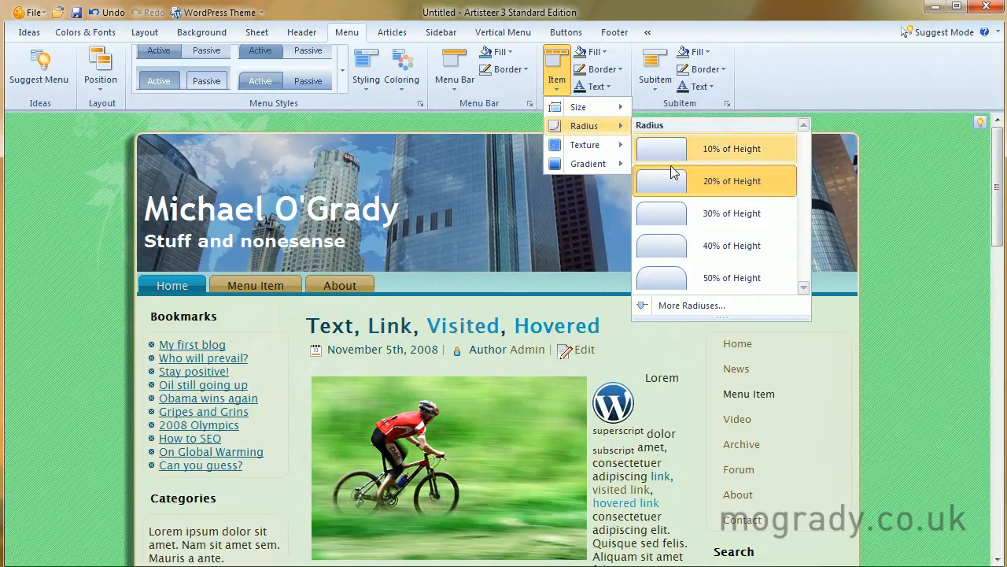
mouse_move(667, 155)
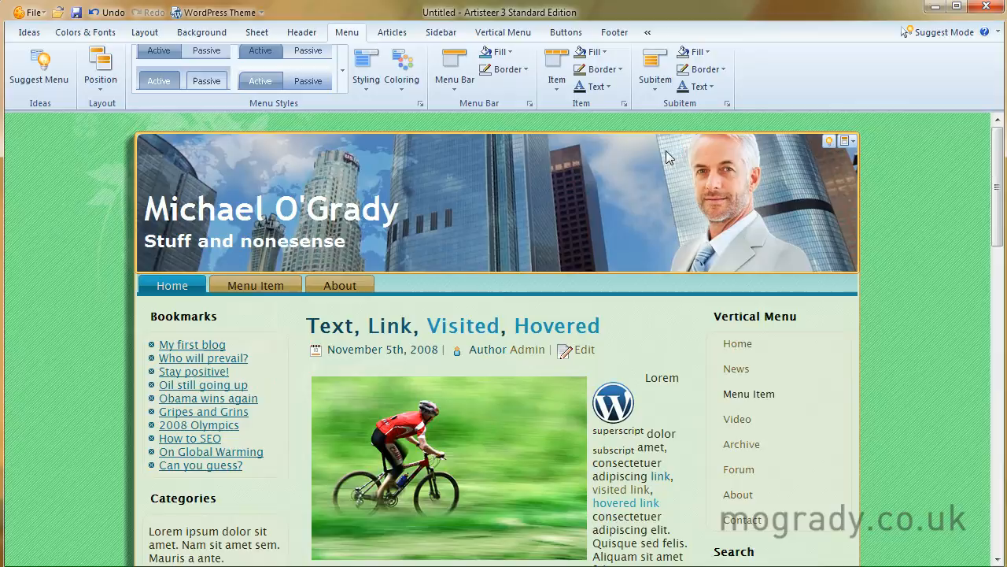
left_click(554, 66)
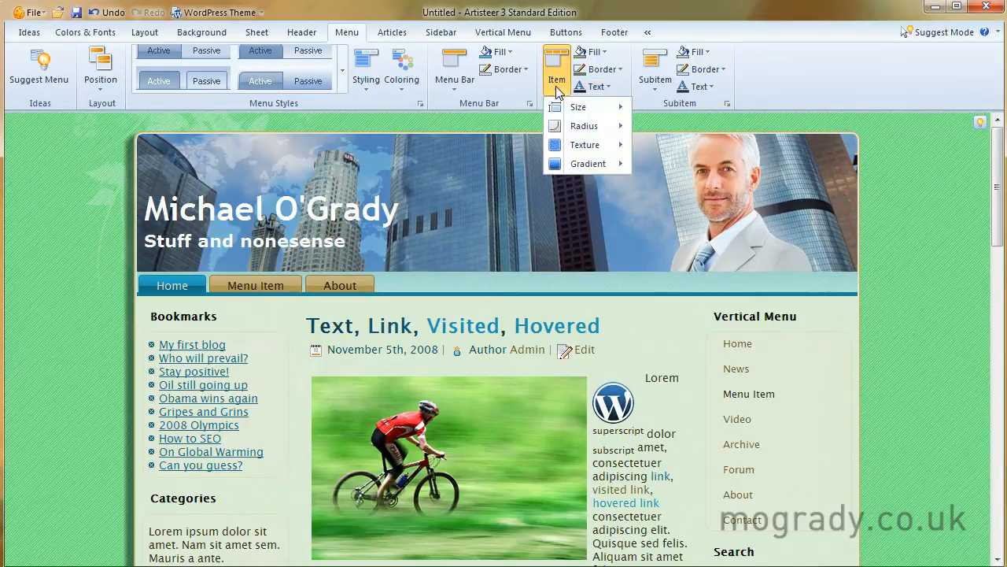
Step: Browse through the Item Texture gallery patterns for the navigation tabs
left_click(586, 145)
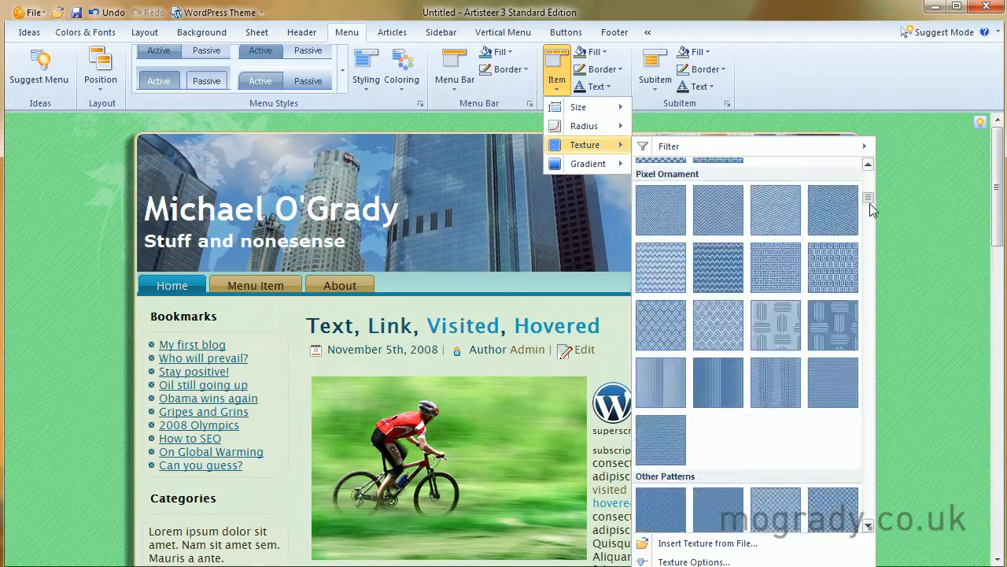
scroll("down", 3)
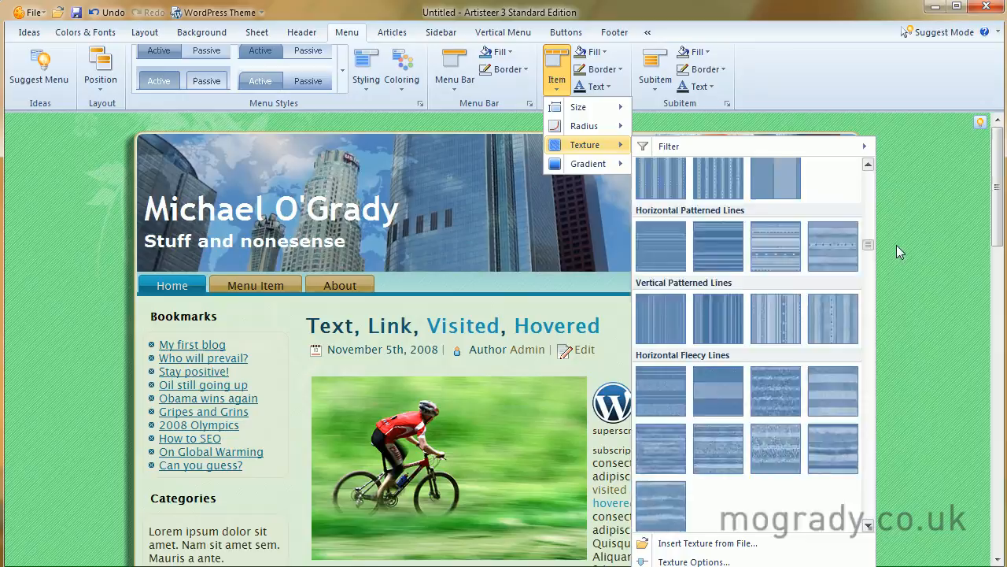
scroll("down", 3)
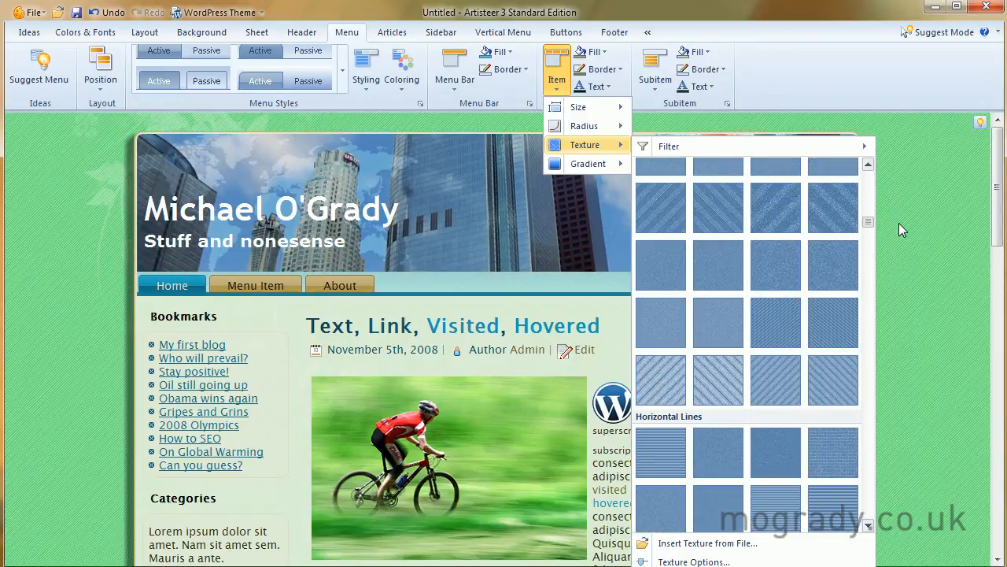
scroll("down", 3)
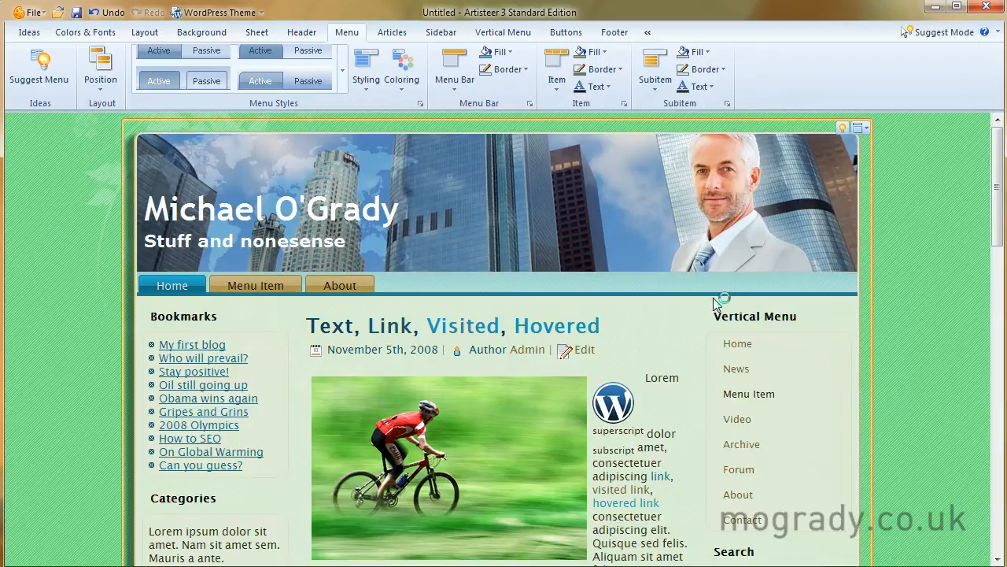
mouse_move(570, 308)
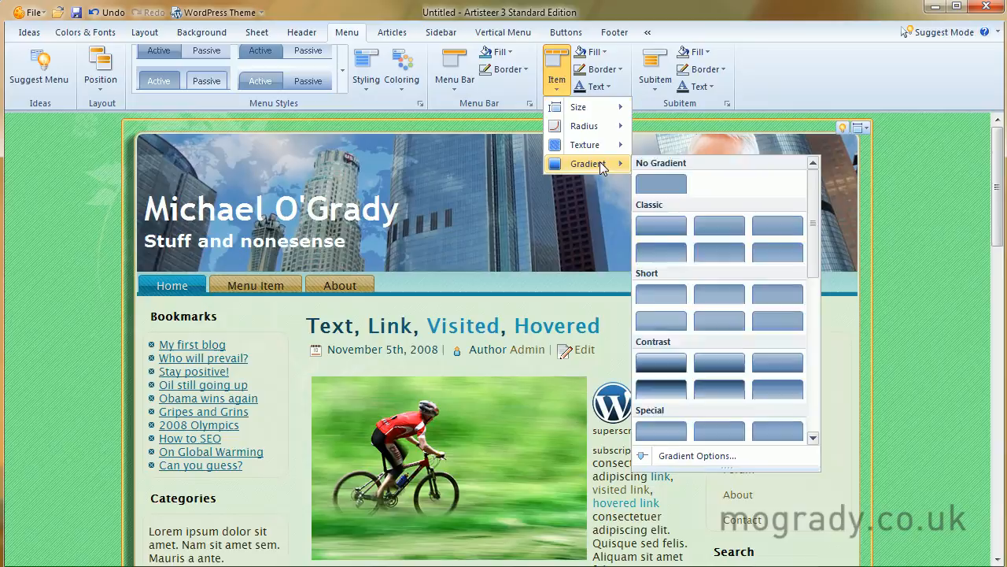
Step: Apply a Contrast gradient to the menu items
scroll("down", 3)
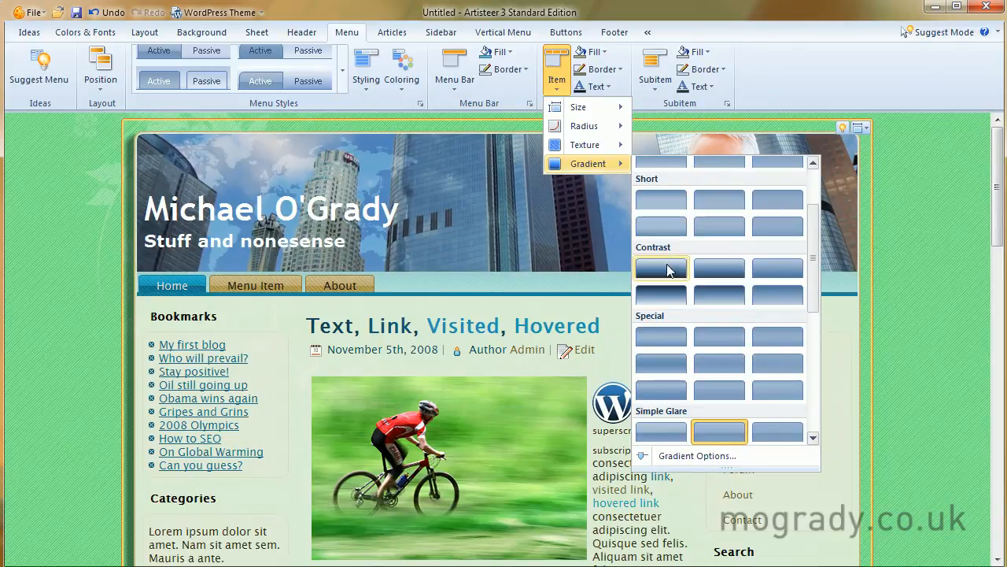
left_click(661, 267)
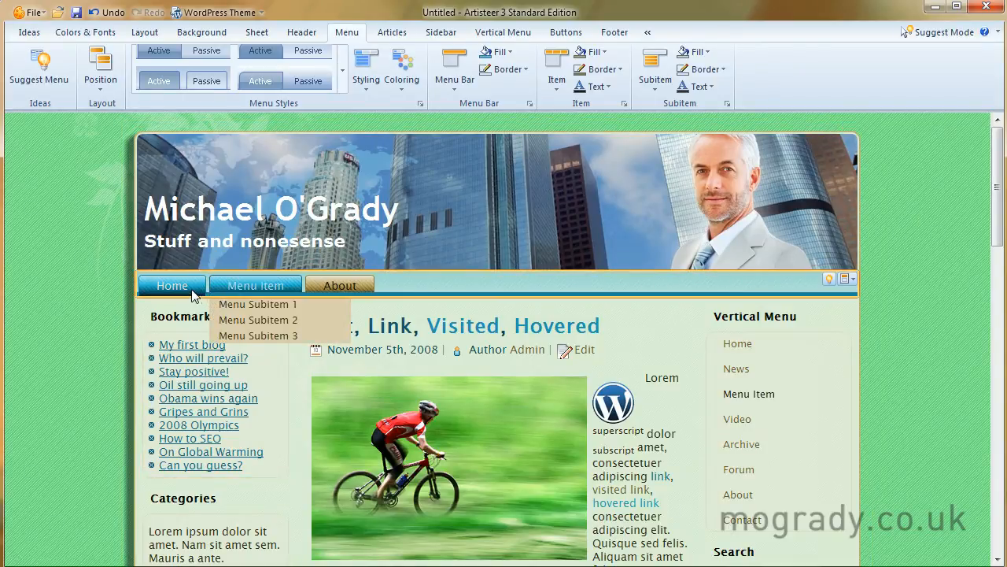
mouse_move(205, 296)
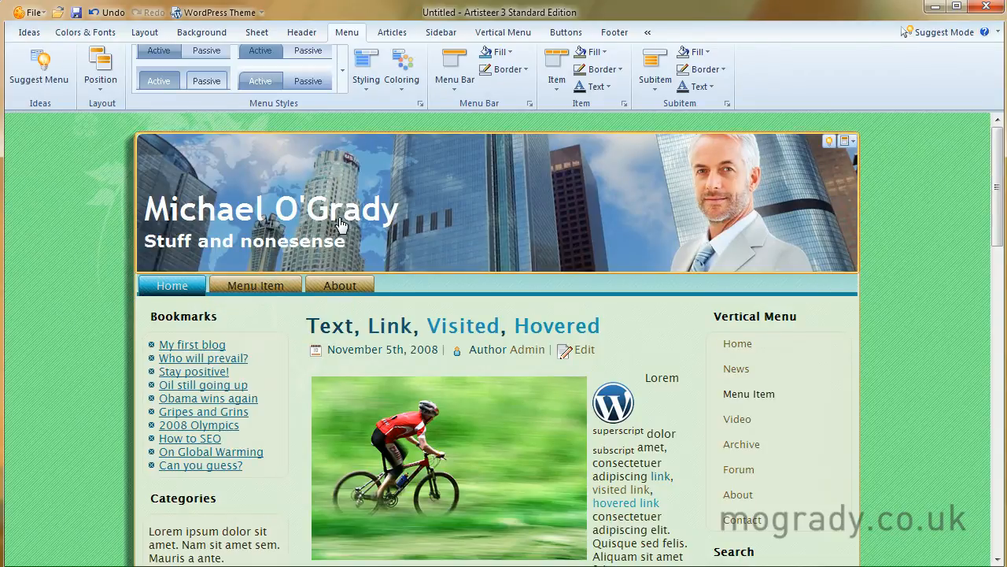
Step: Apply a Short gradient to the menu bar background after glancing at its border choices
left_click(453, 66)
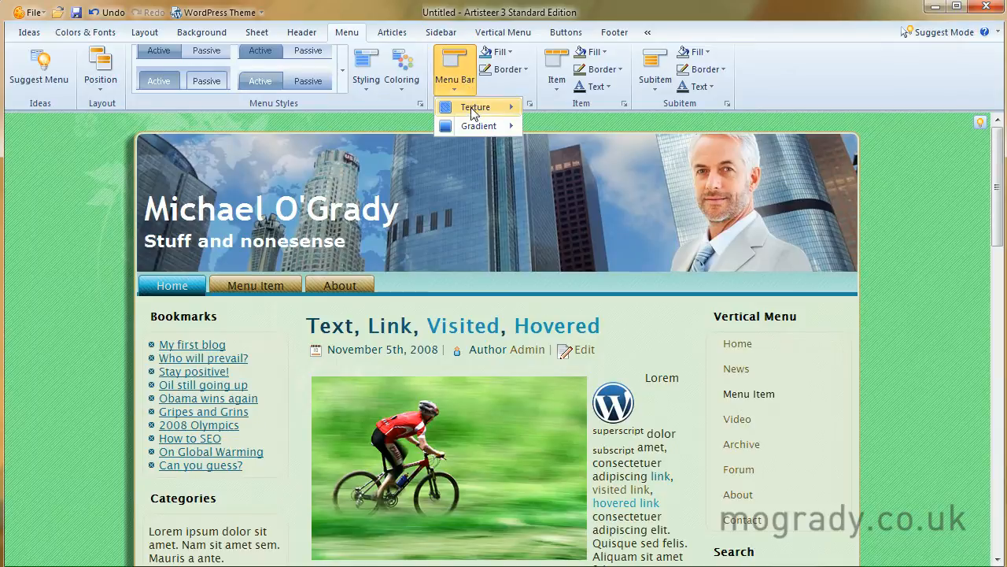
left_click(479, 126)
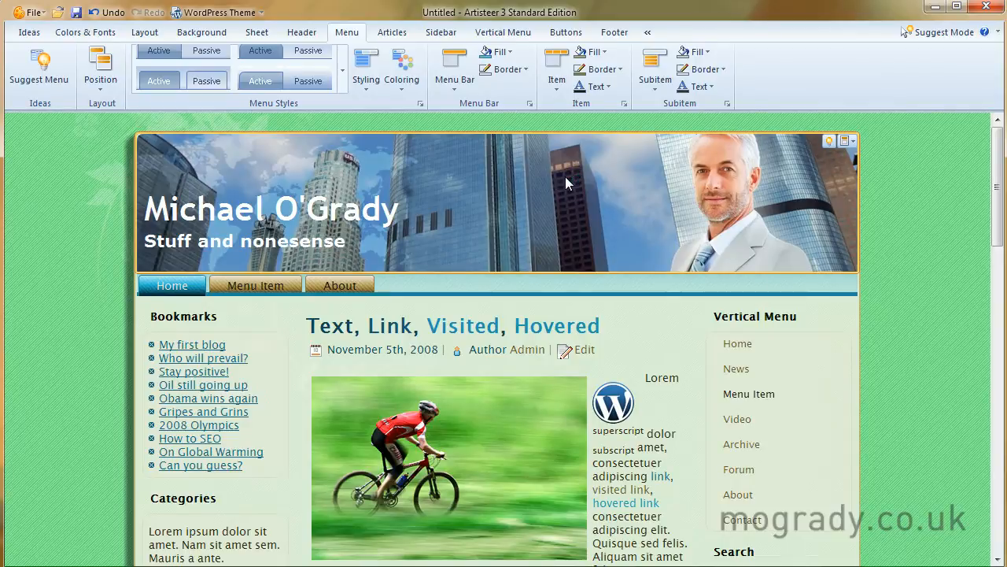
mouse_move(512, 230)
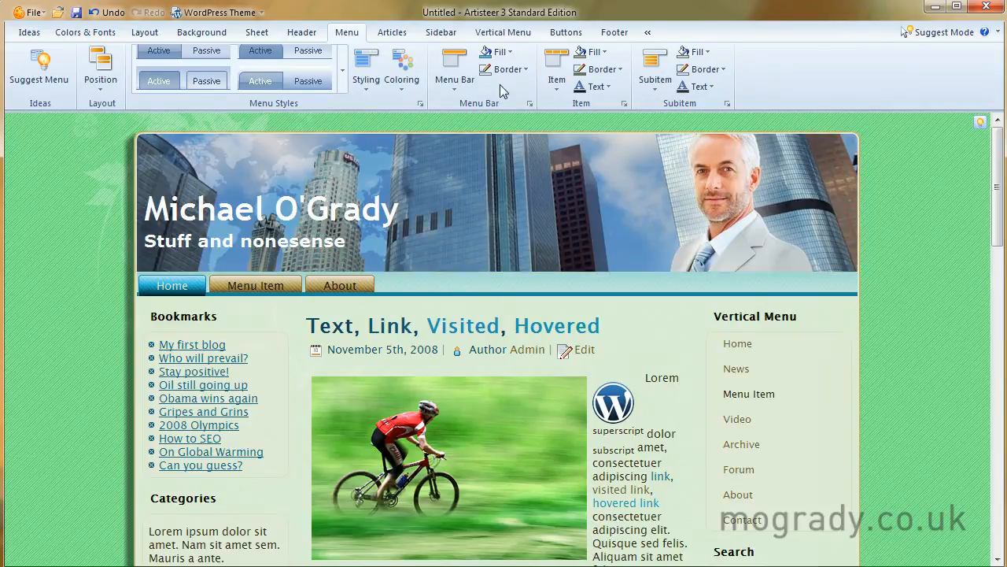
left_click(503, 69)
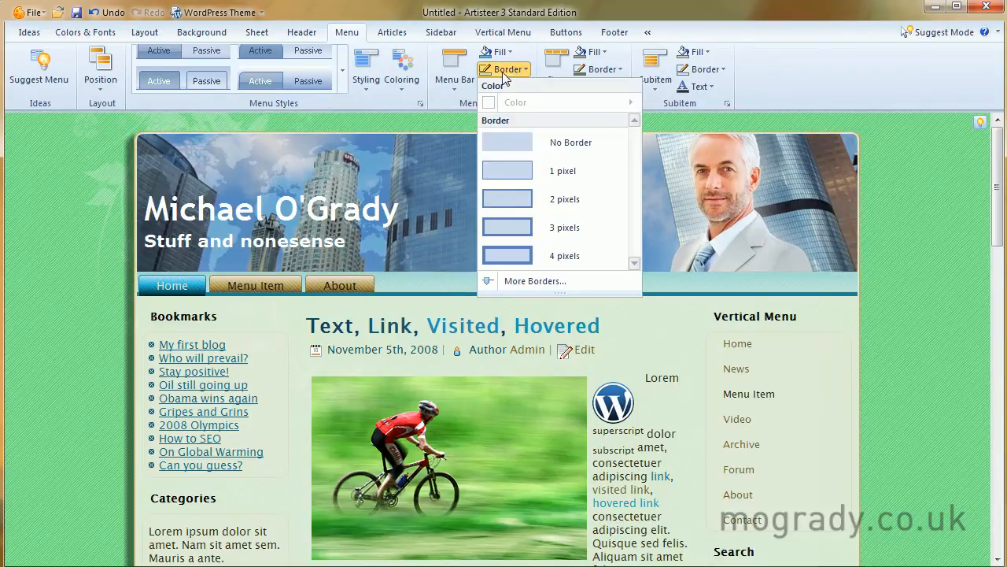
left_click(453, 63)
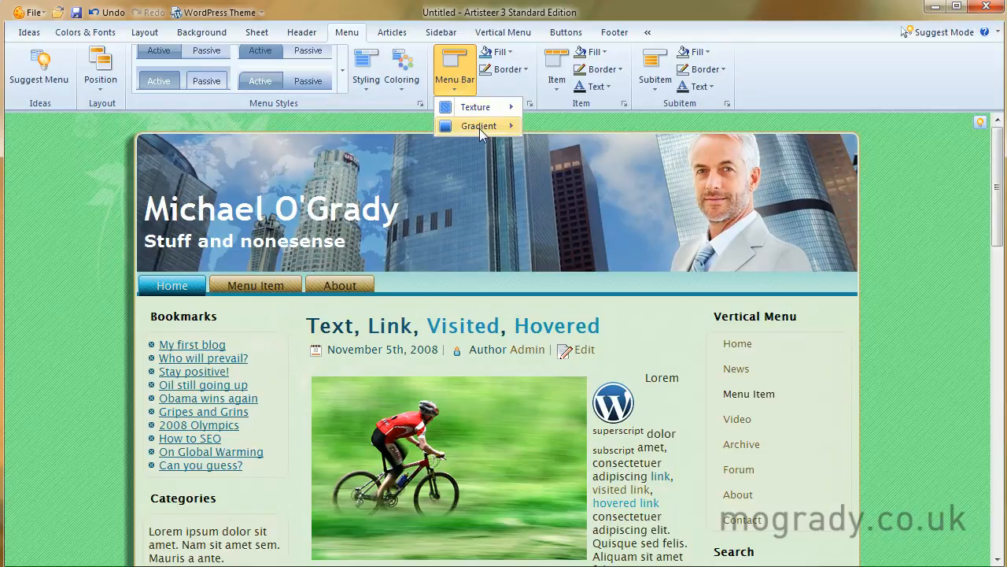
left_click(477, 126)
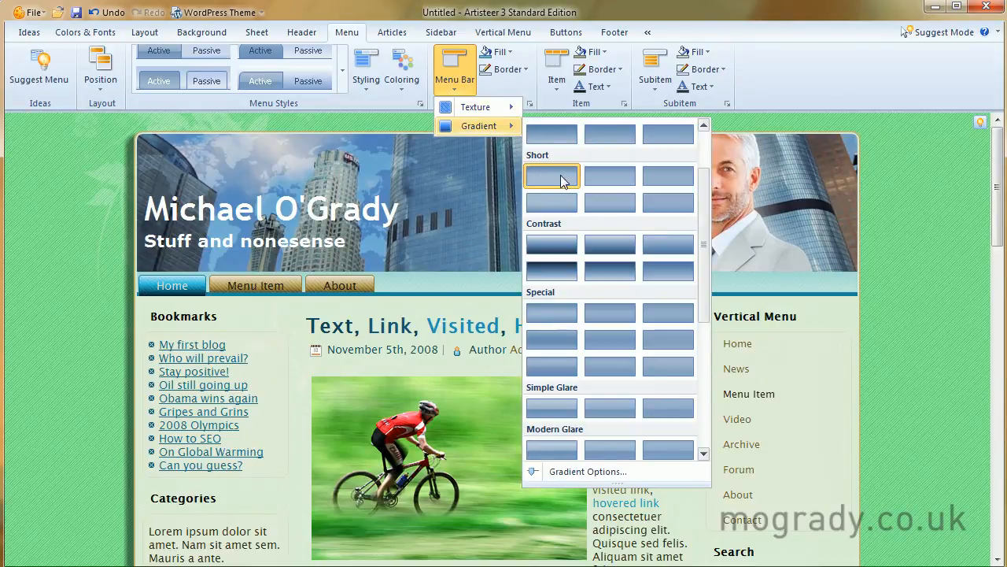
left_click(551, 176)
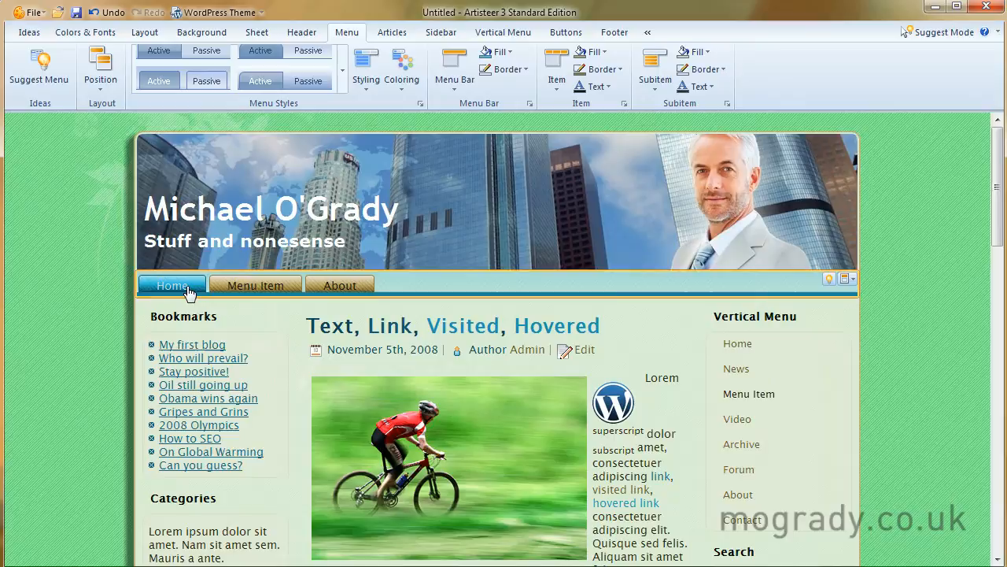
Step: Try a different Short gradient preset on the menu bar
left_click(495, 51)
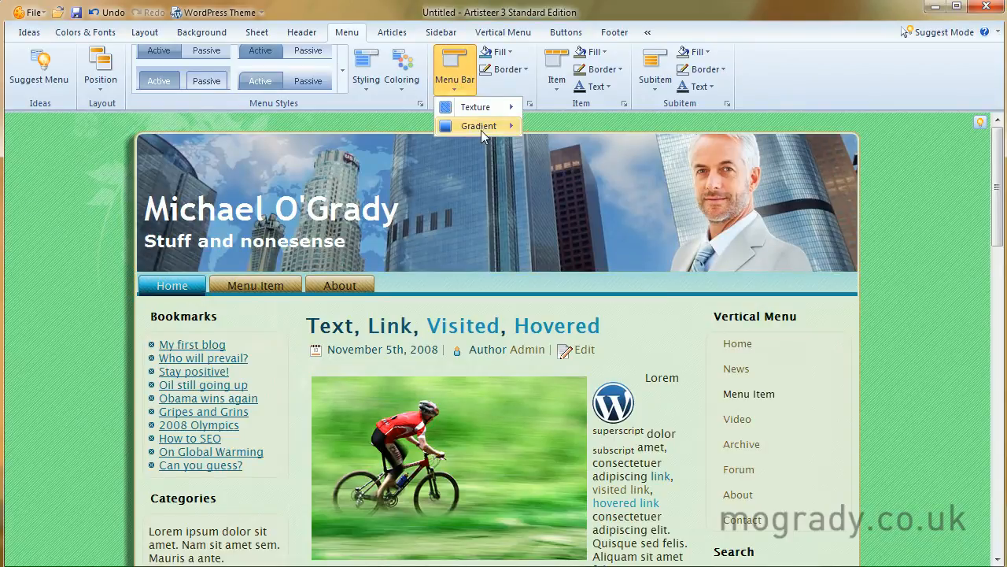
left_click(479, 126)
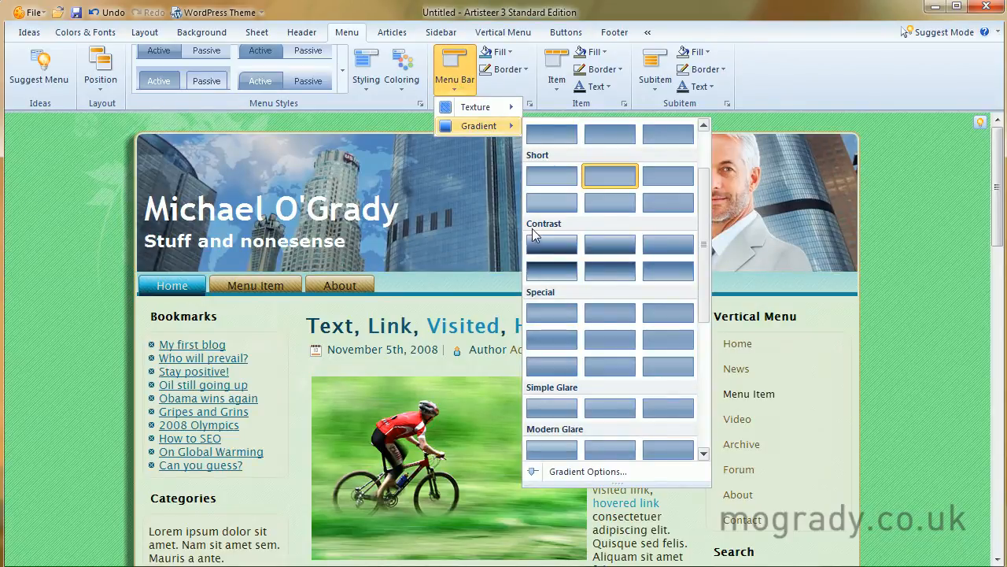
mouse_move(607, 203)
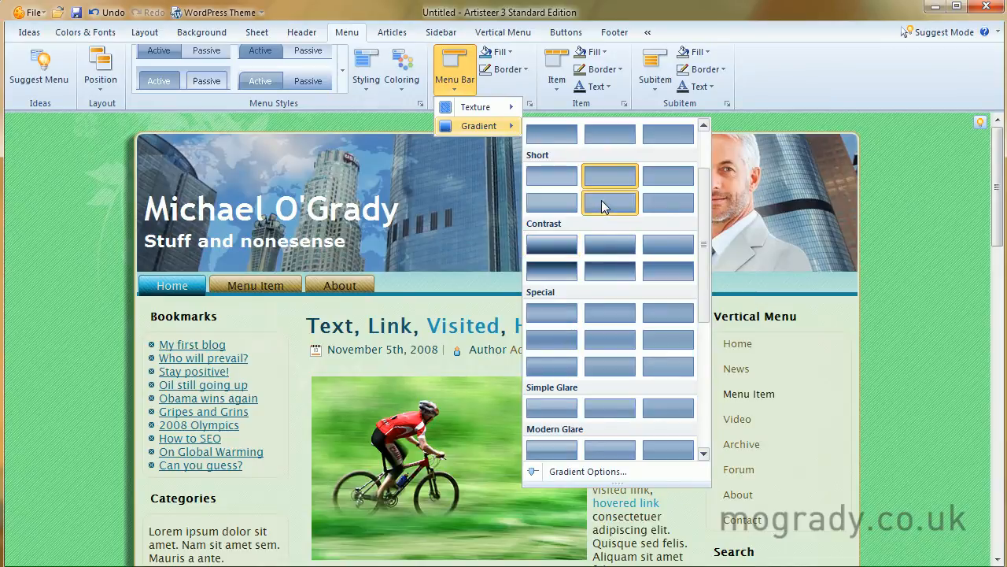
left_click(611, 189)
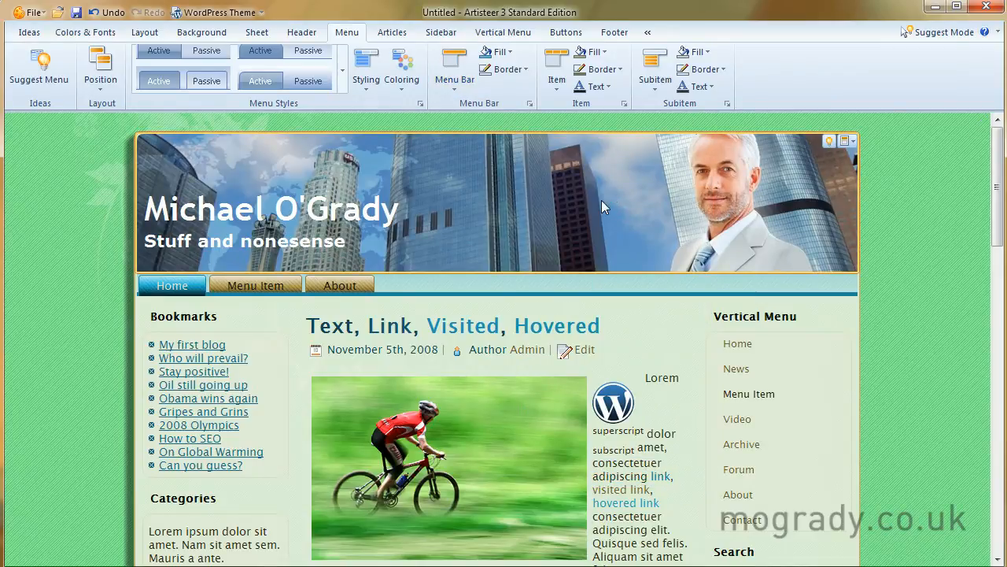
mouse_move(214, 291)
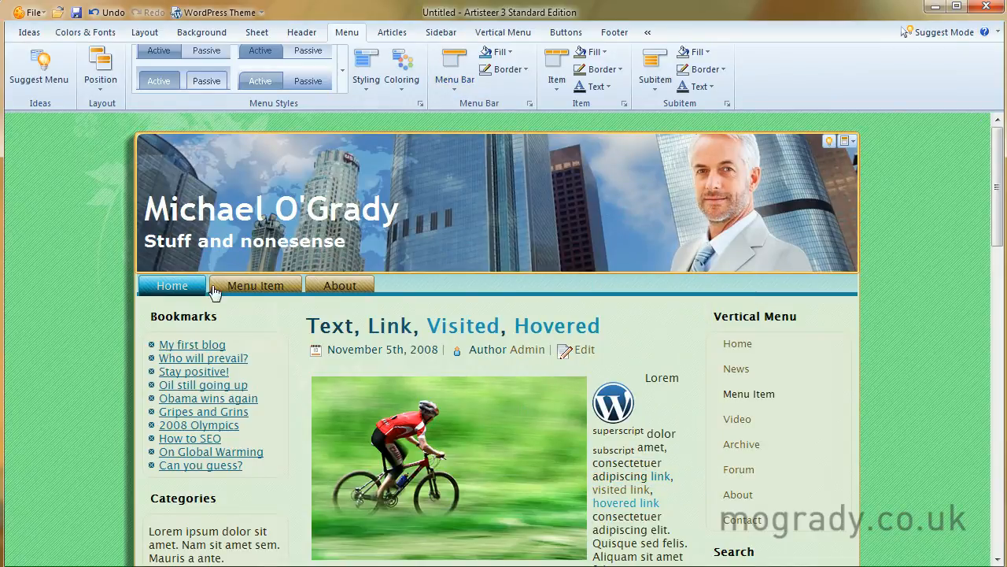
mouse_move(362, 198)
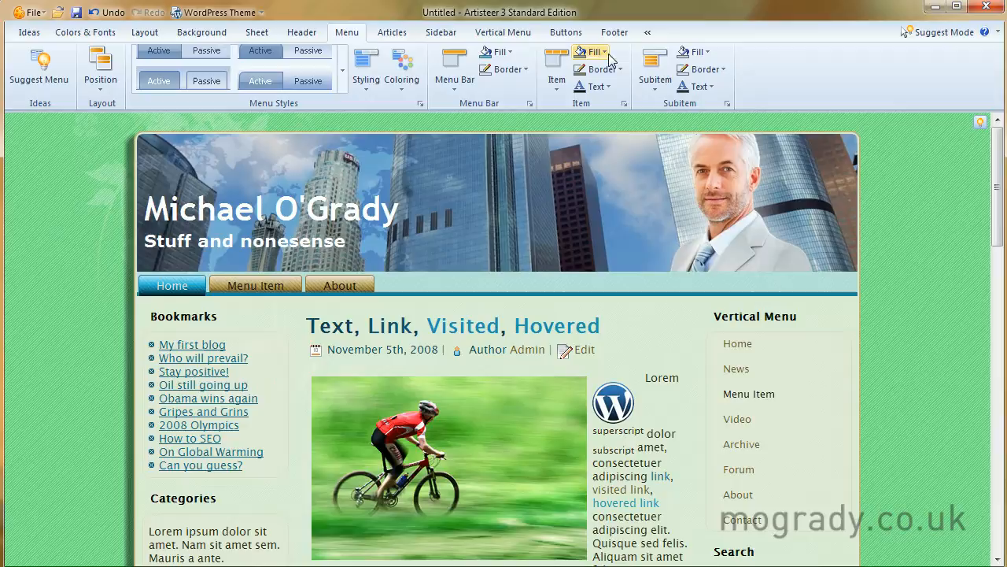
Step: Choose passive and hovered fill colours and a hovered border colour for menu items
left_click(592, 50)
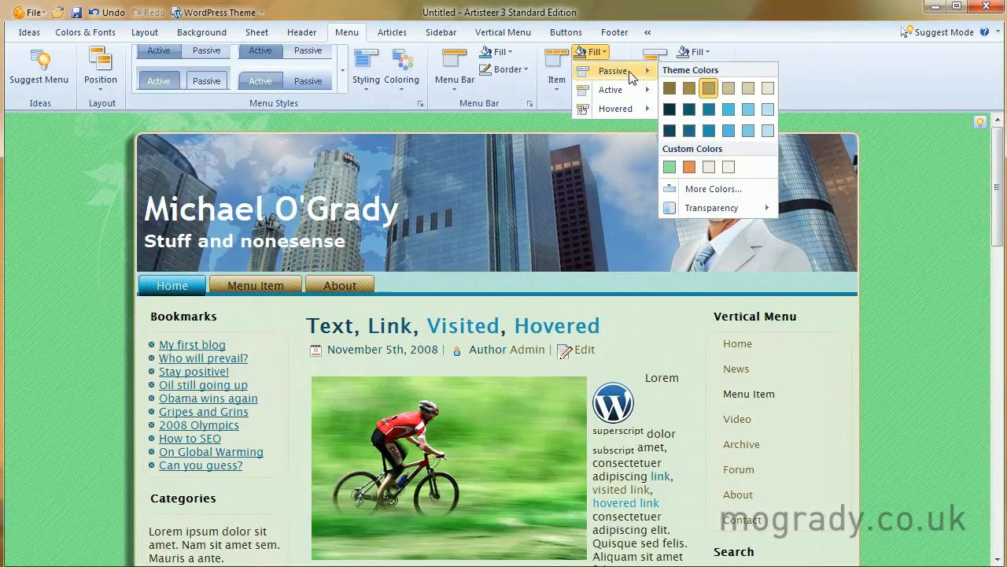
mouse_move(614, 88)
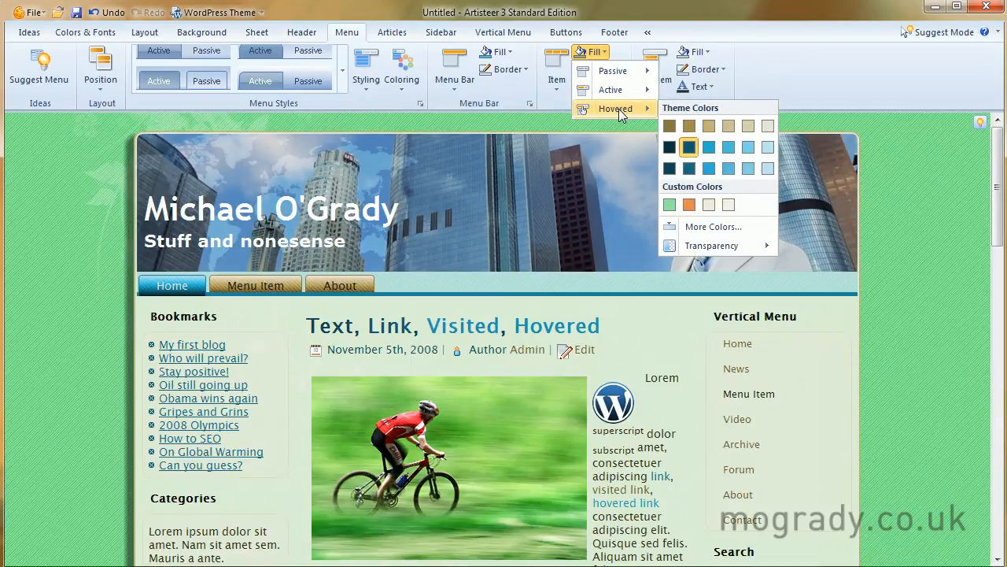
mouse_move(622, 110)
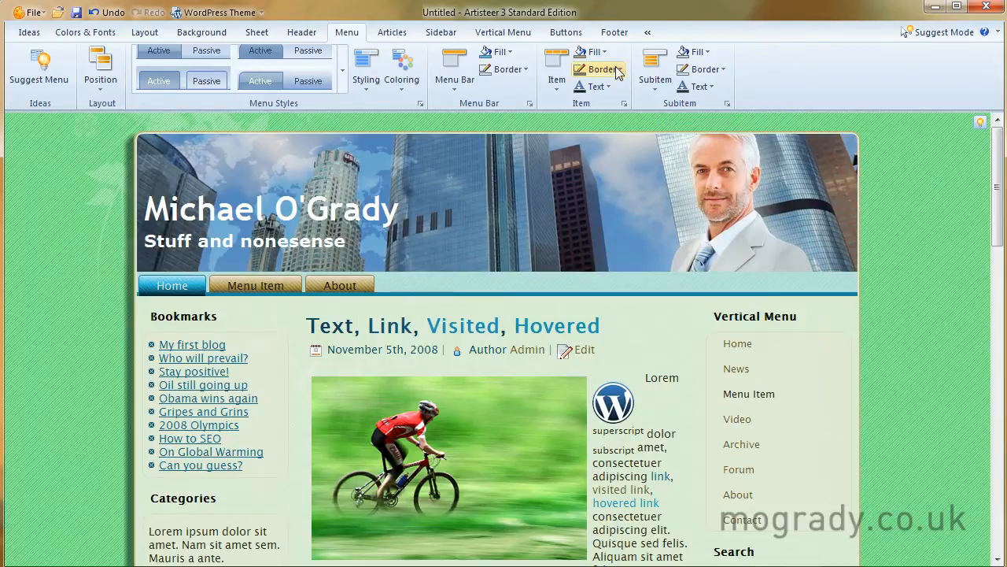
left_click(598, 69)
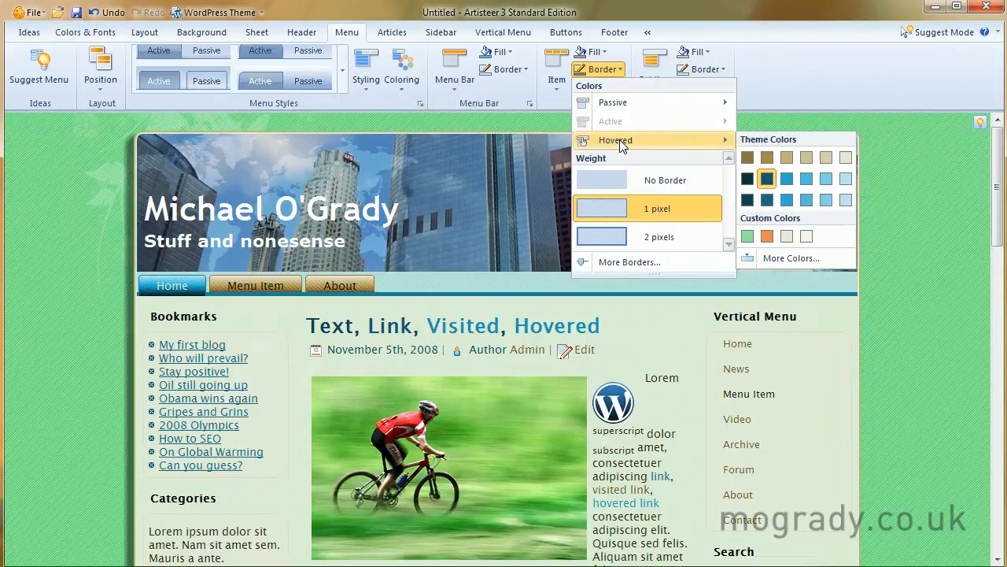
mouse_move(624, 82)
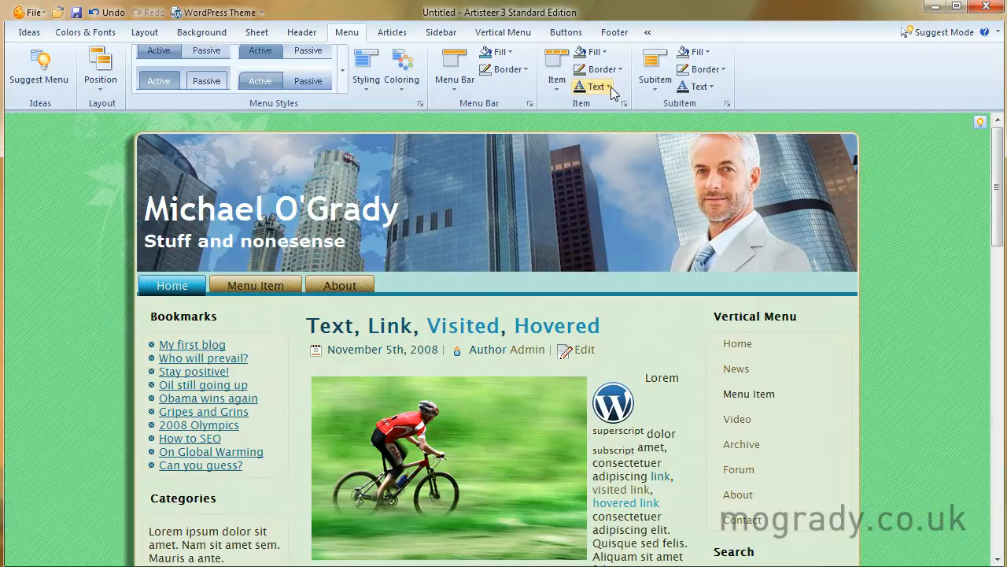
Step: Browse text colour and font options and pick a font style for menu item text
left_click(592, 85)
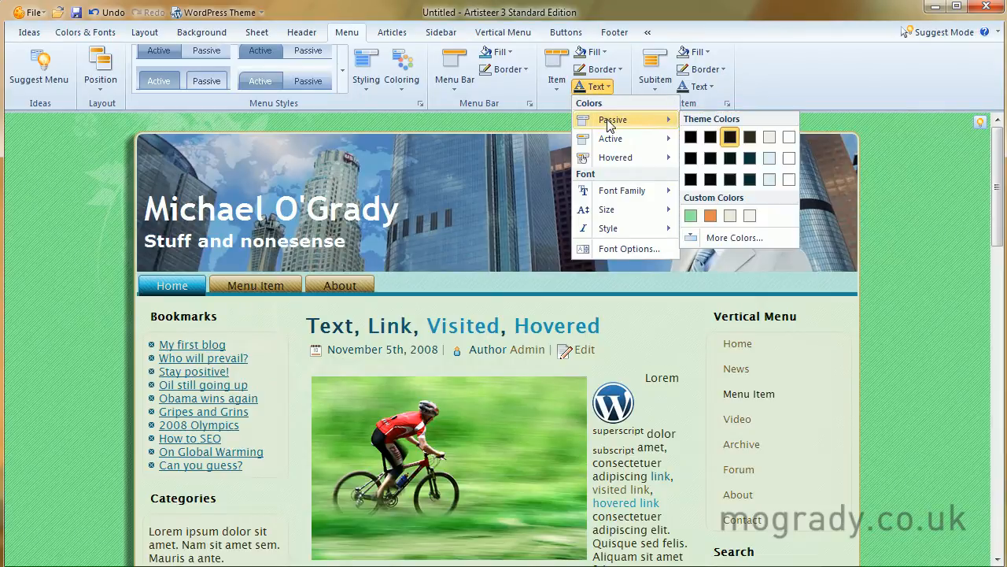
mouse_move(615, 157)
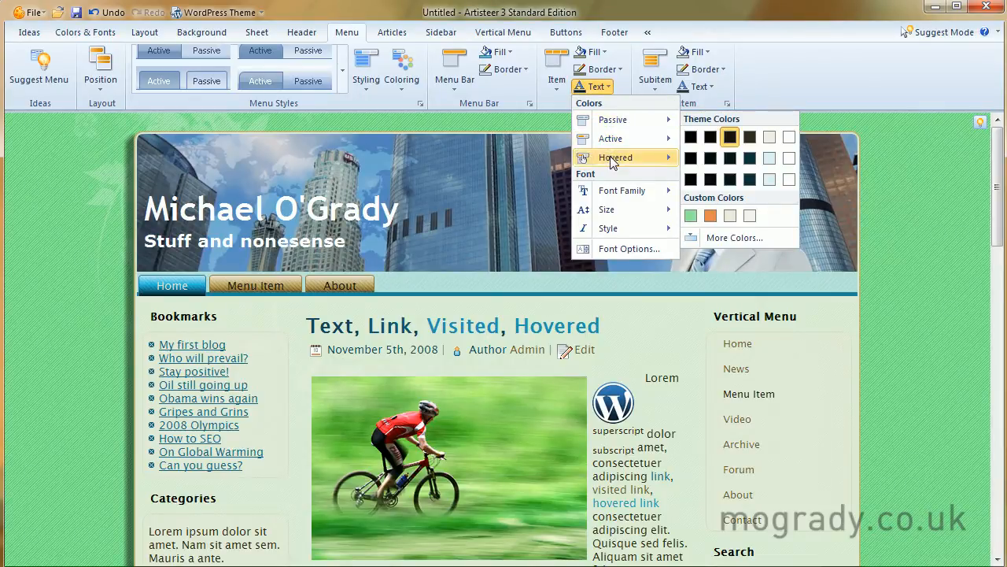
mouse_move(636, 138)
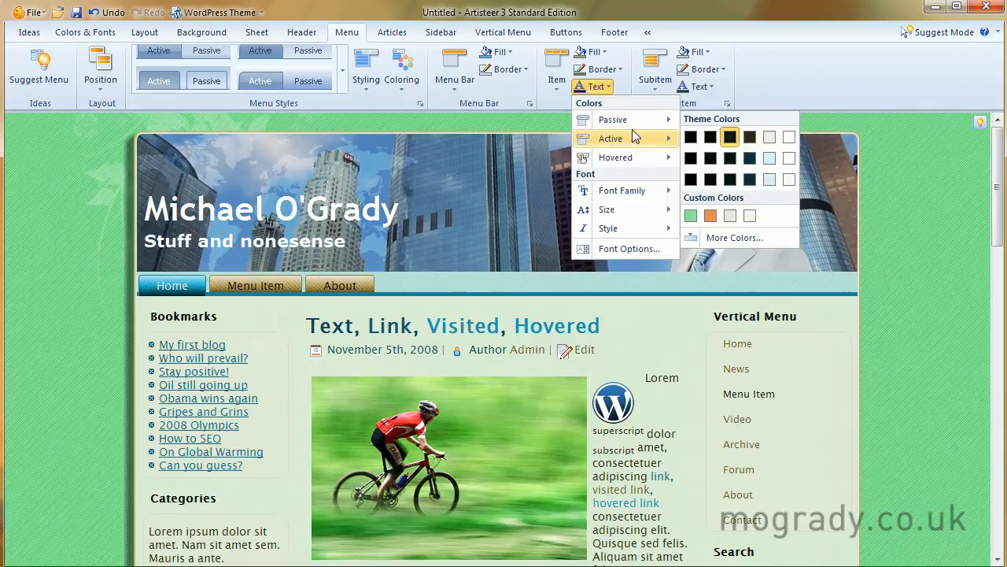
mouse_move(621, 190)
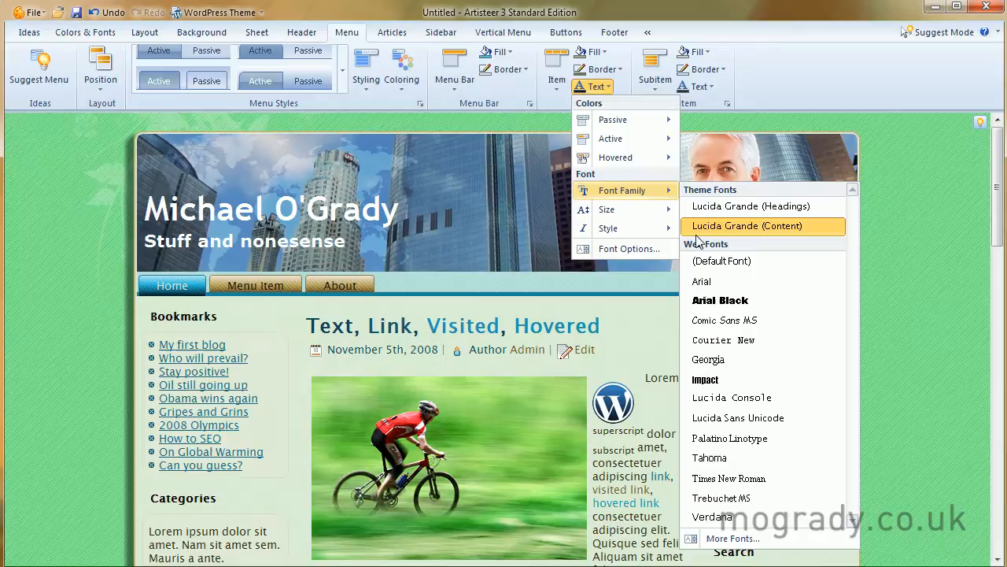
mouse_move(724, 516)
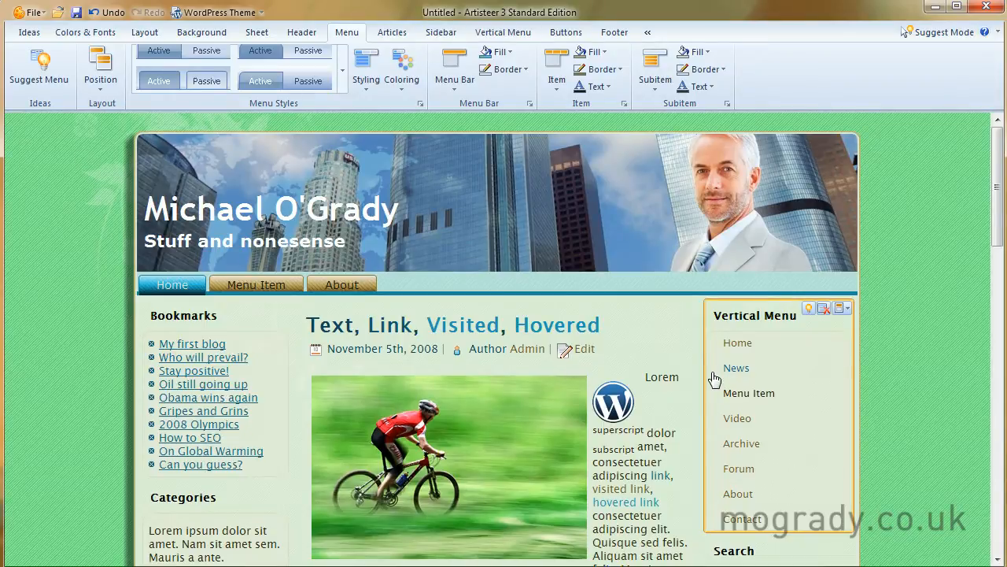
left_click(593, 85)
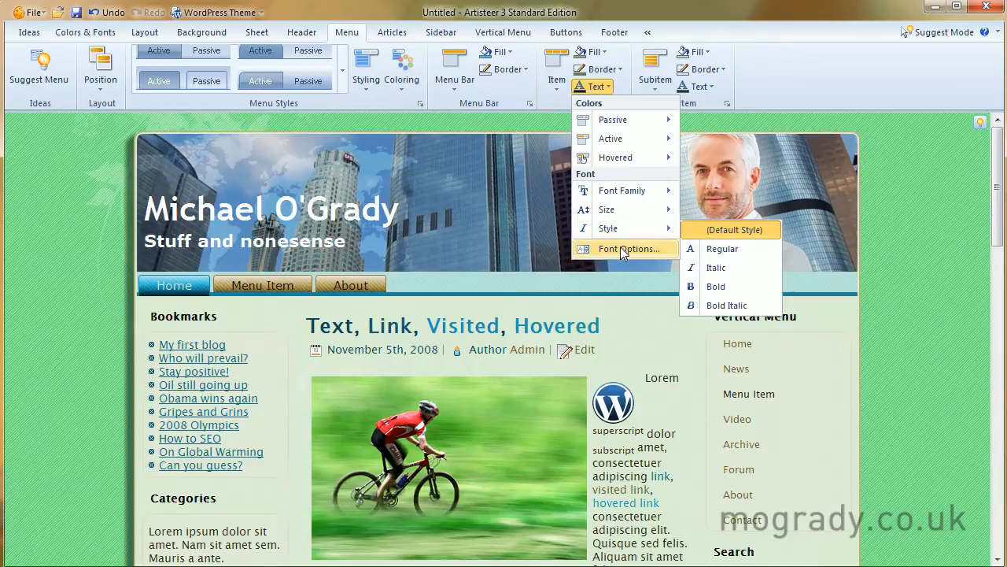
left_click(592, 283)
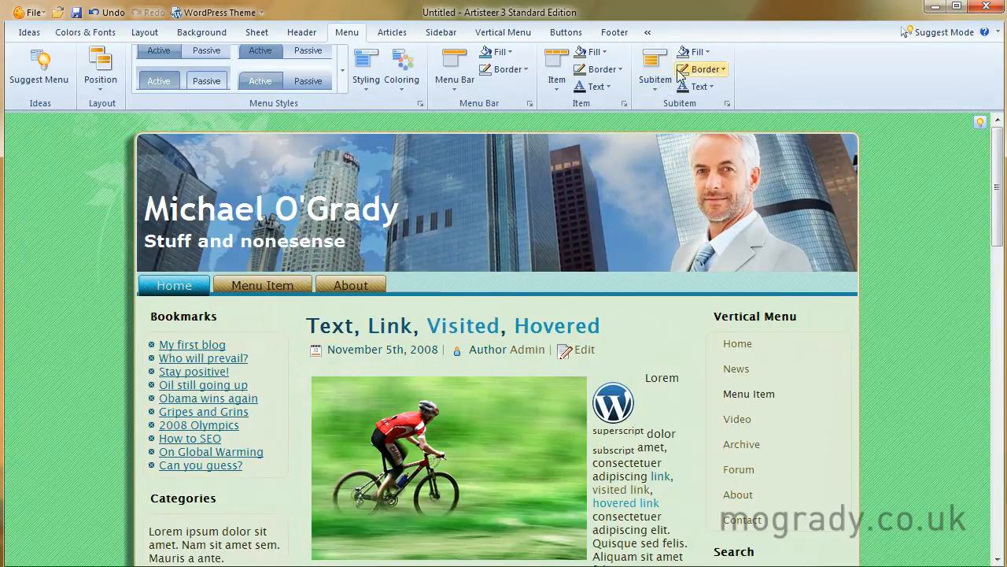
Step: Make the menu multilevel, choose a subitem size and preview the dropdown under Menu Item
left_click(655, 66)
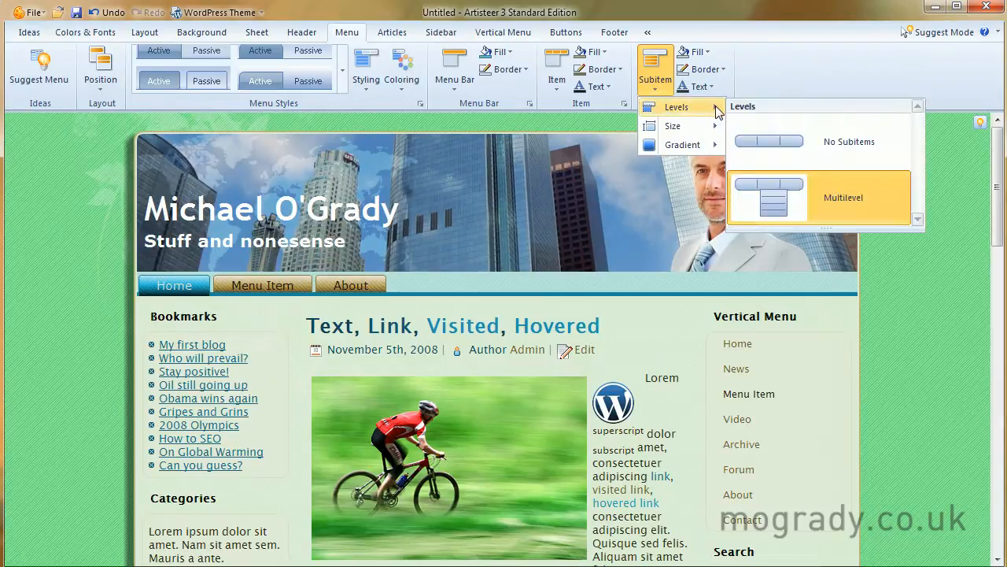
mouse_move(790, 196)
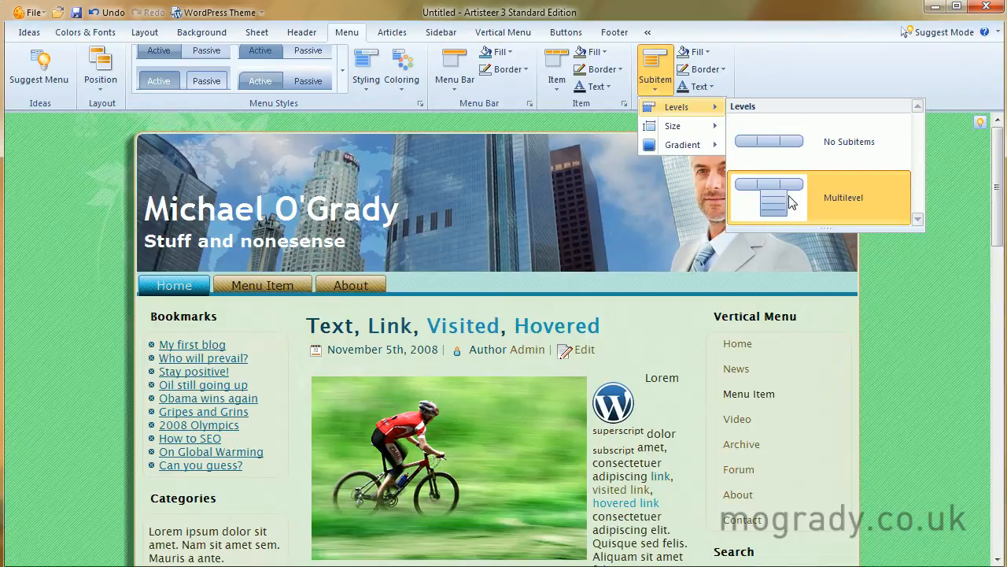
mouse_move(849, 201)
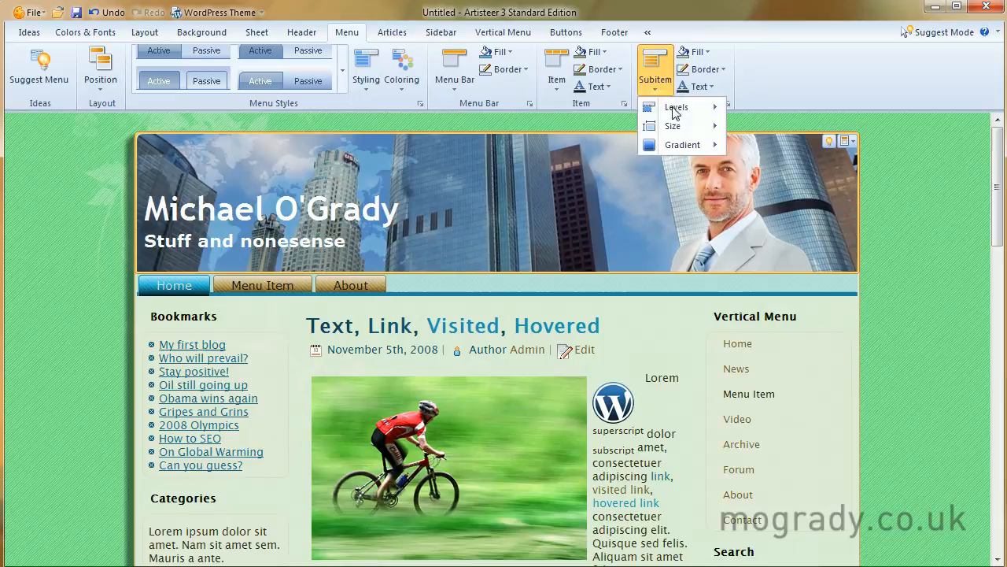
left_click(677, 107)
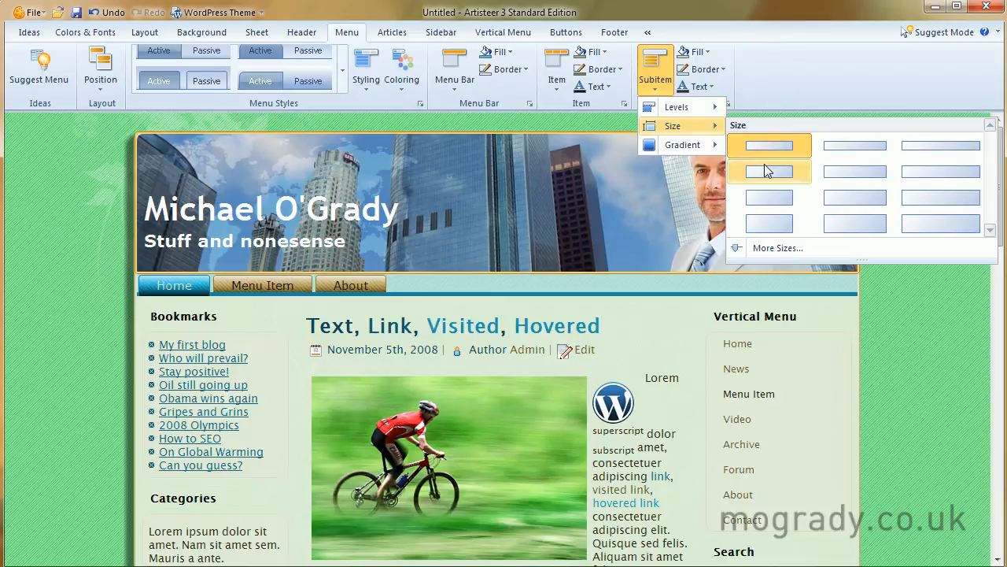
left_click(768, 170)
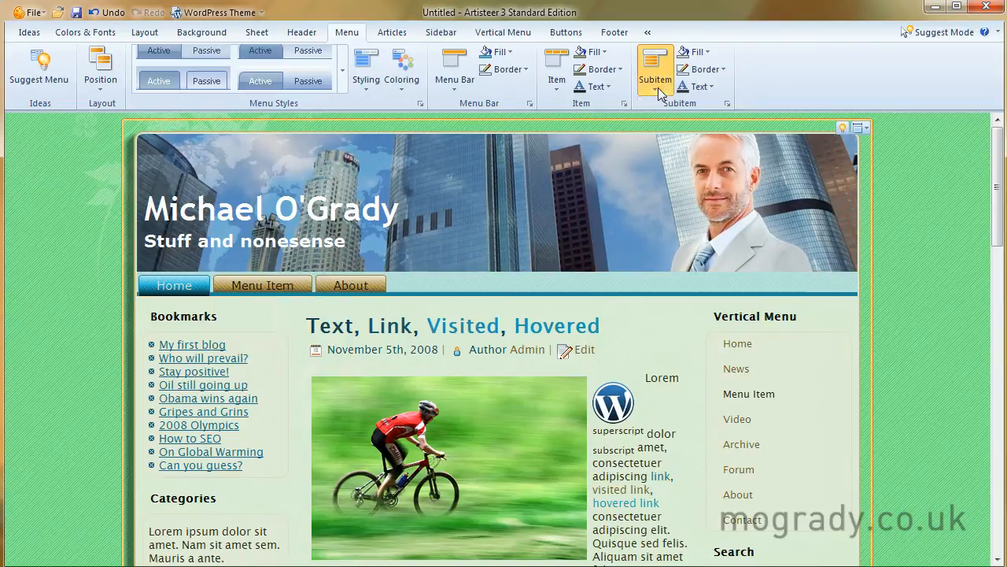
left_click(655, 70)
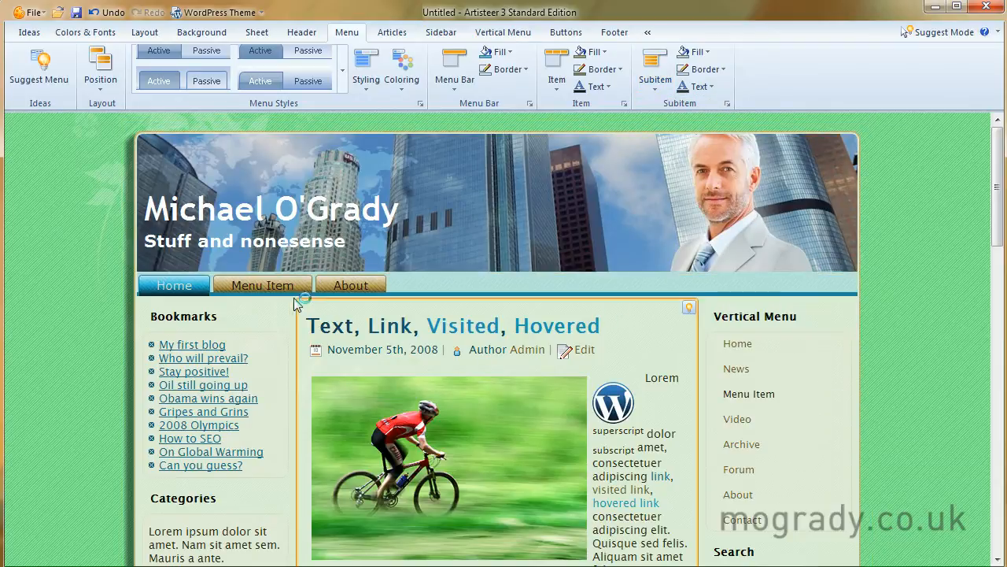
left_click(262, 285)
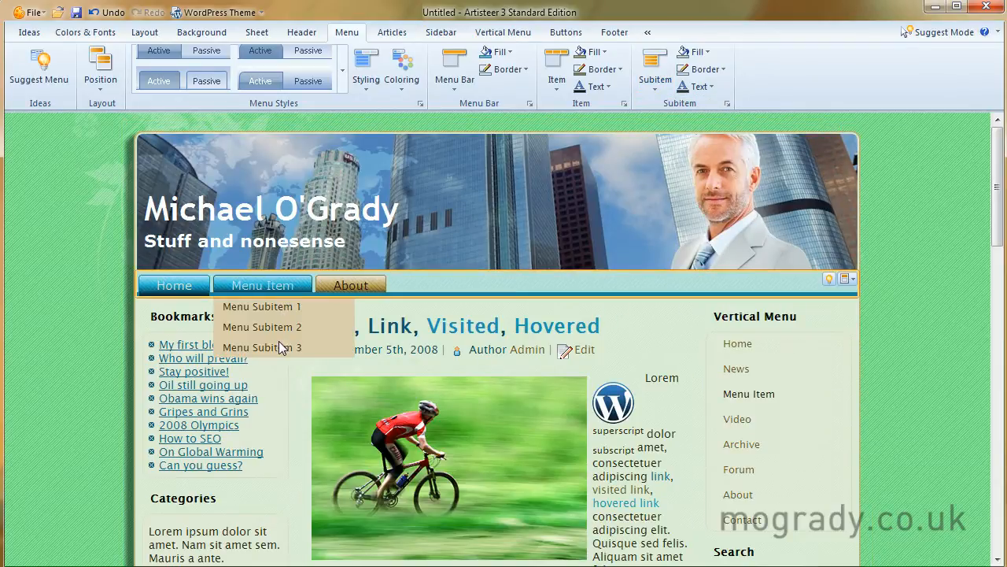
mouse_move(286, 292)
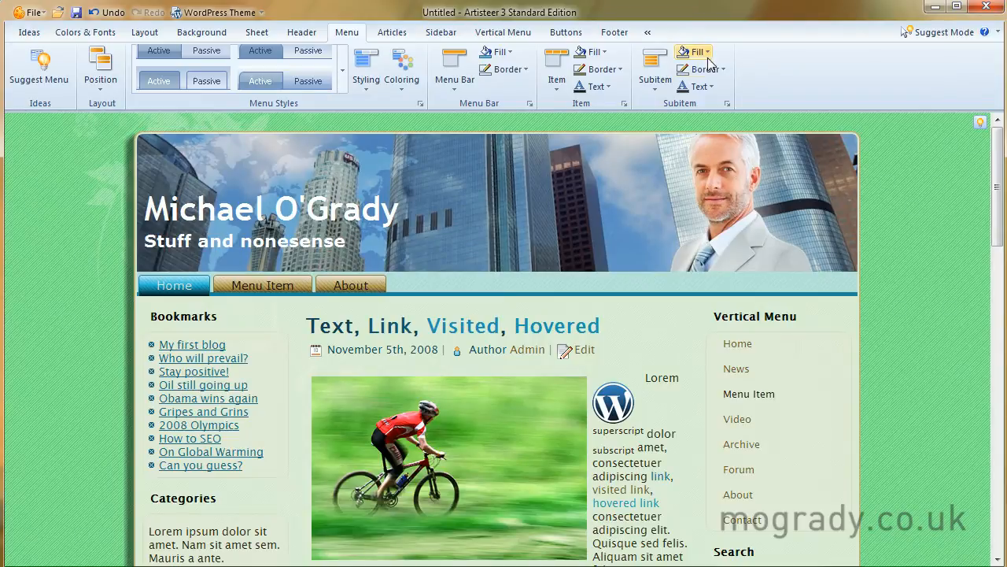
Step: Set a fill colour for the dropdown subitems
left_click(699, 50)
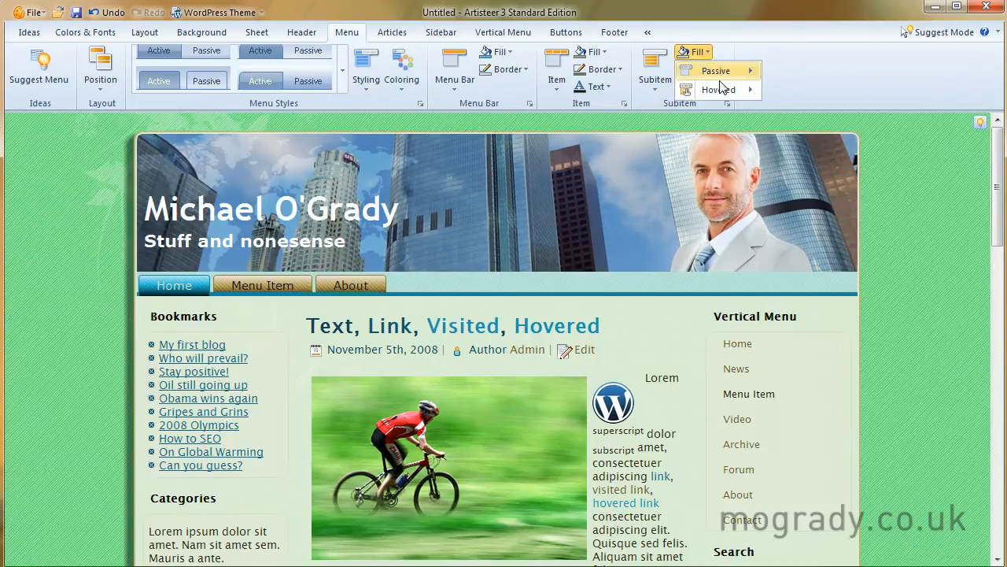
left_click(699, 51)
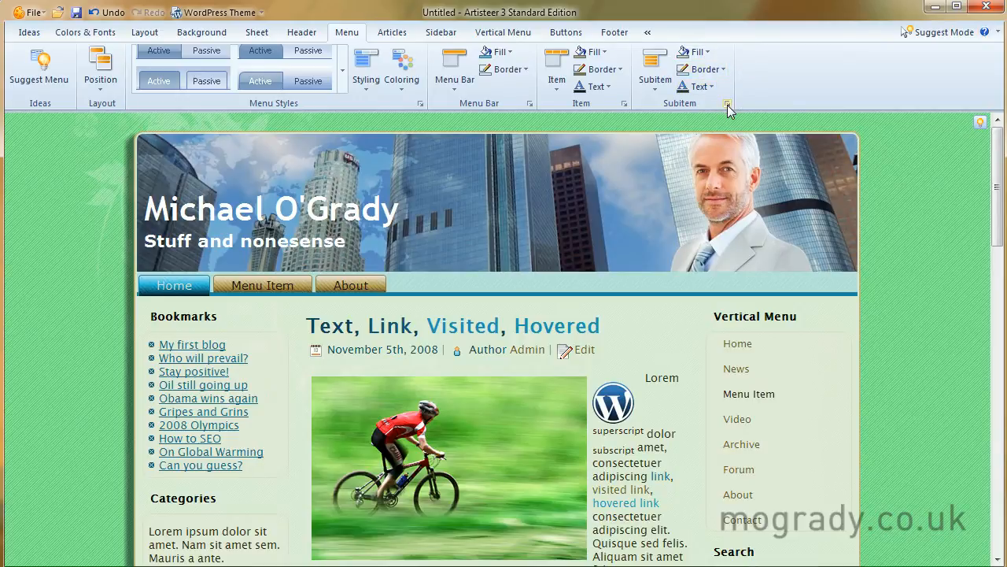
Step: Set subitem border width 2 px and gradient contrast -53% in the Subitem dialog and apply
left_click(727, 104)
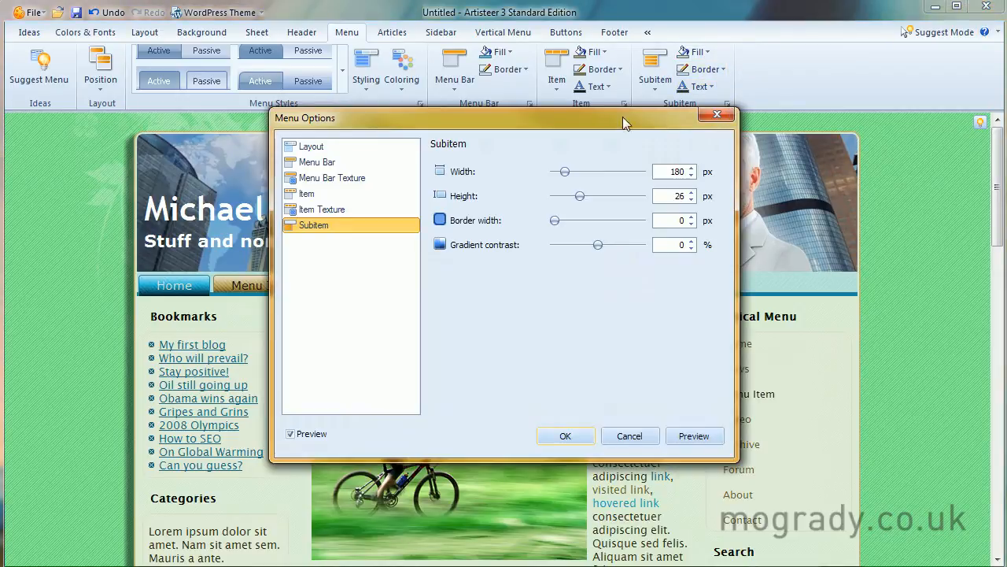
left_click_drag(626, 123, 762, 170)
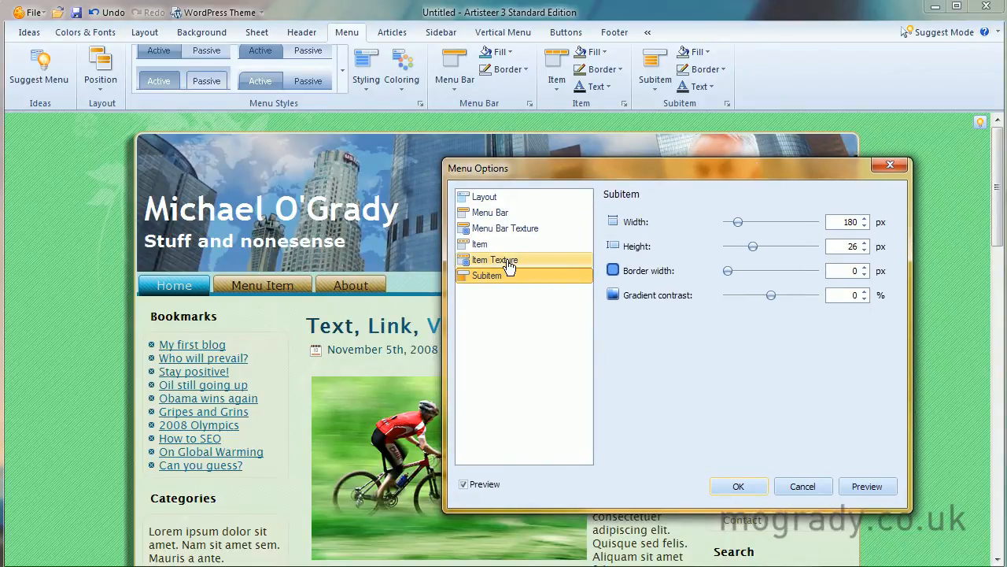
left_click(484, 275)
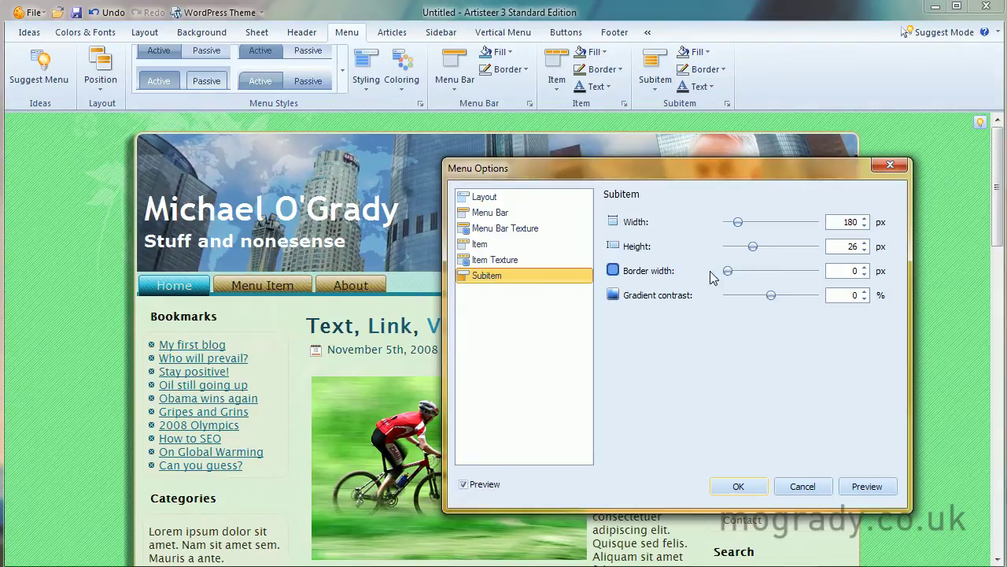
left_click_drag(727, 271, 743, 271)
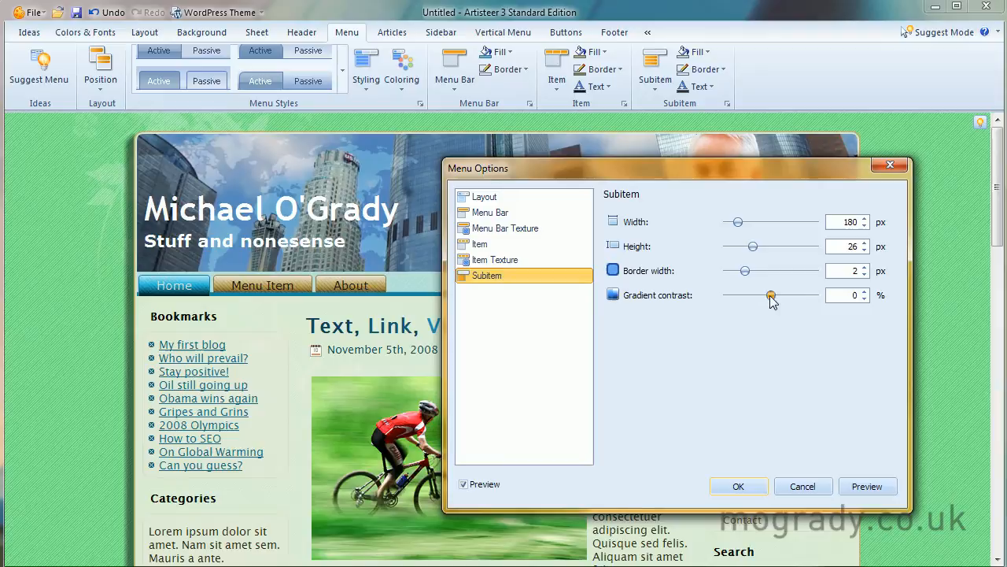
left_click_drag(772, 294, 746, 294)
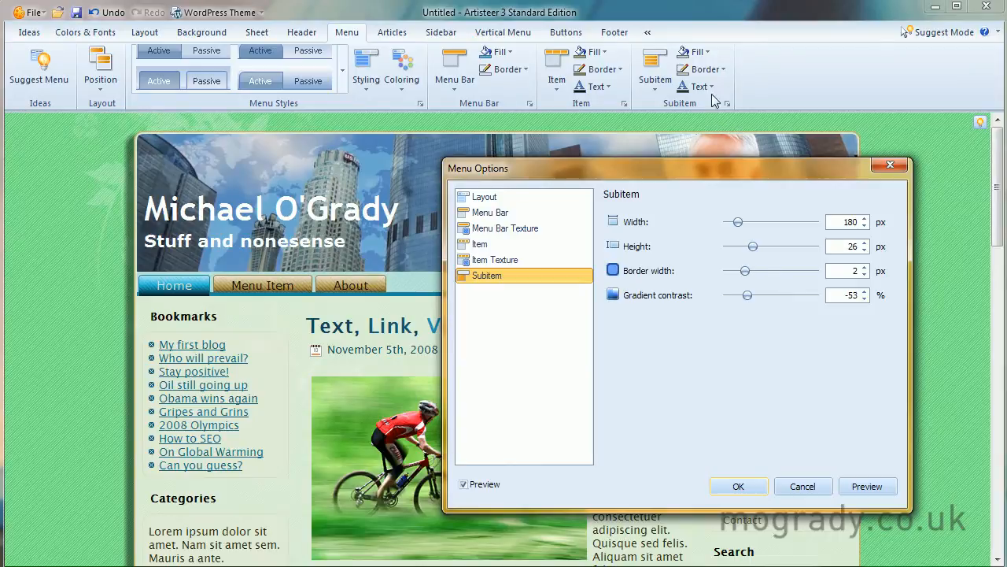
mouse_move(736, 218)
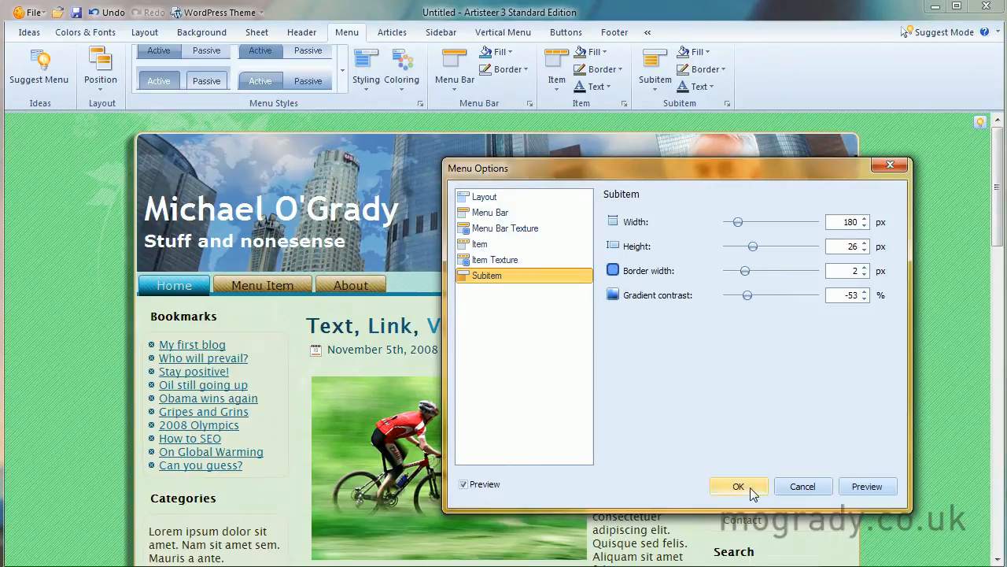
left_click(740, 485)
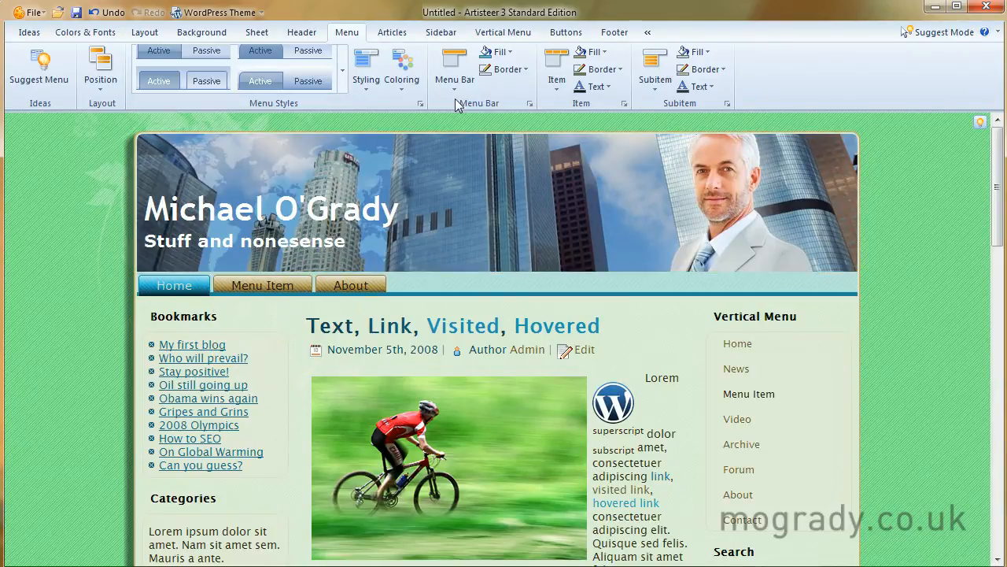
mouse_move(554, 67)
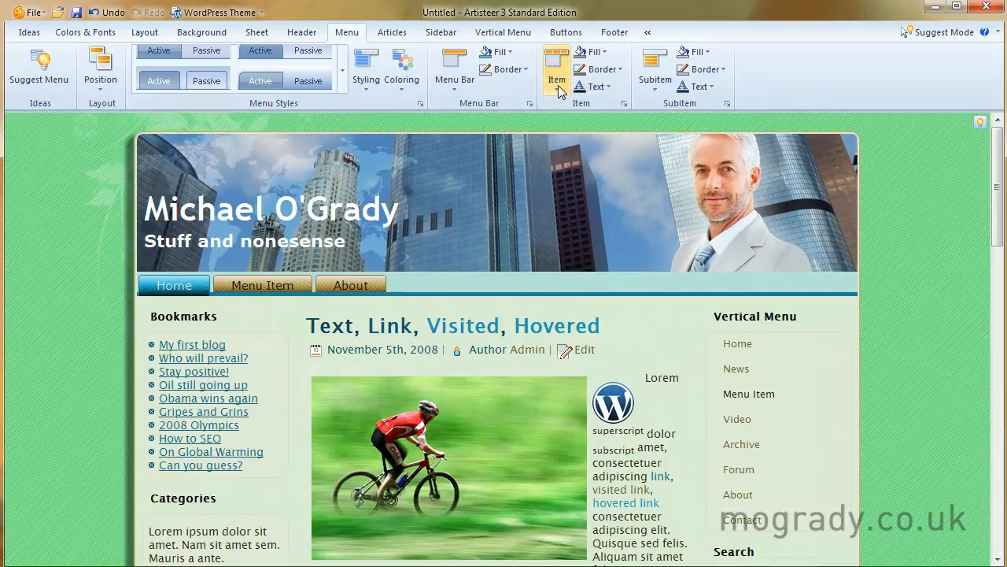
Step: Choose a gradient for the horizontal menu items from the Item gradient gallery
left_click(554, 69)
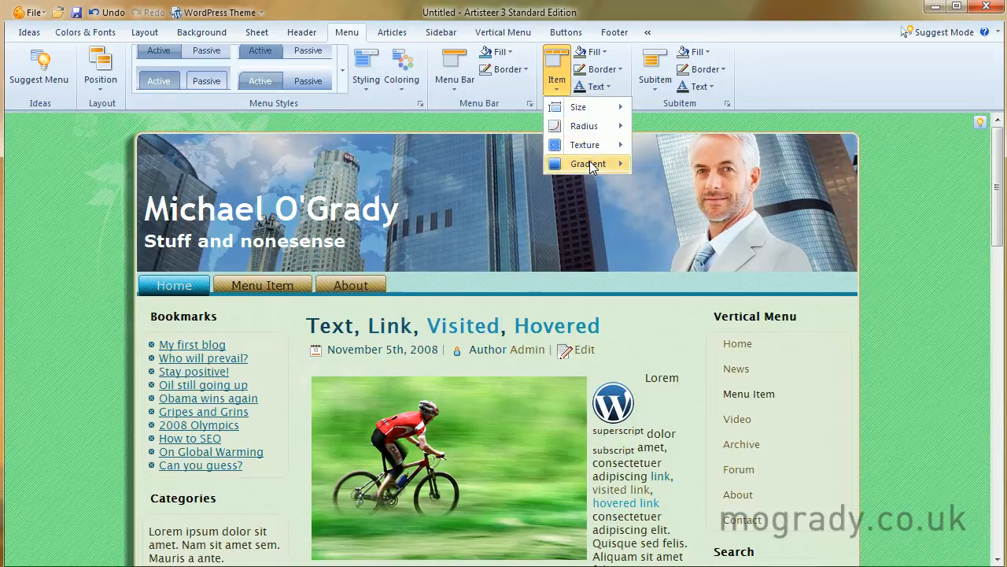
left_click(585, 164)
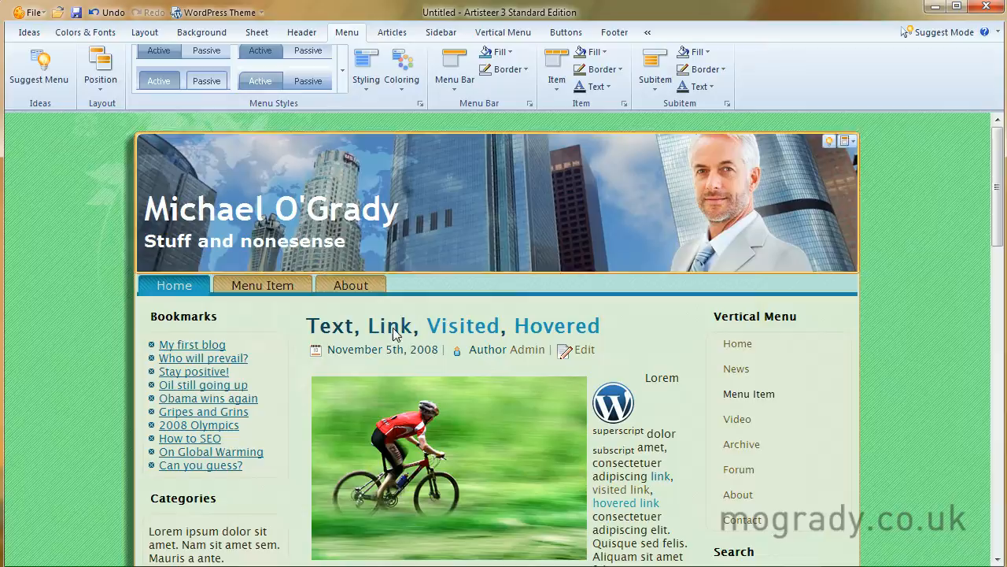
scroll("down", 3)
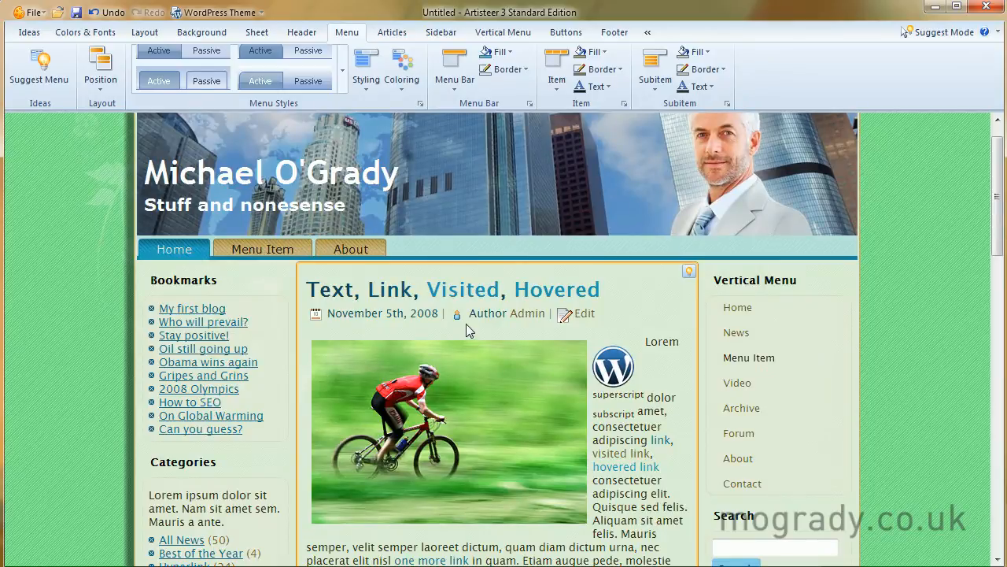
mouse_move(456, 312)
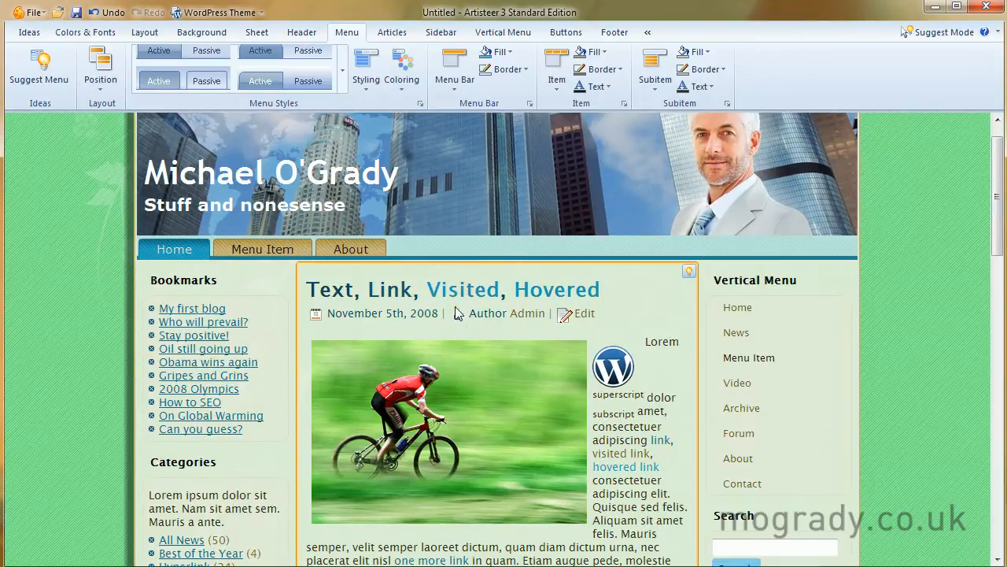